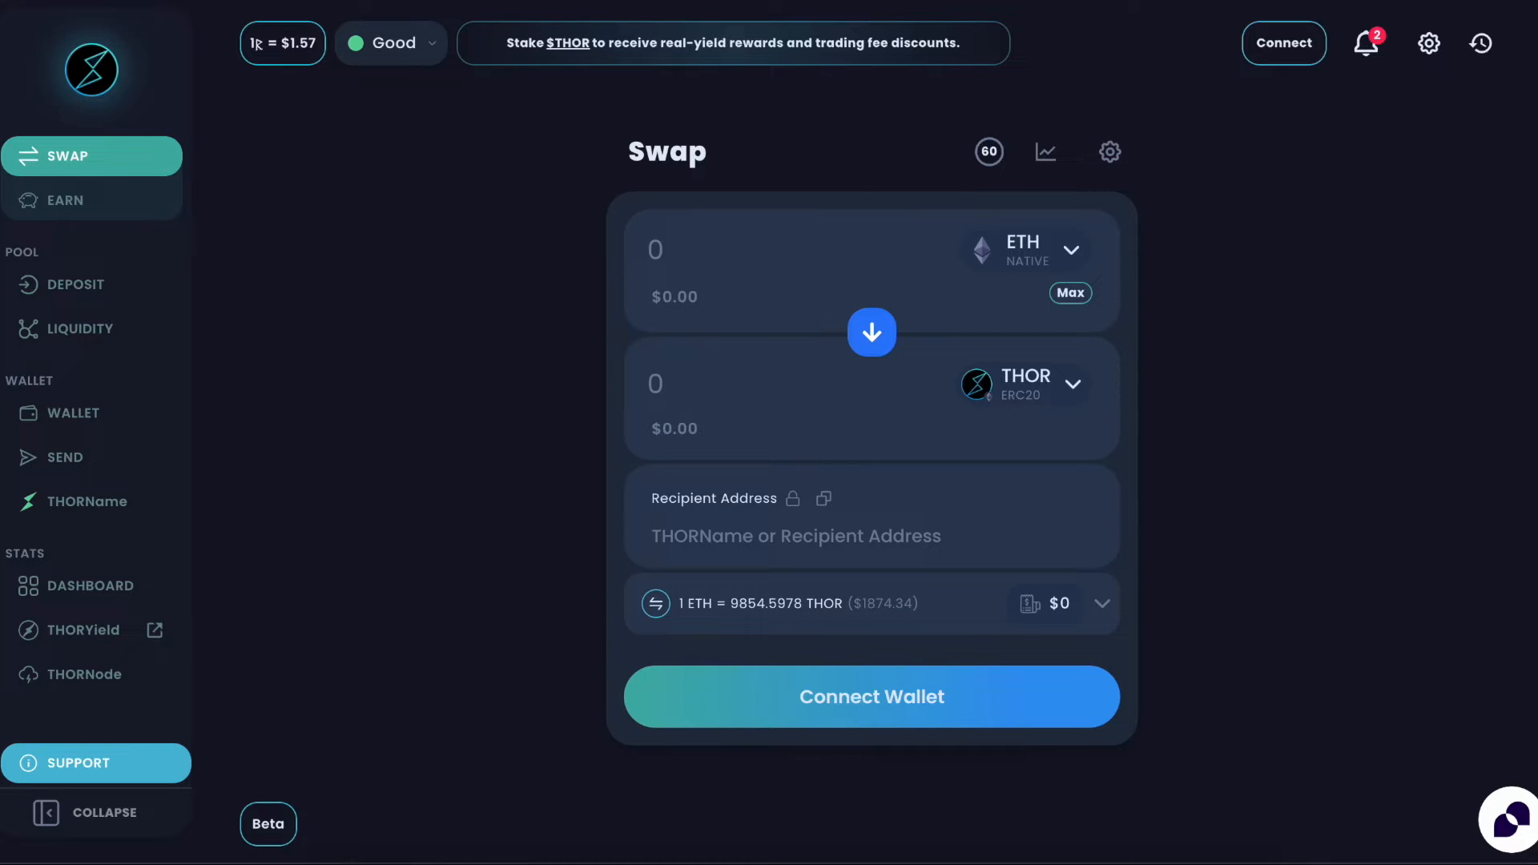
pyautogui.moveTo(1441, 658)
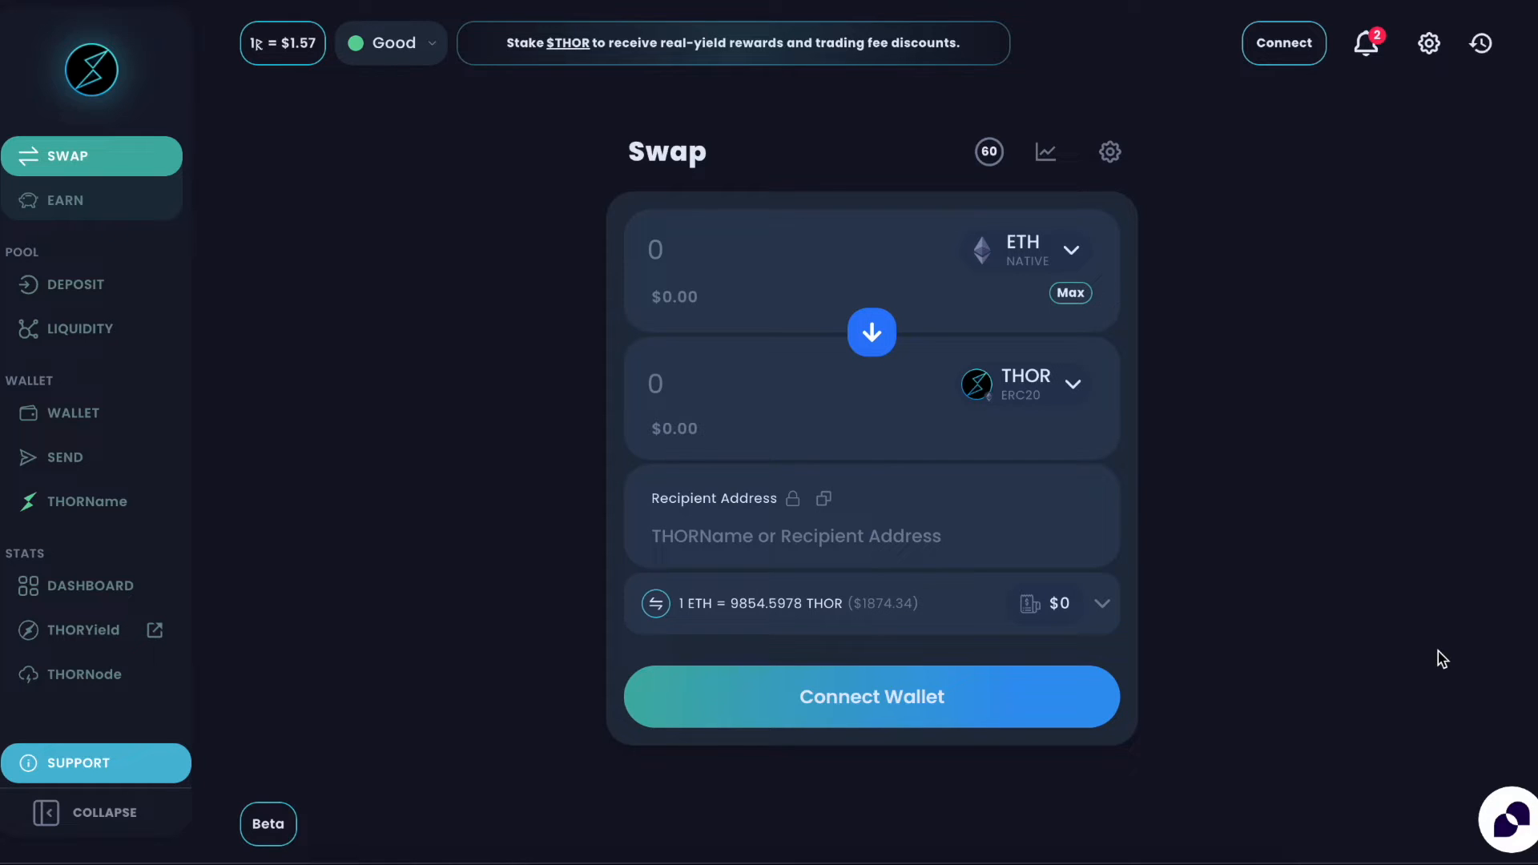
pyautogui.moveTo(1144, 232)
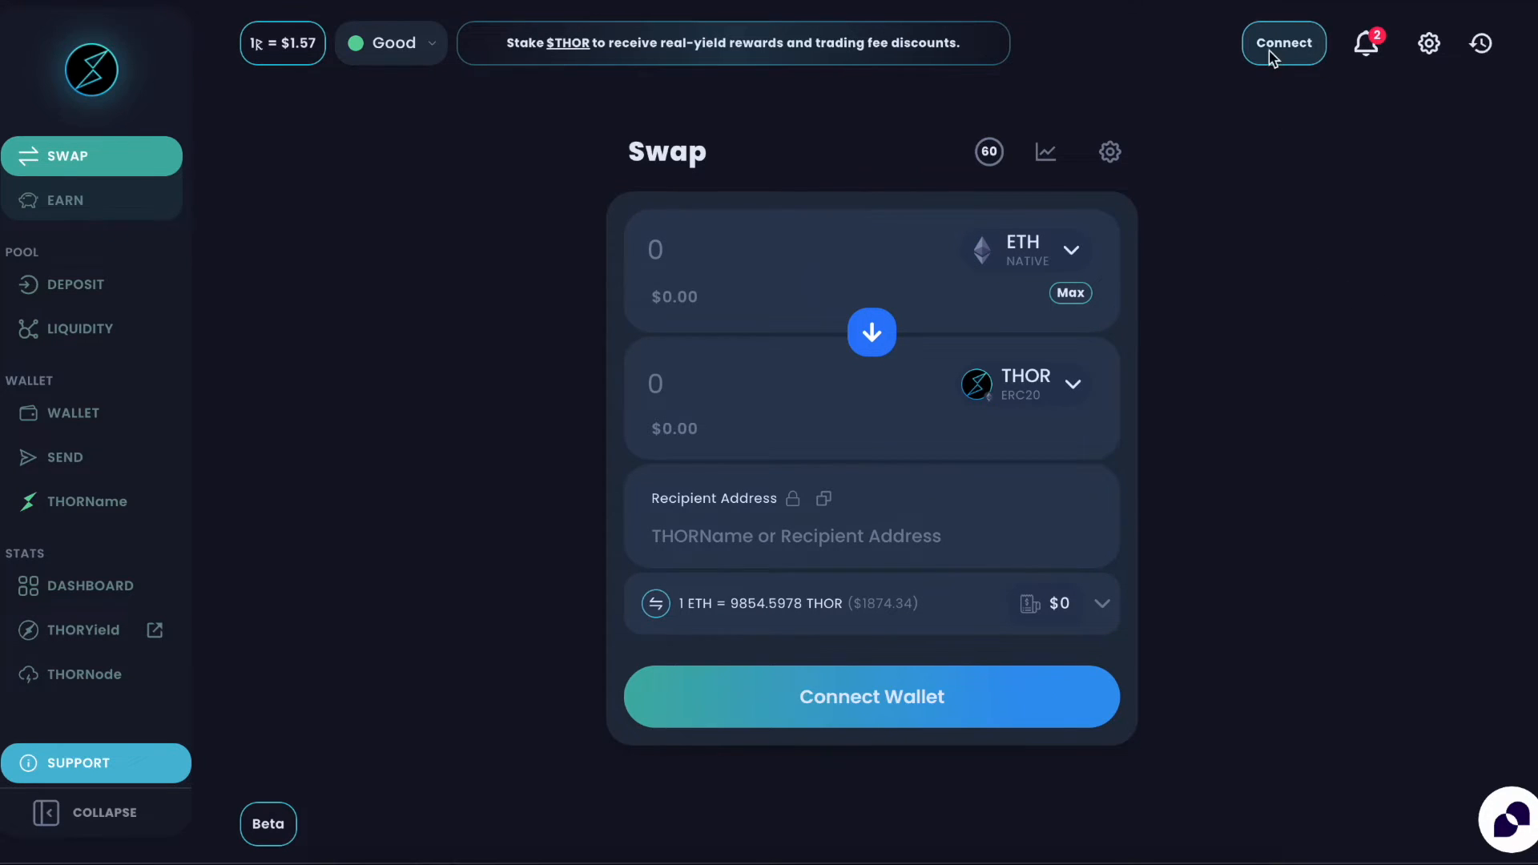
# Connect the XDEFI wallet for the Bitcoin and Ethereum chains.
pyautogui.click(1282, 42)
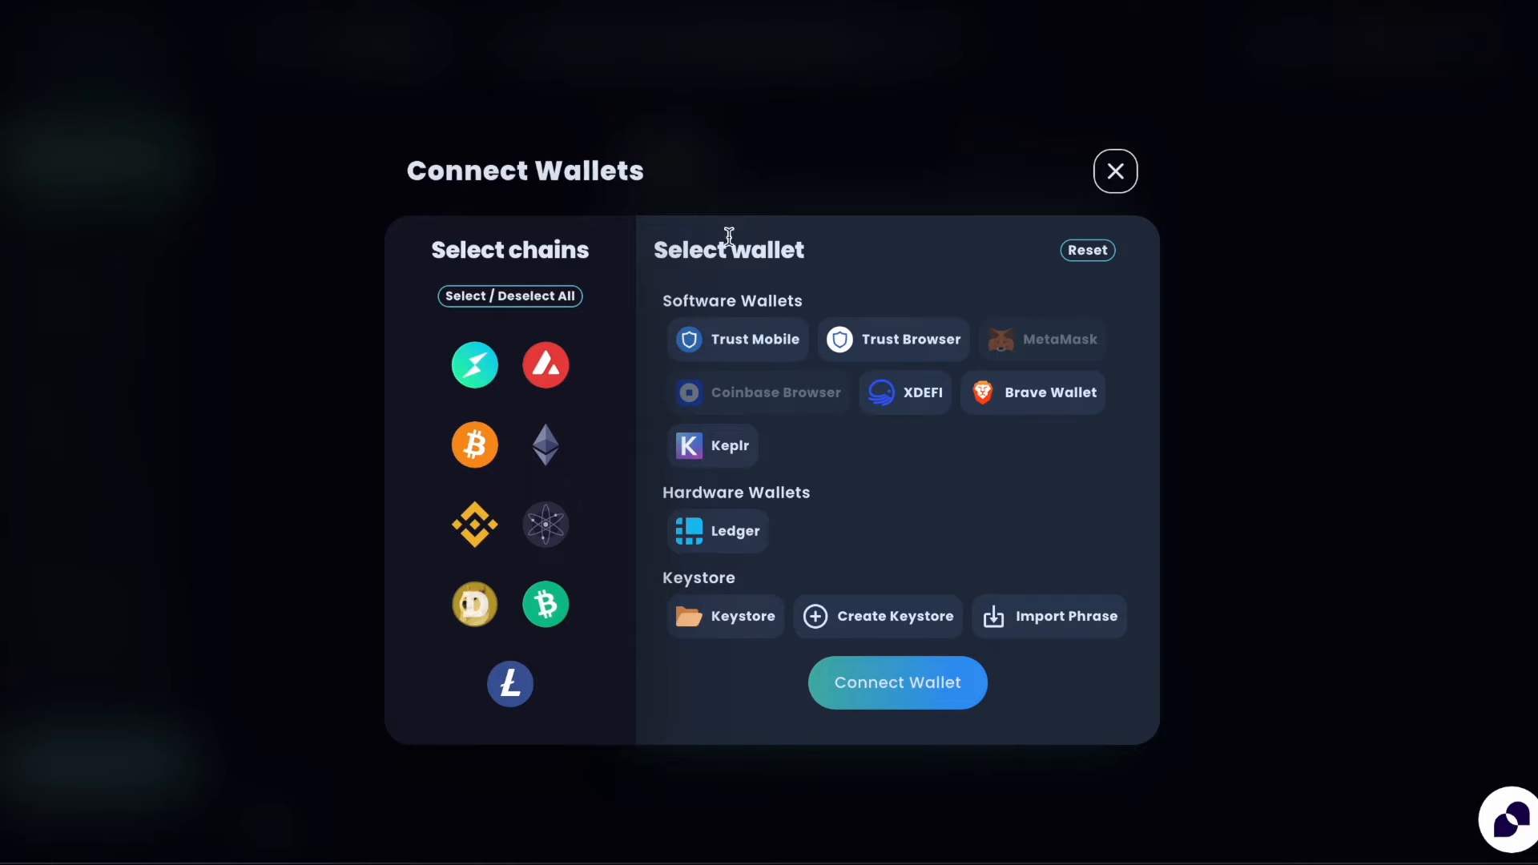
pyautogui.moveTo(585, 368)
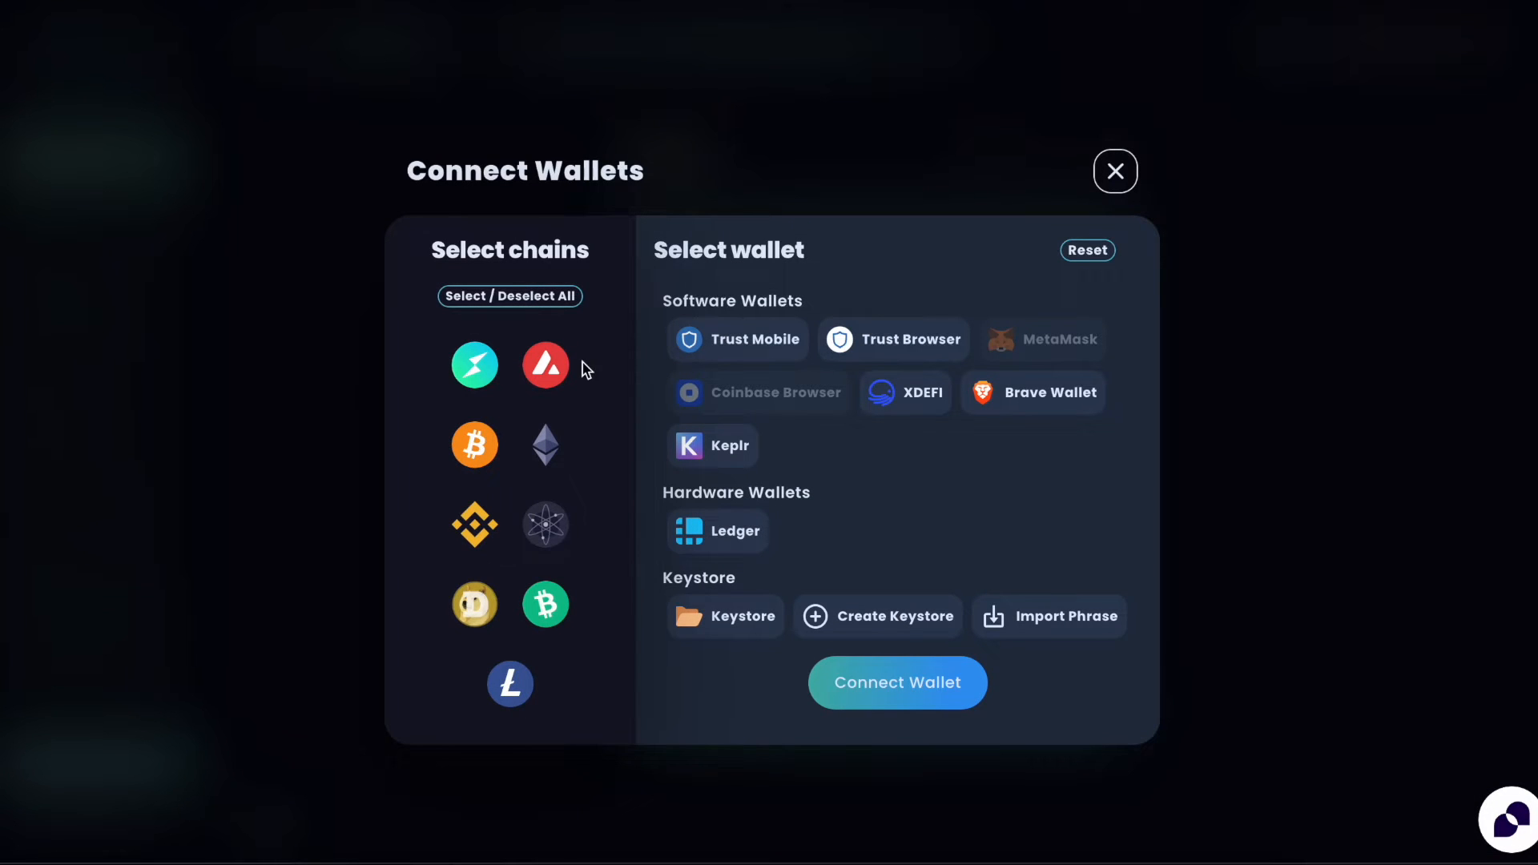
pyautogui.moveTo(515, 443)
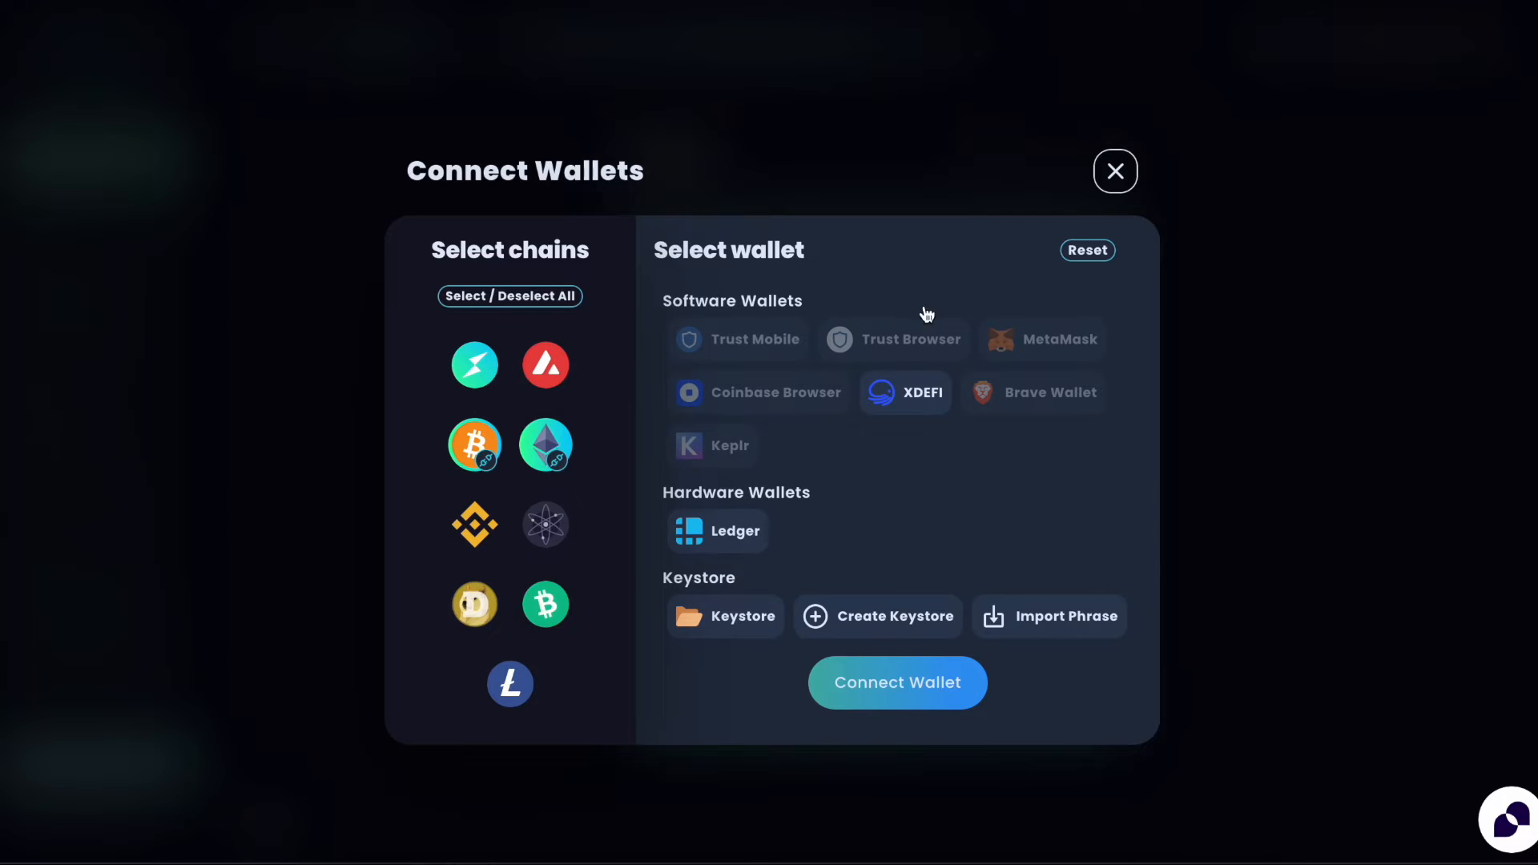
pyautogui.moveTo(911, 404)
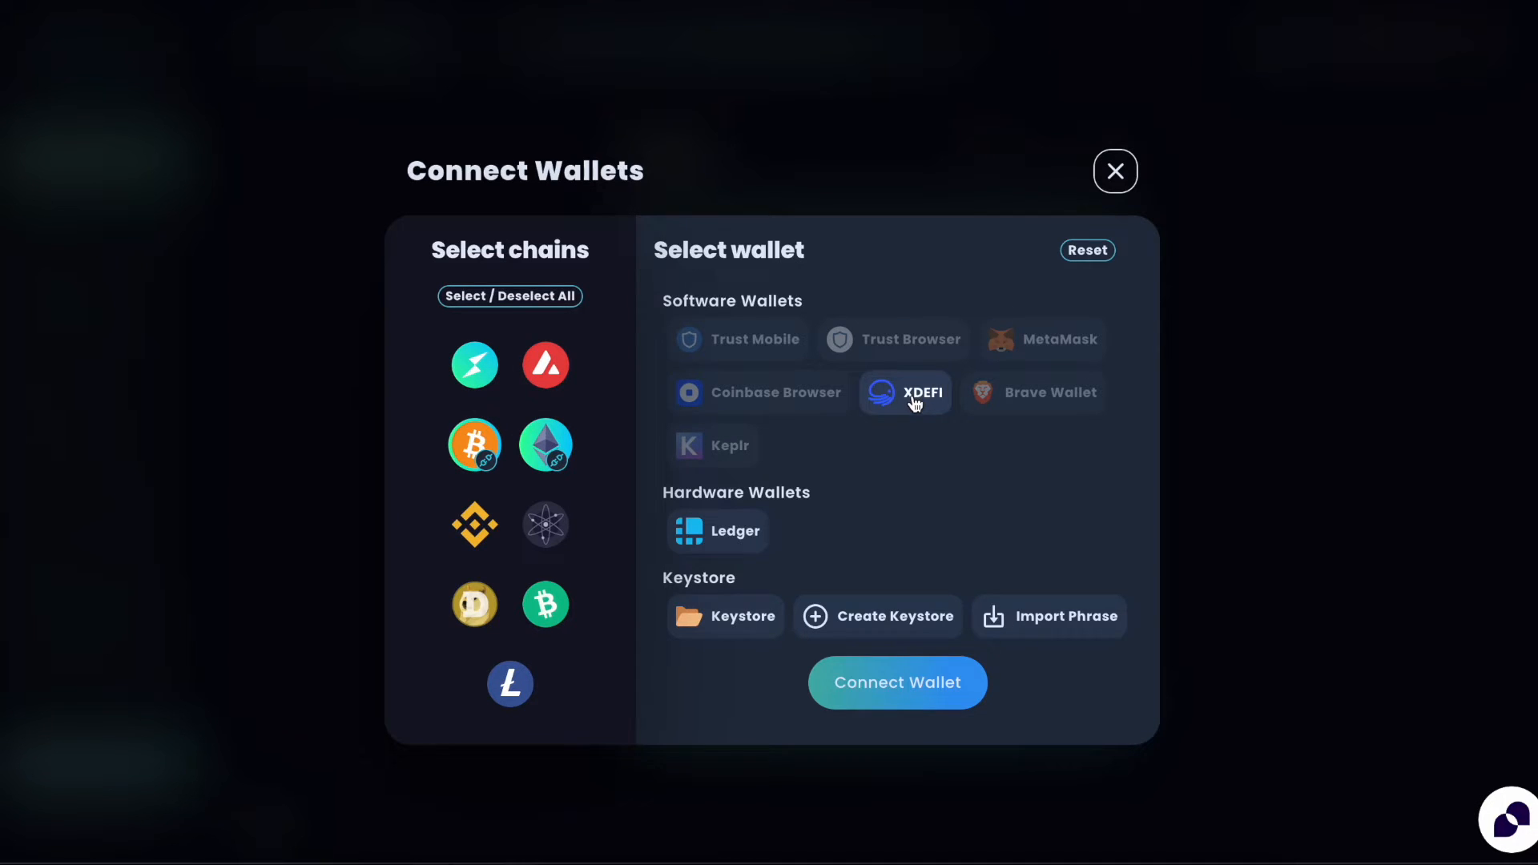
pyautogui.click(1115, 170)
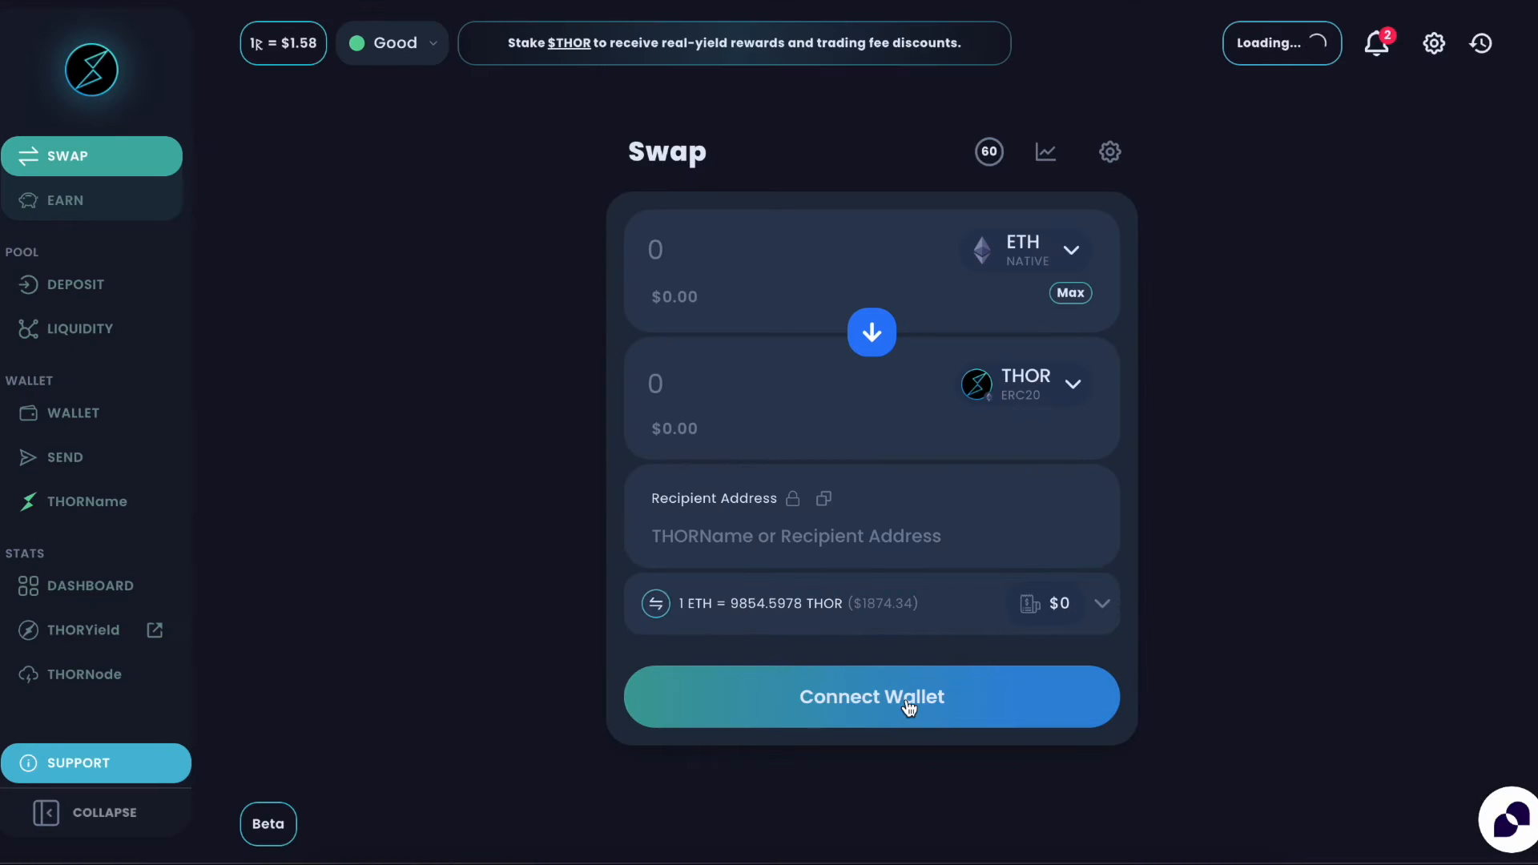
# Bring up the Select a token list from the swap form's token dropdown.
pyautogui.click(872, 697)
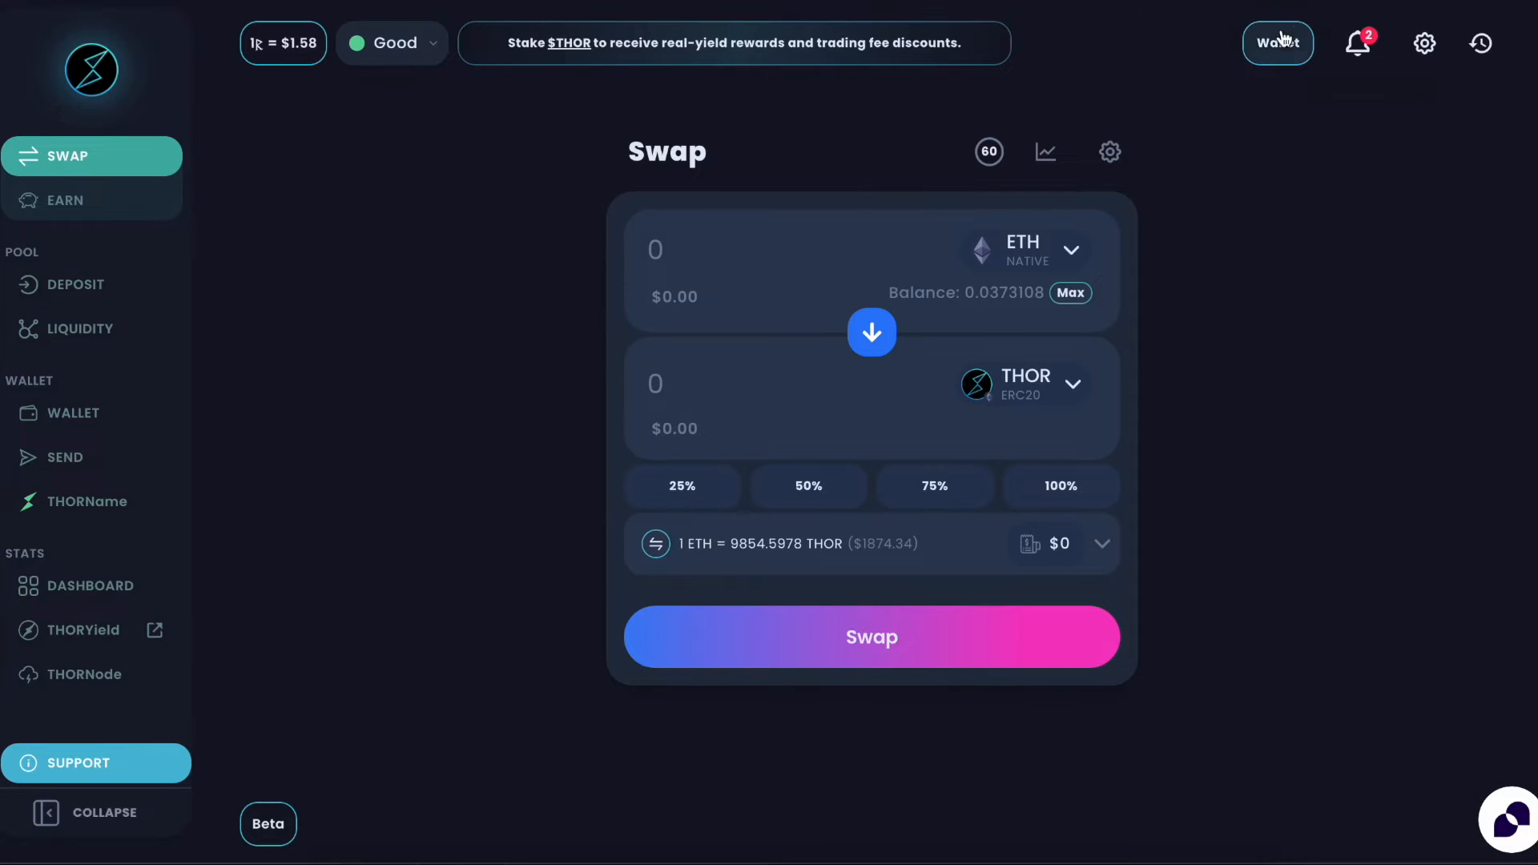
pyautogui.moveTo(1128, 340)
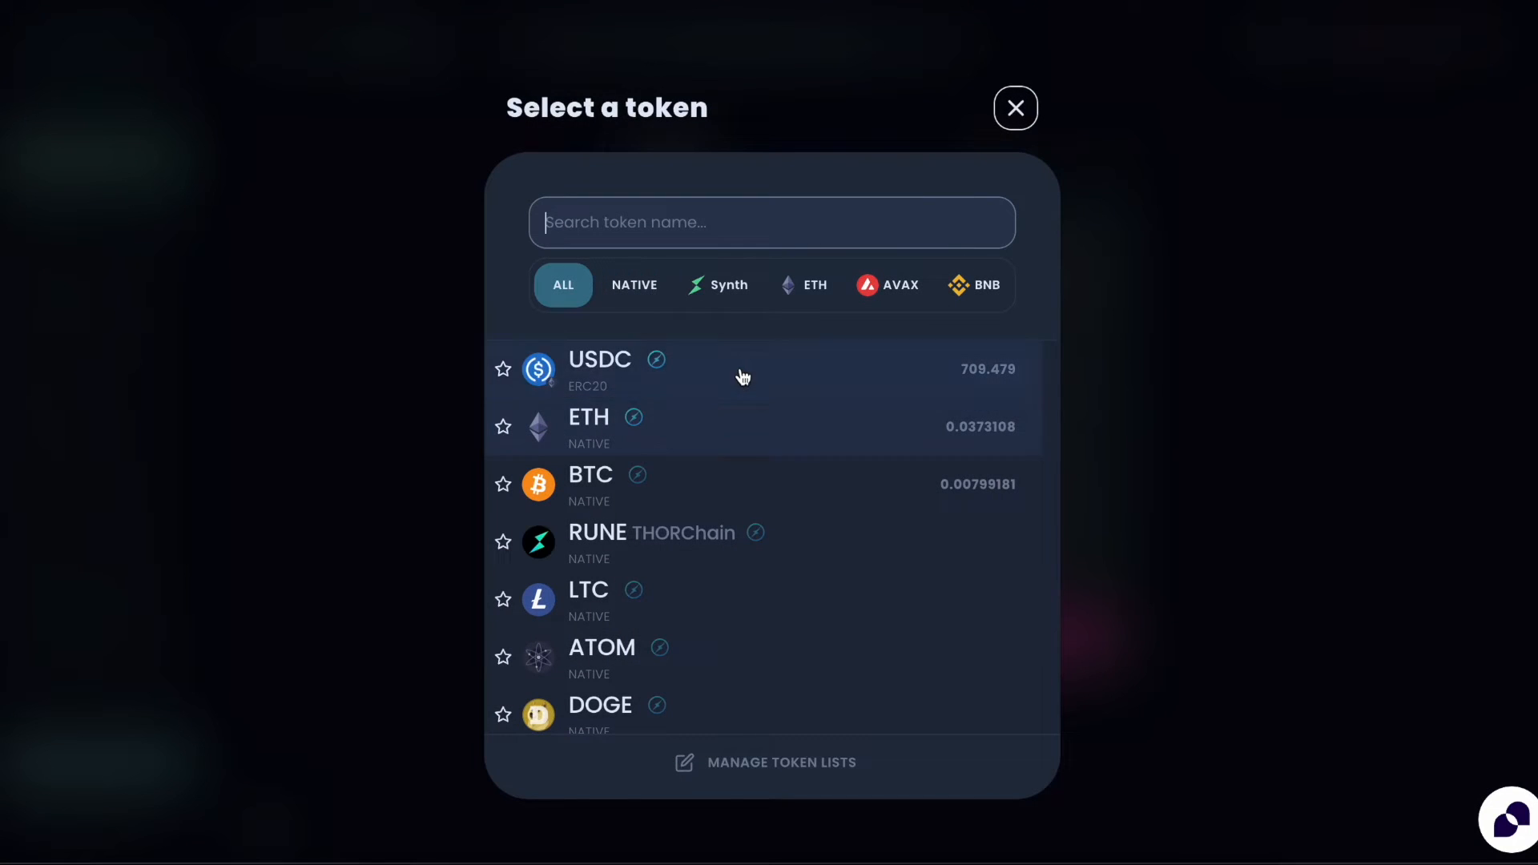
pyautogui.moveTo(697, 448)
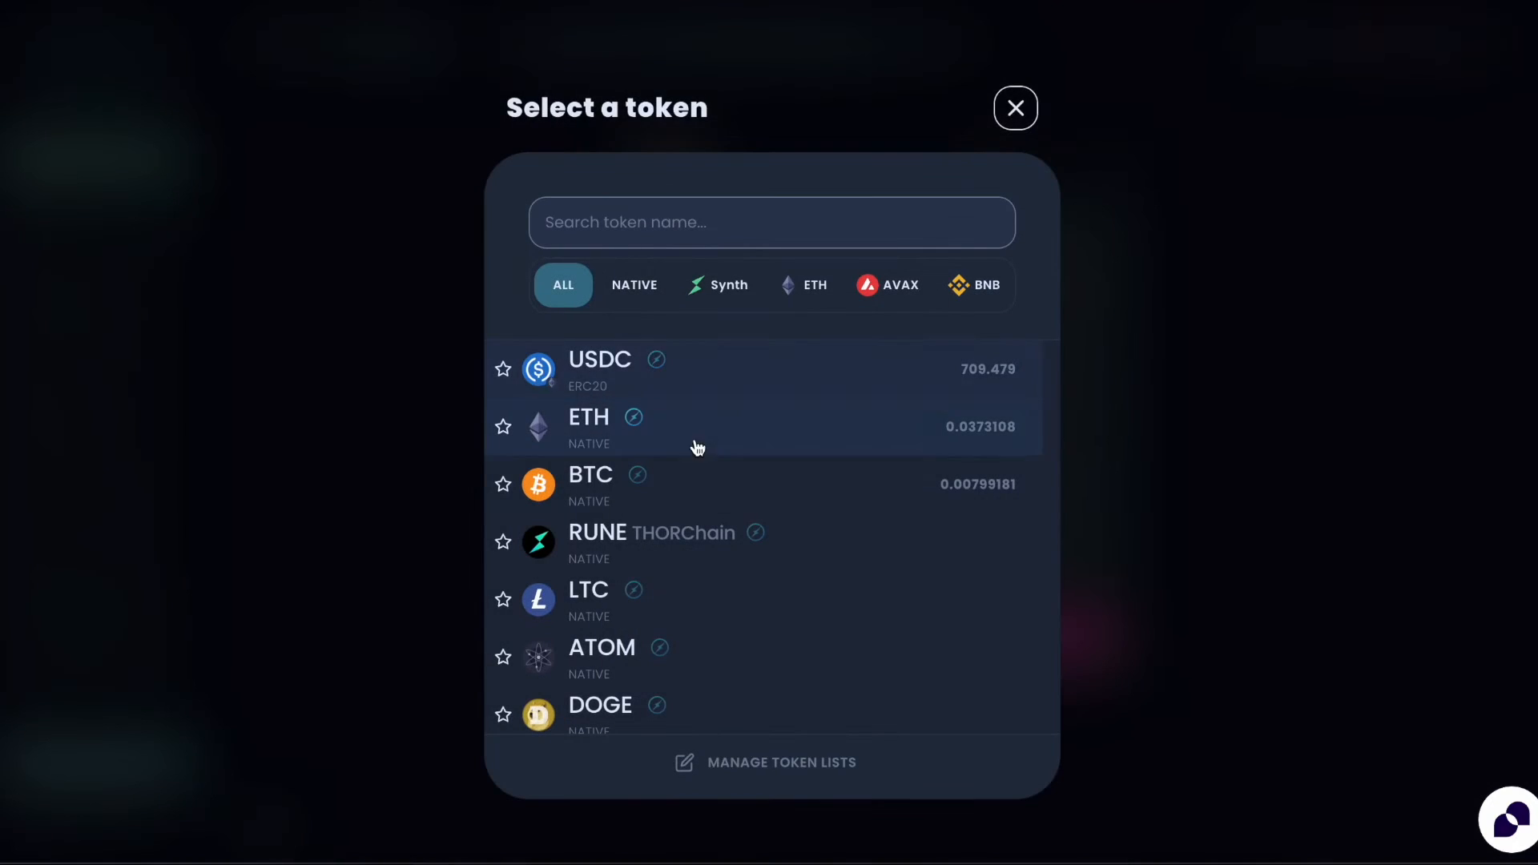
# Sell the full 879.771 USDC balance for native BTC, quoted at 0.0289491 BTC.
pyautogui.click(591, 483)
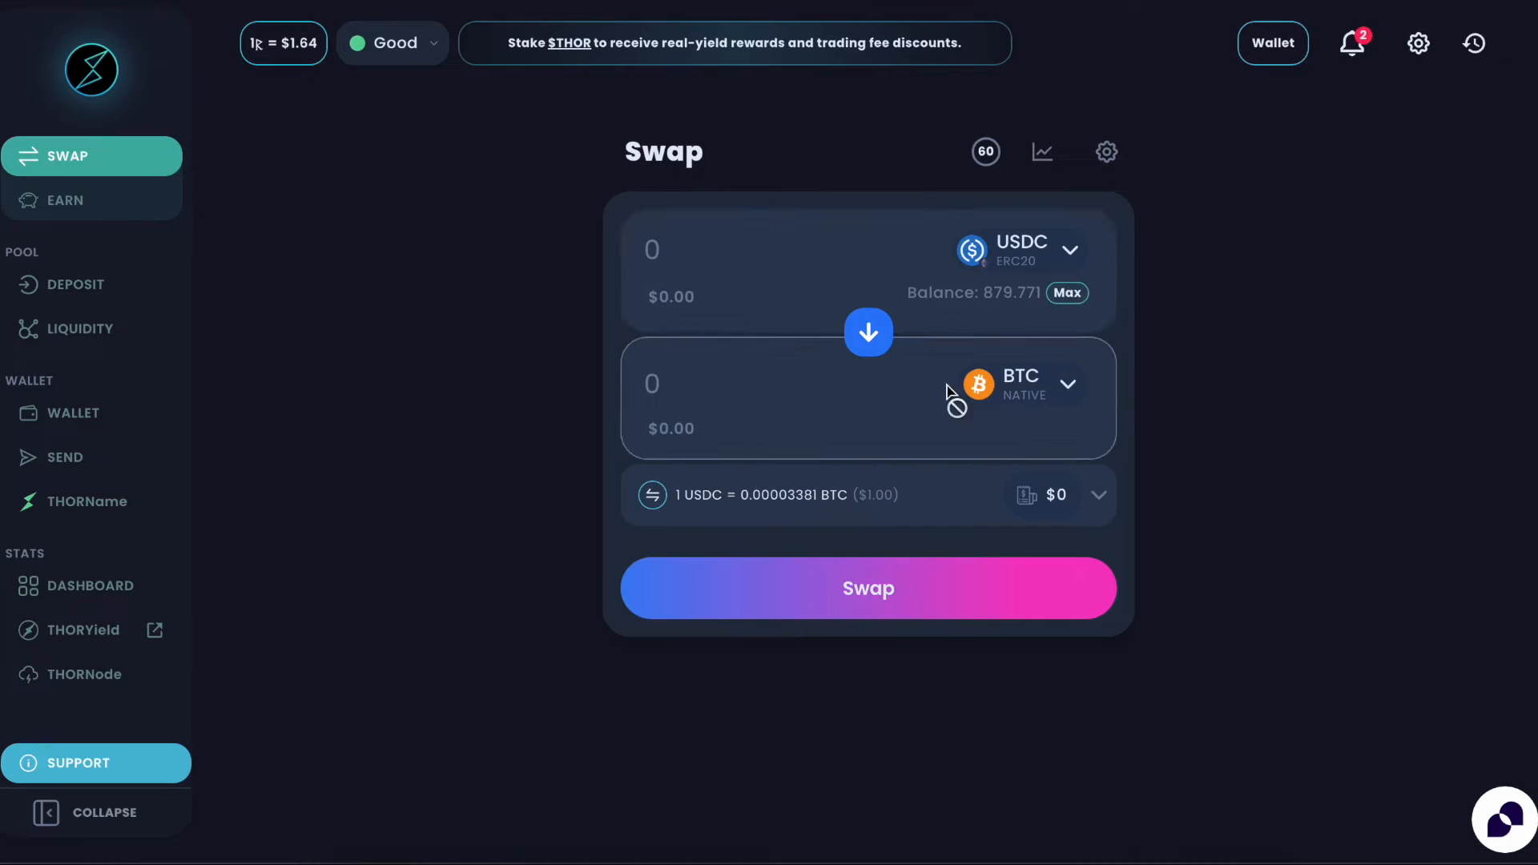
pyautogui.click(1067, 292)
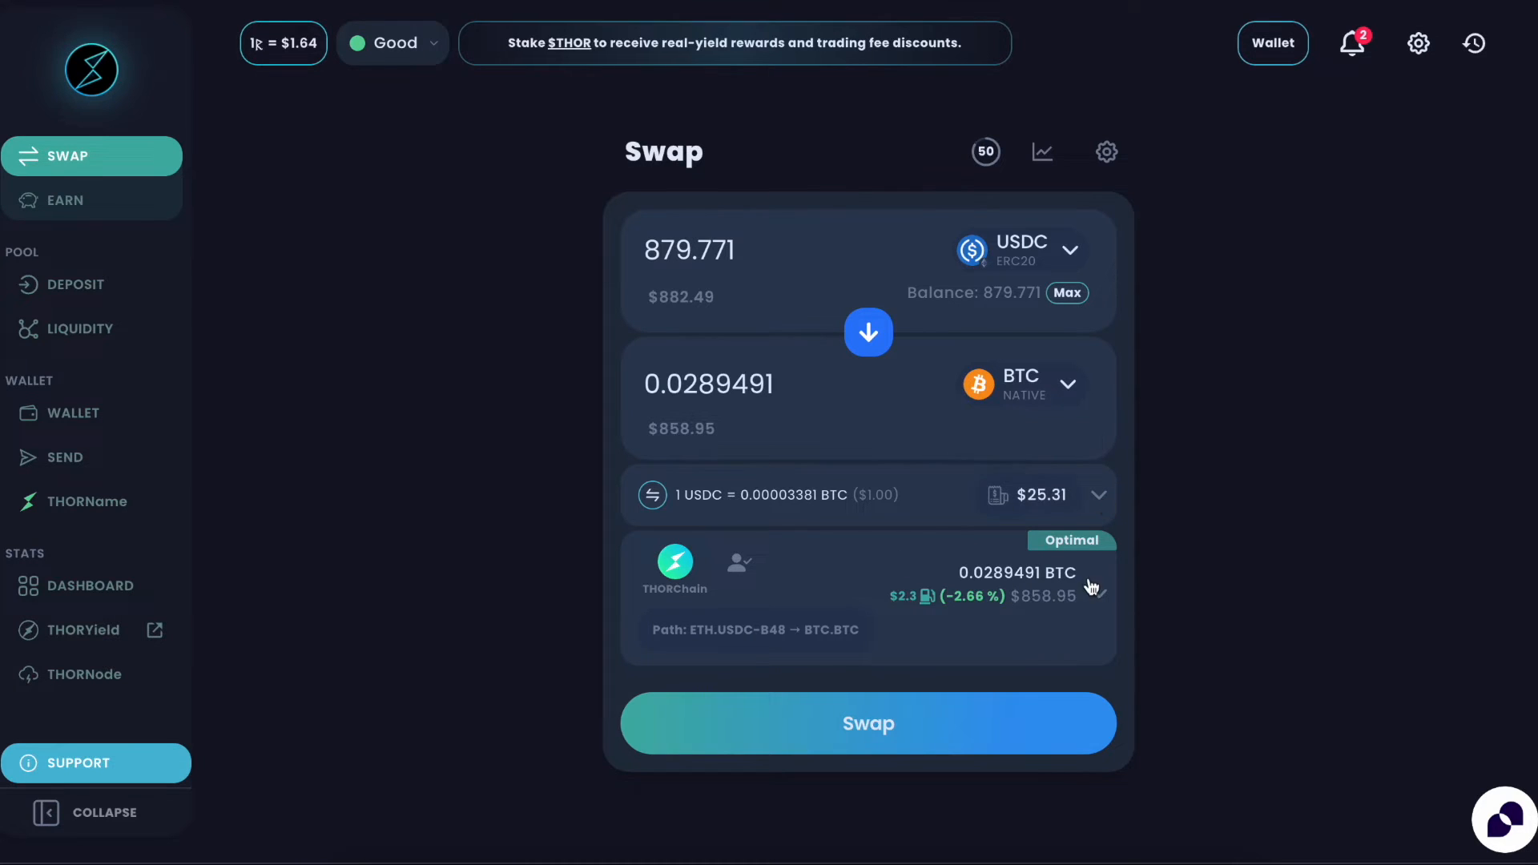
# Review the alternative swap routes, with THORChain optimal at 0.0289491 BTC.
pyautogui.click(1097, 595)
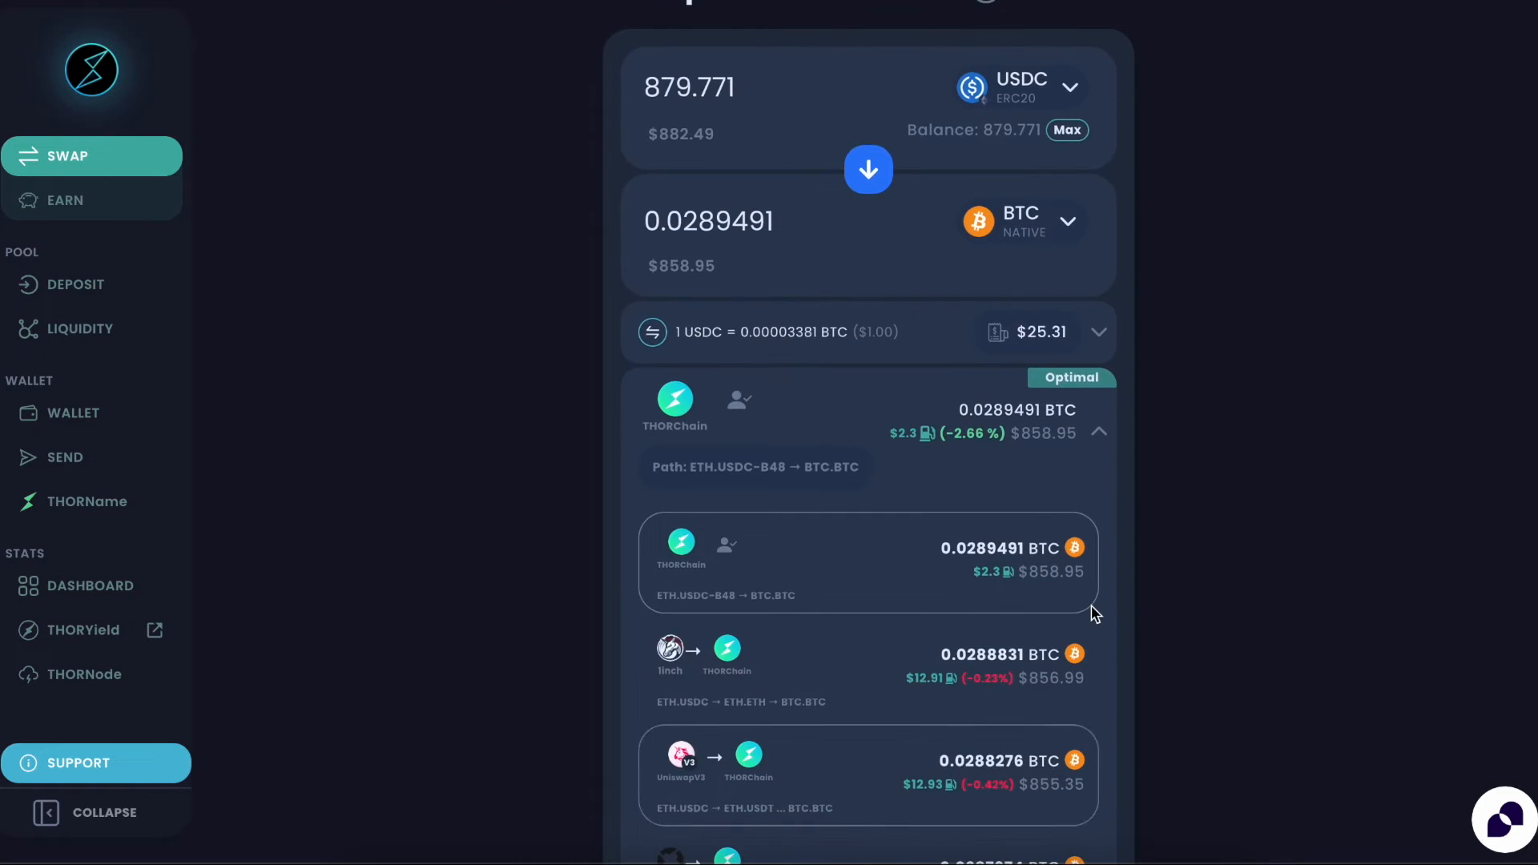
pyautogui.scroll(3)
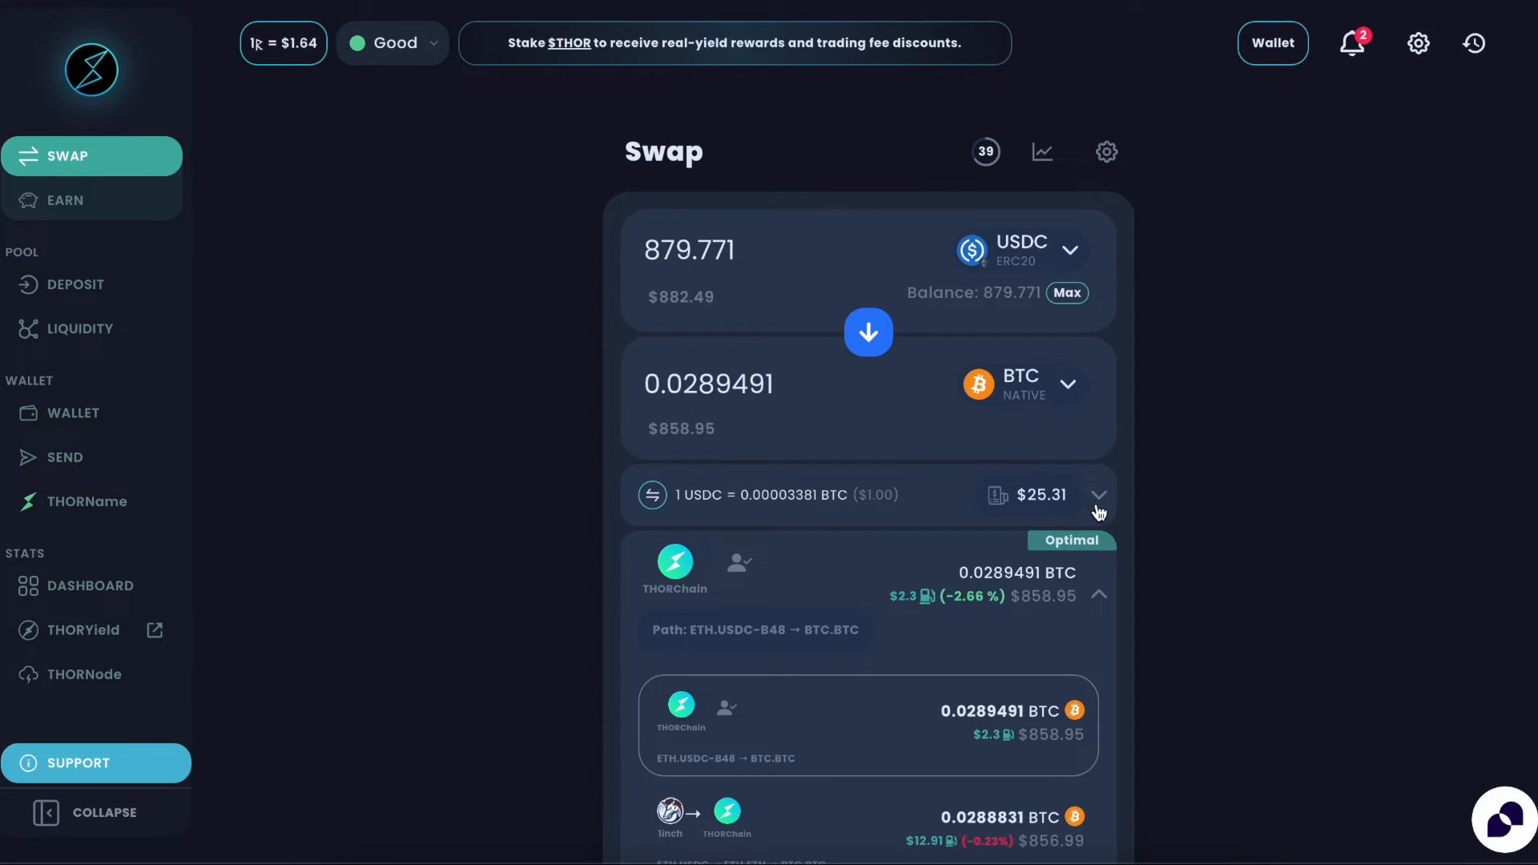
pyautogui.scroll(-3)
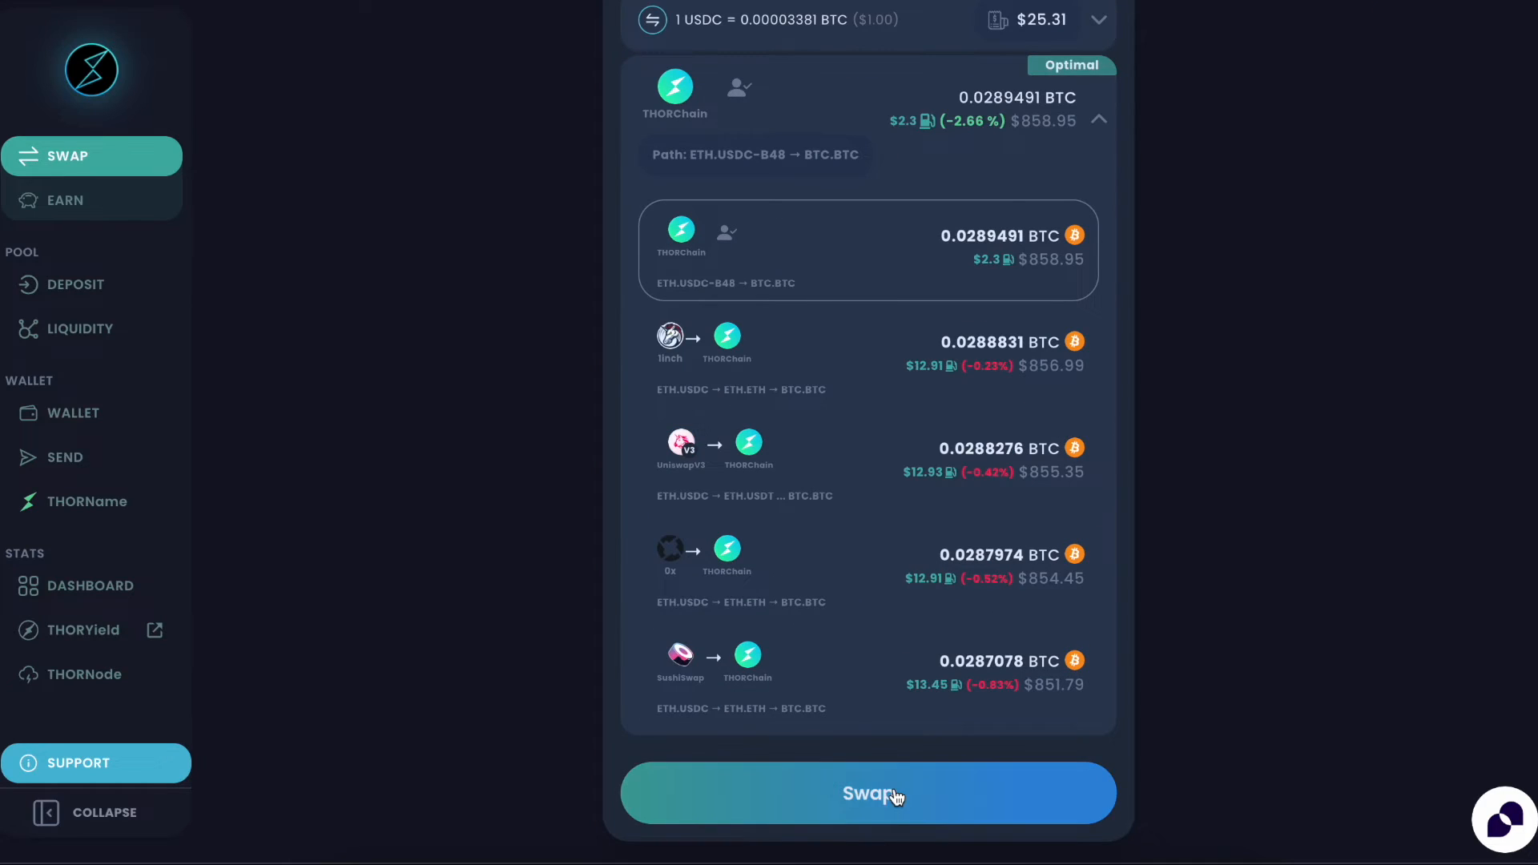
# Submit the USDC-to-BTC swap and approve it in the XDEFI signing popup.
pyautogui.click(867, 793)
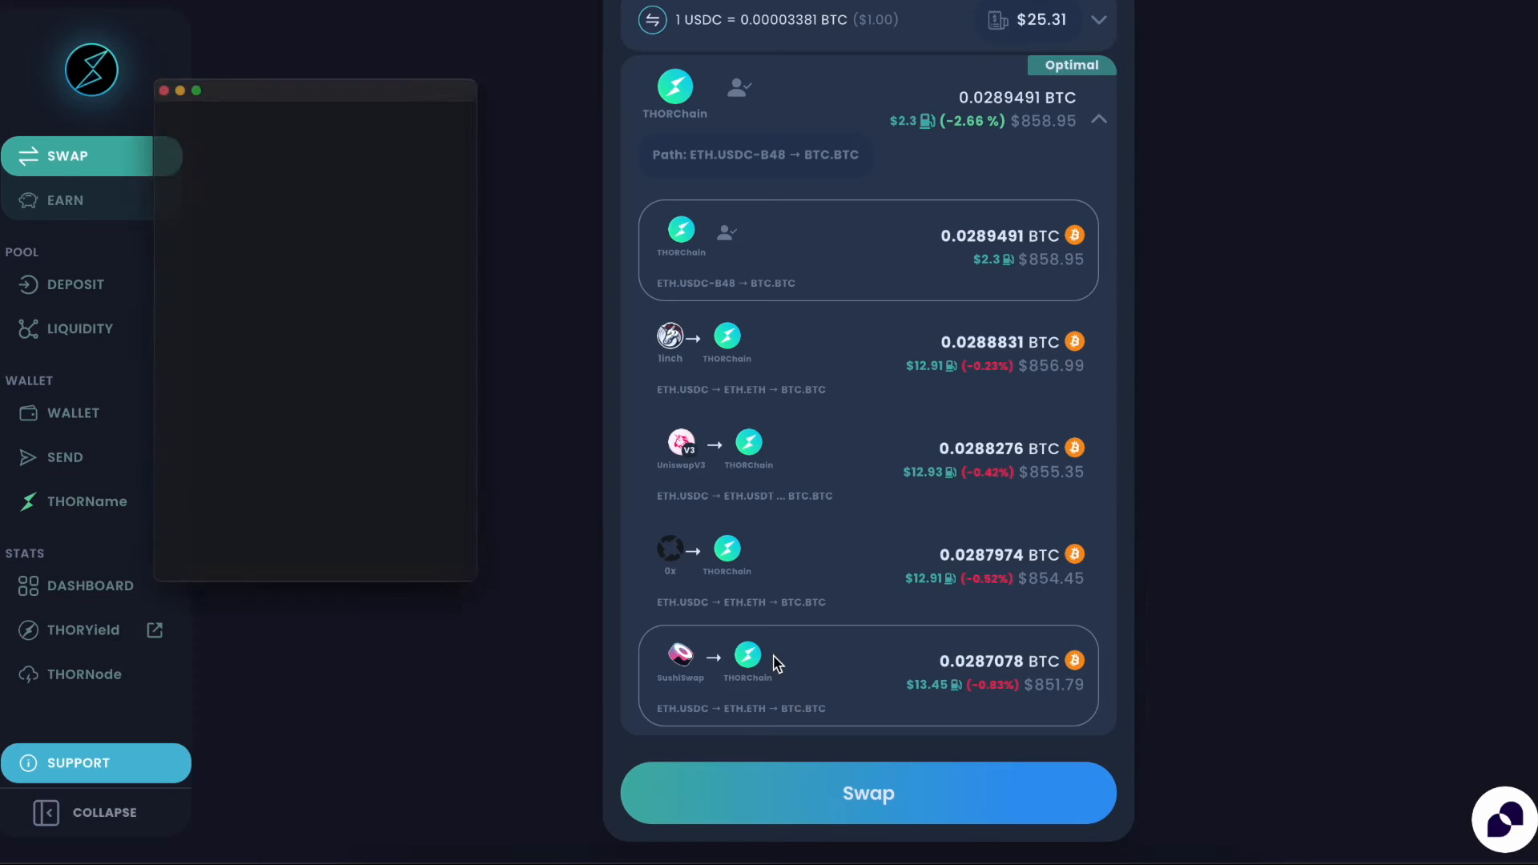
pyautogui.click(866, 793)
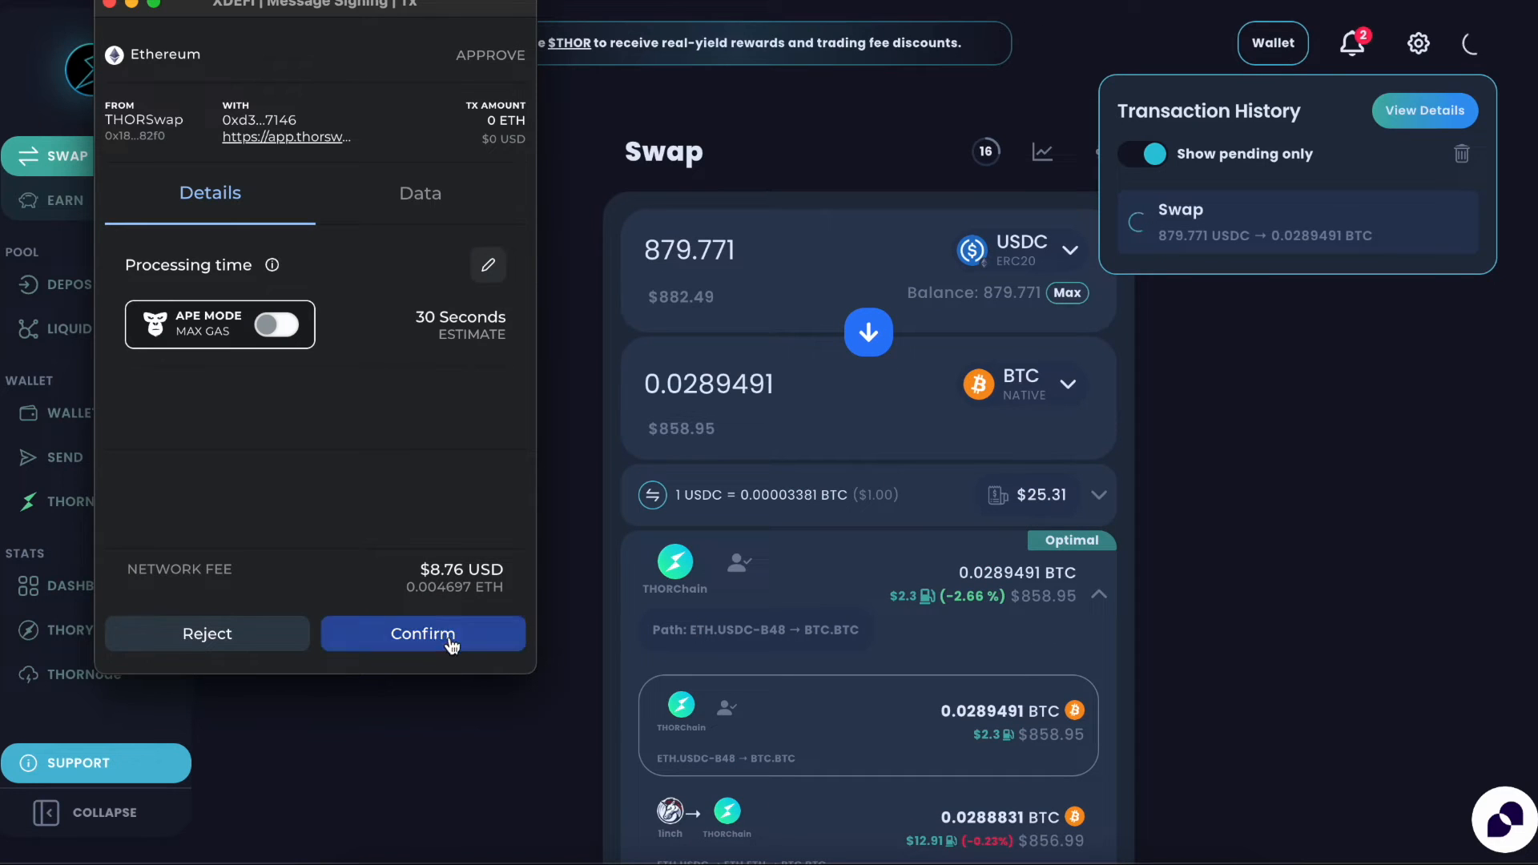
pyautogui.click(423, 633)
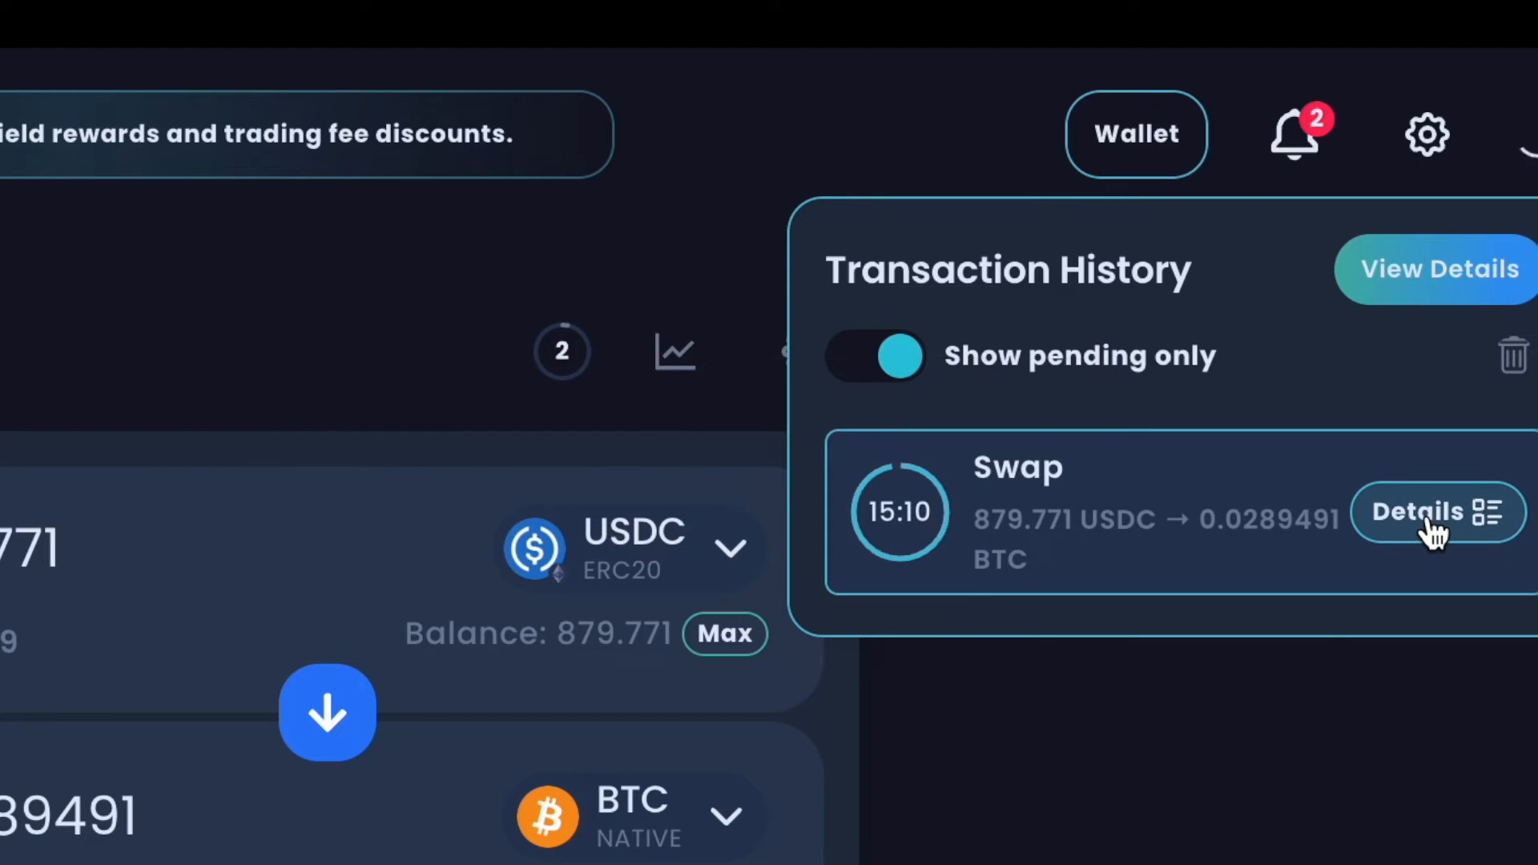
# View the pending swap's step tracker: USDC transfer done, THORChain swap in progress.
pyautogui.click(1432, 511)
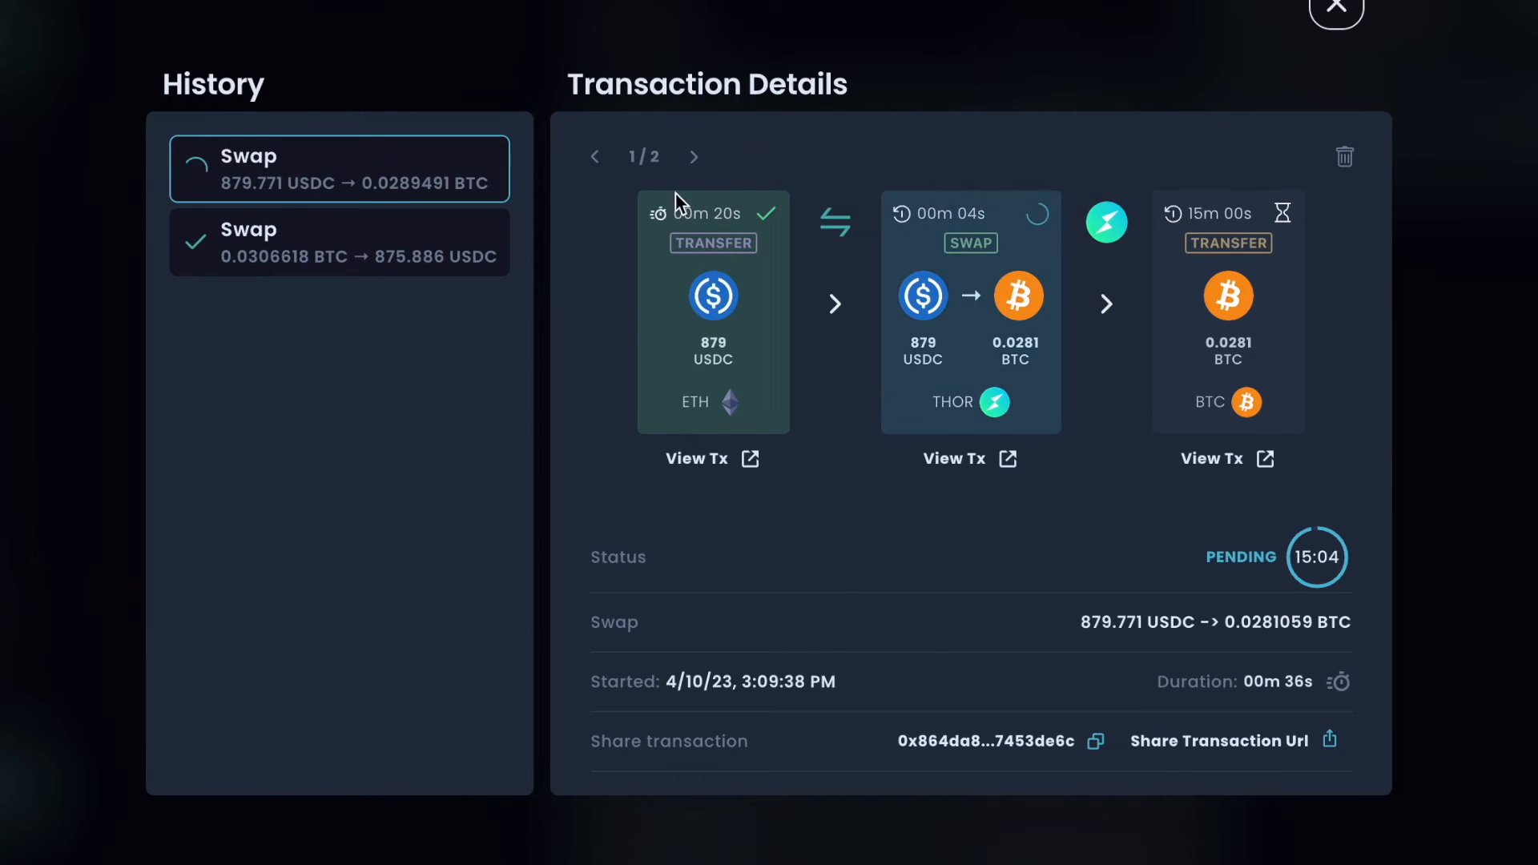
pyautogui.moveTo(1000, 259)
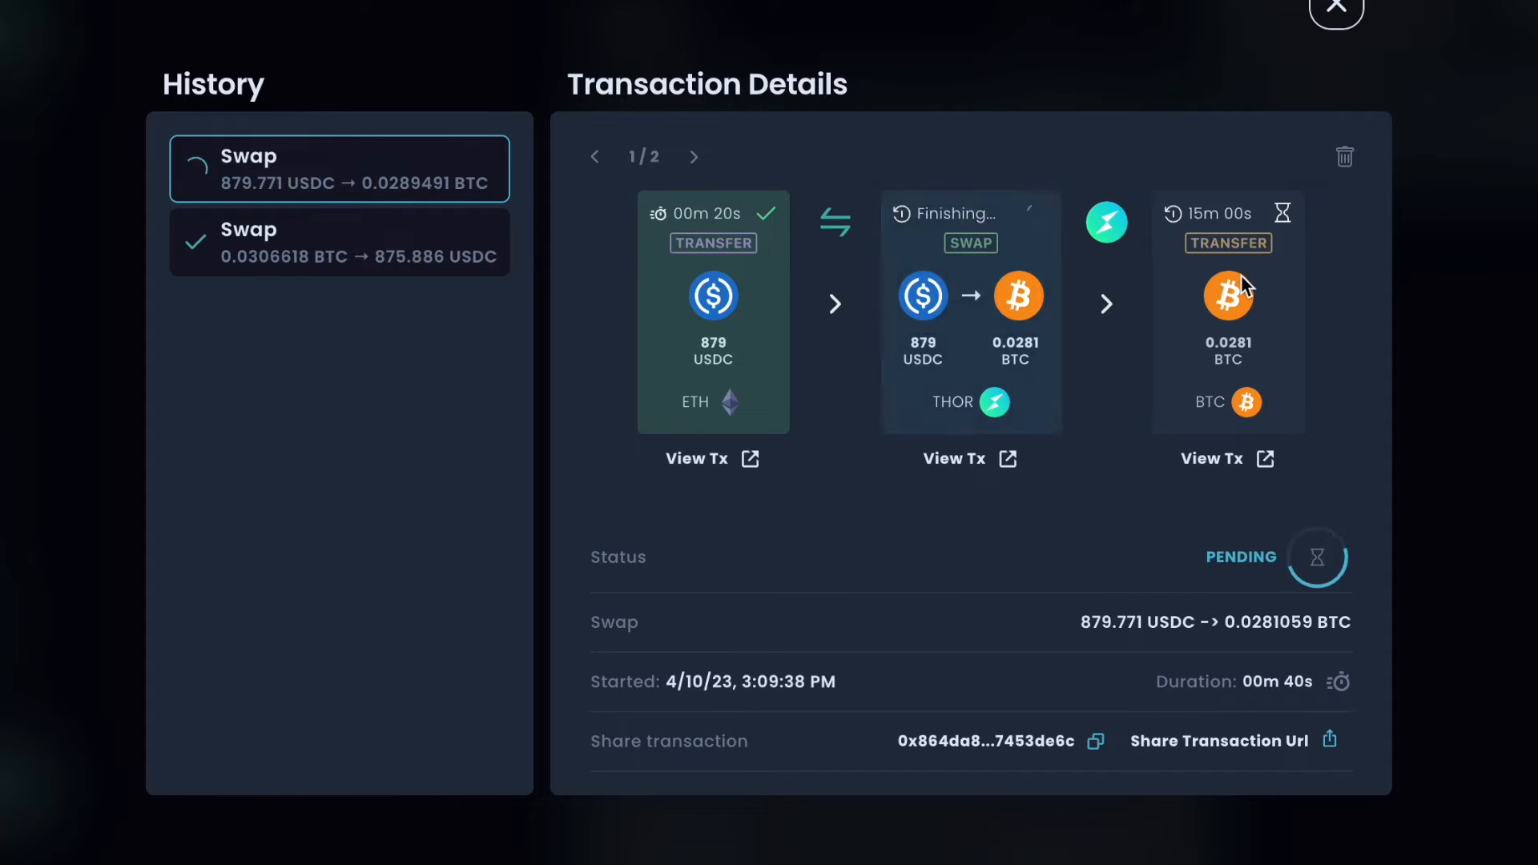
pyautogui.moveTo(1279, 310)
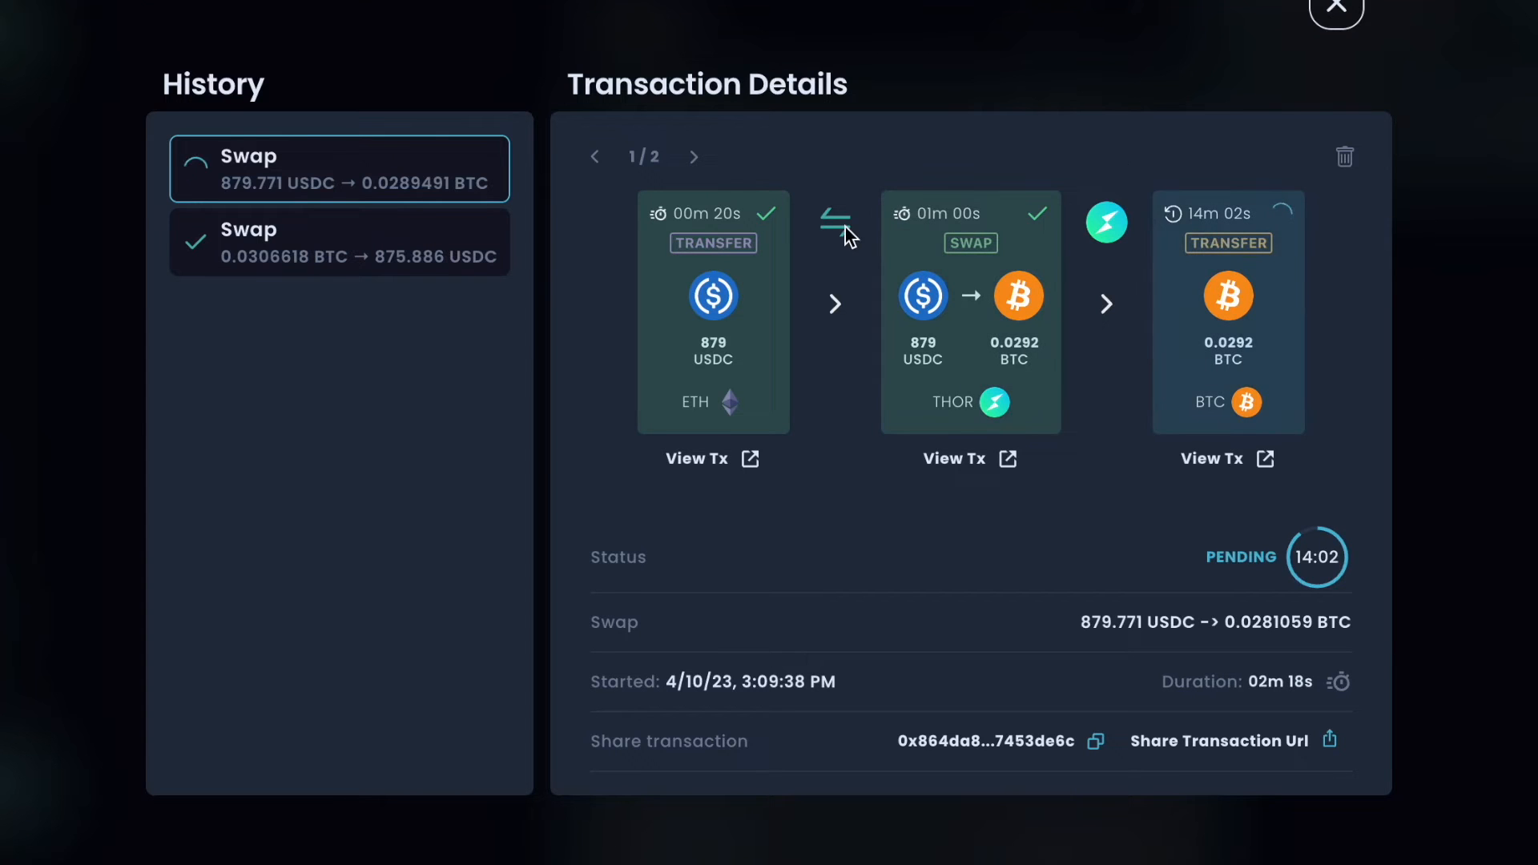
pyautogui.moveTo(730, 387)
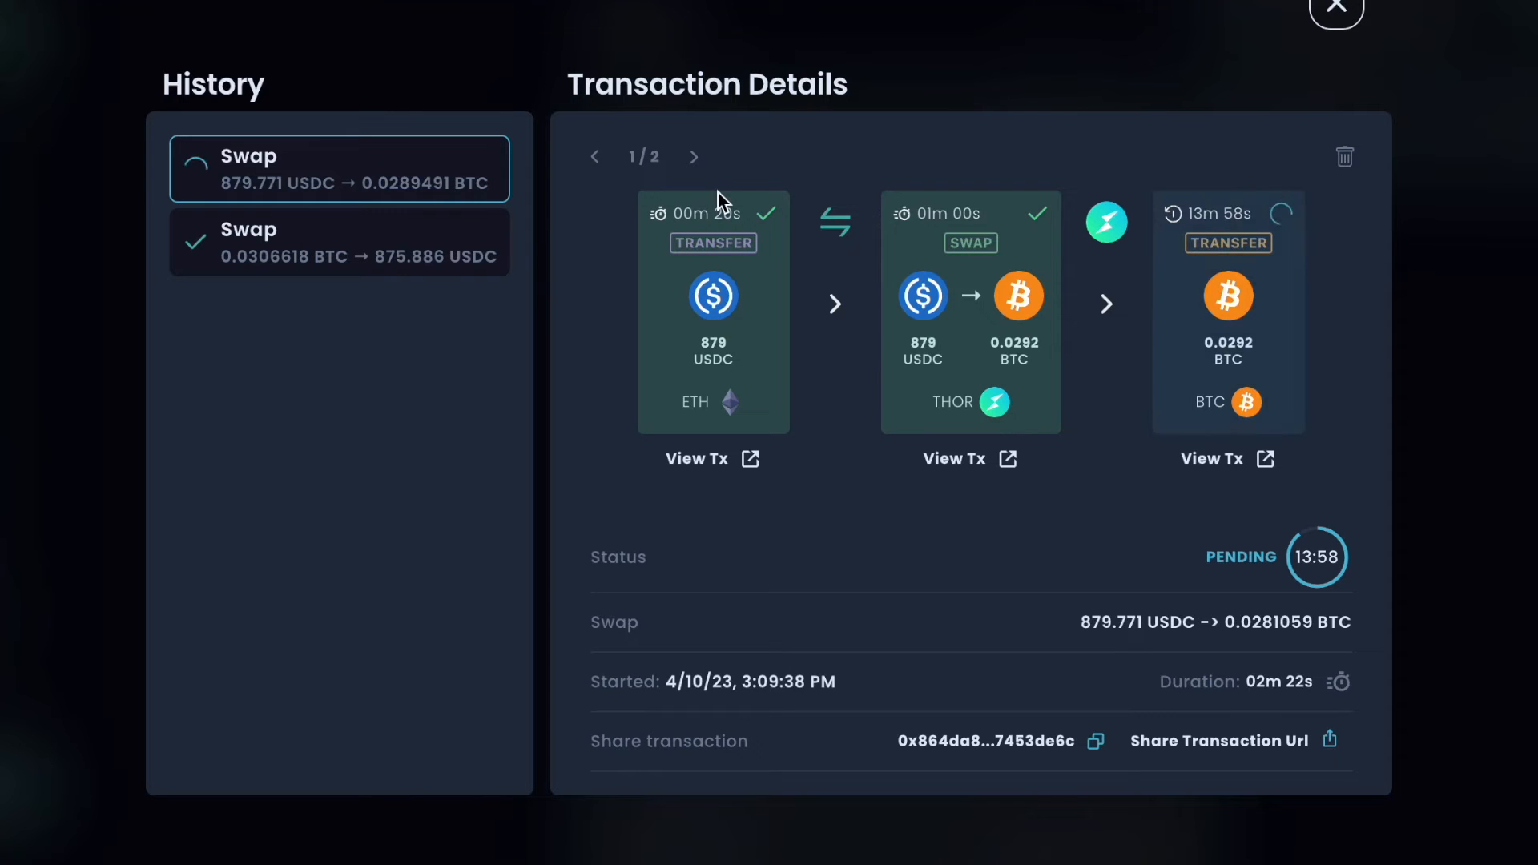
pyautogui.moveTo(712, 242)
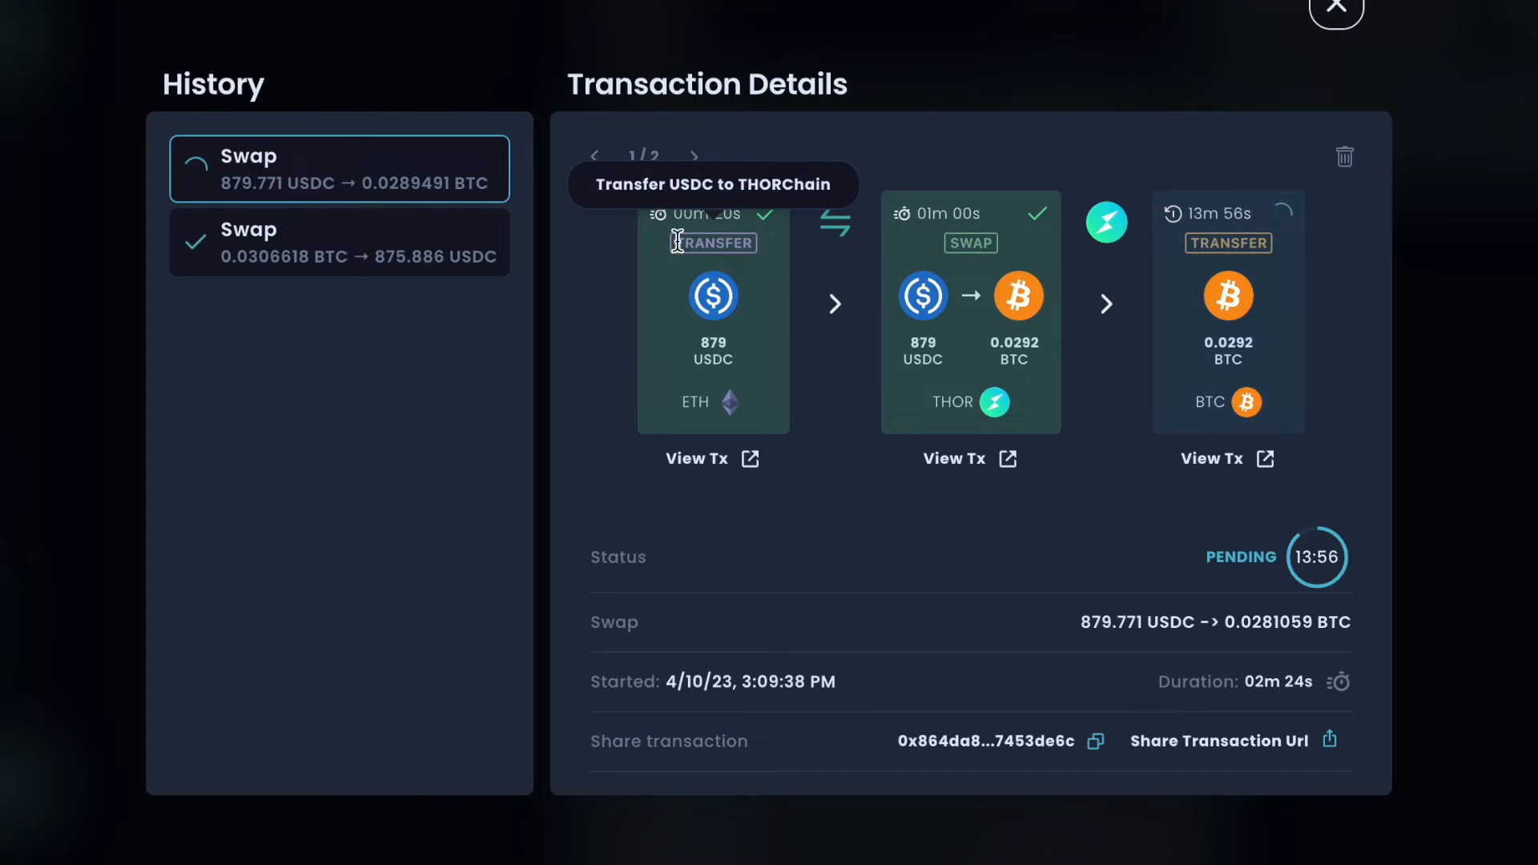
pyautogui.moveTo(974, 16)
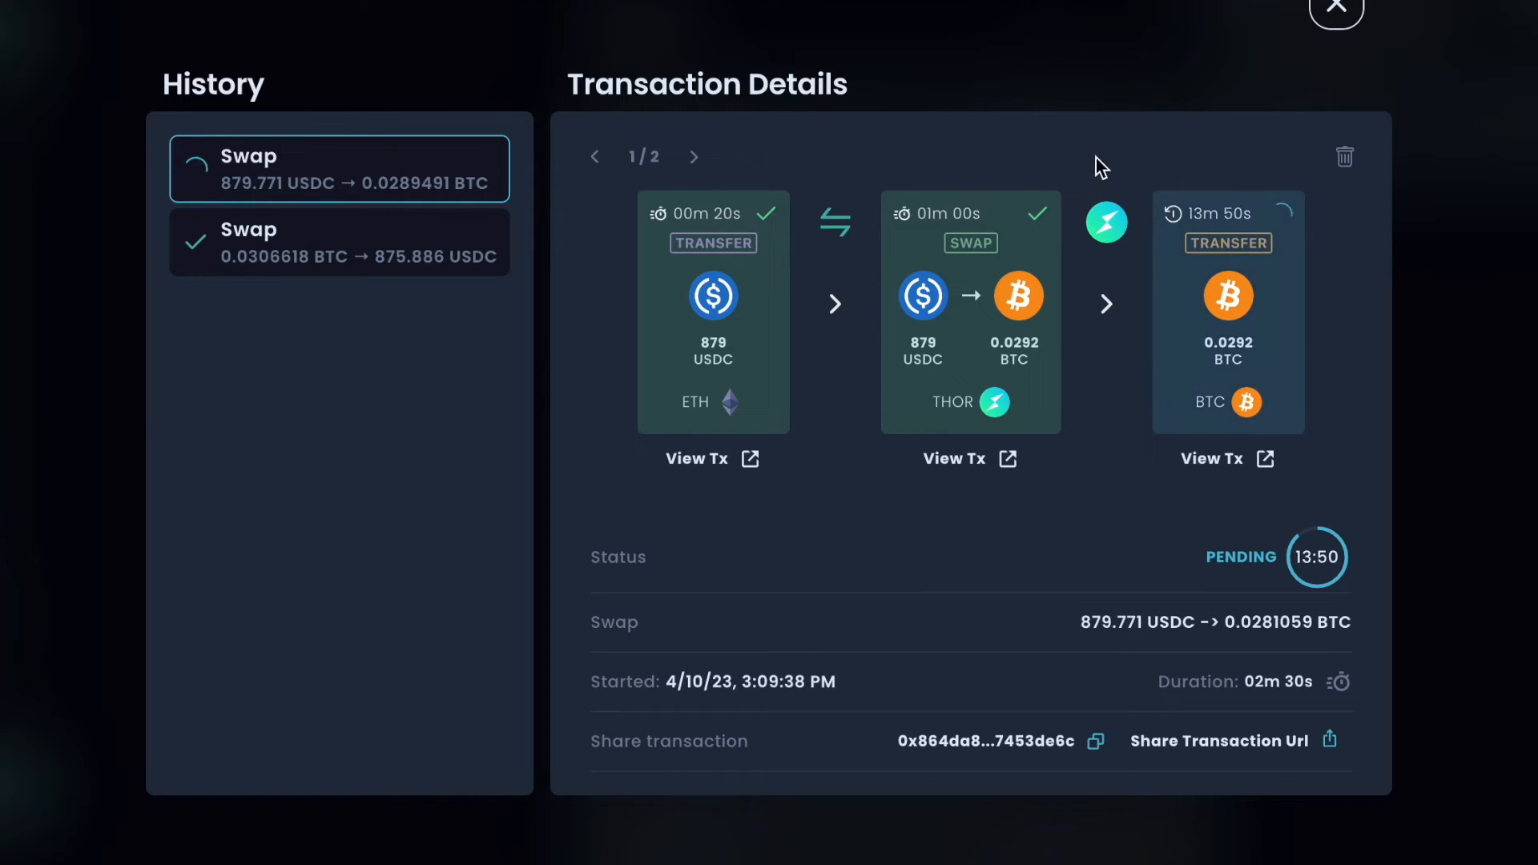
pyautogui.moveTo(1378, 286)
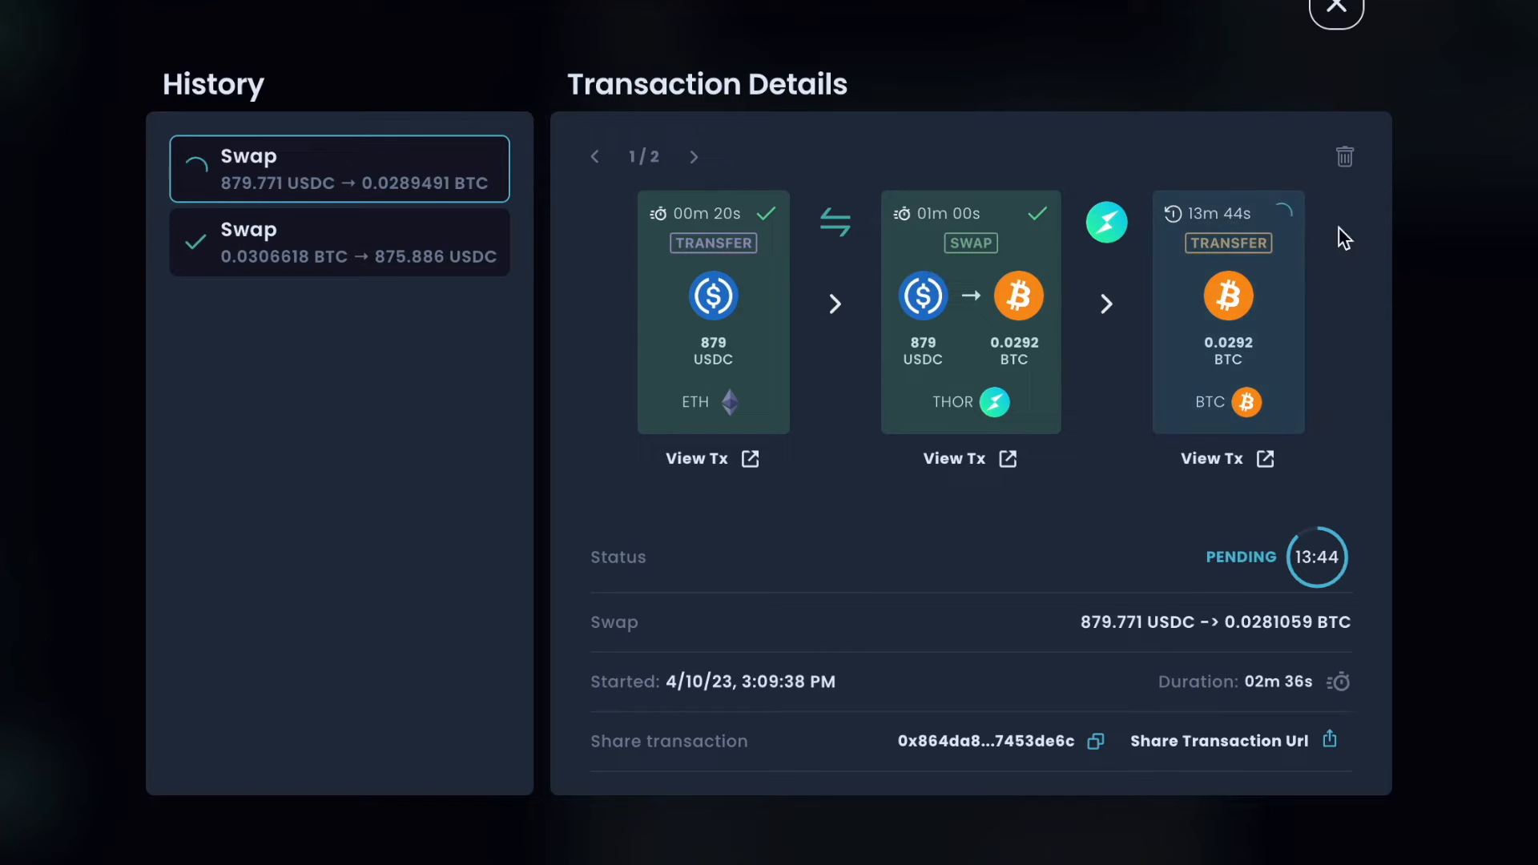
pyautogui.moveTo(1453, 308)
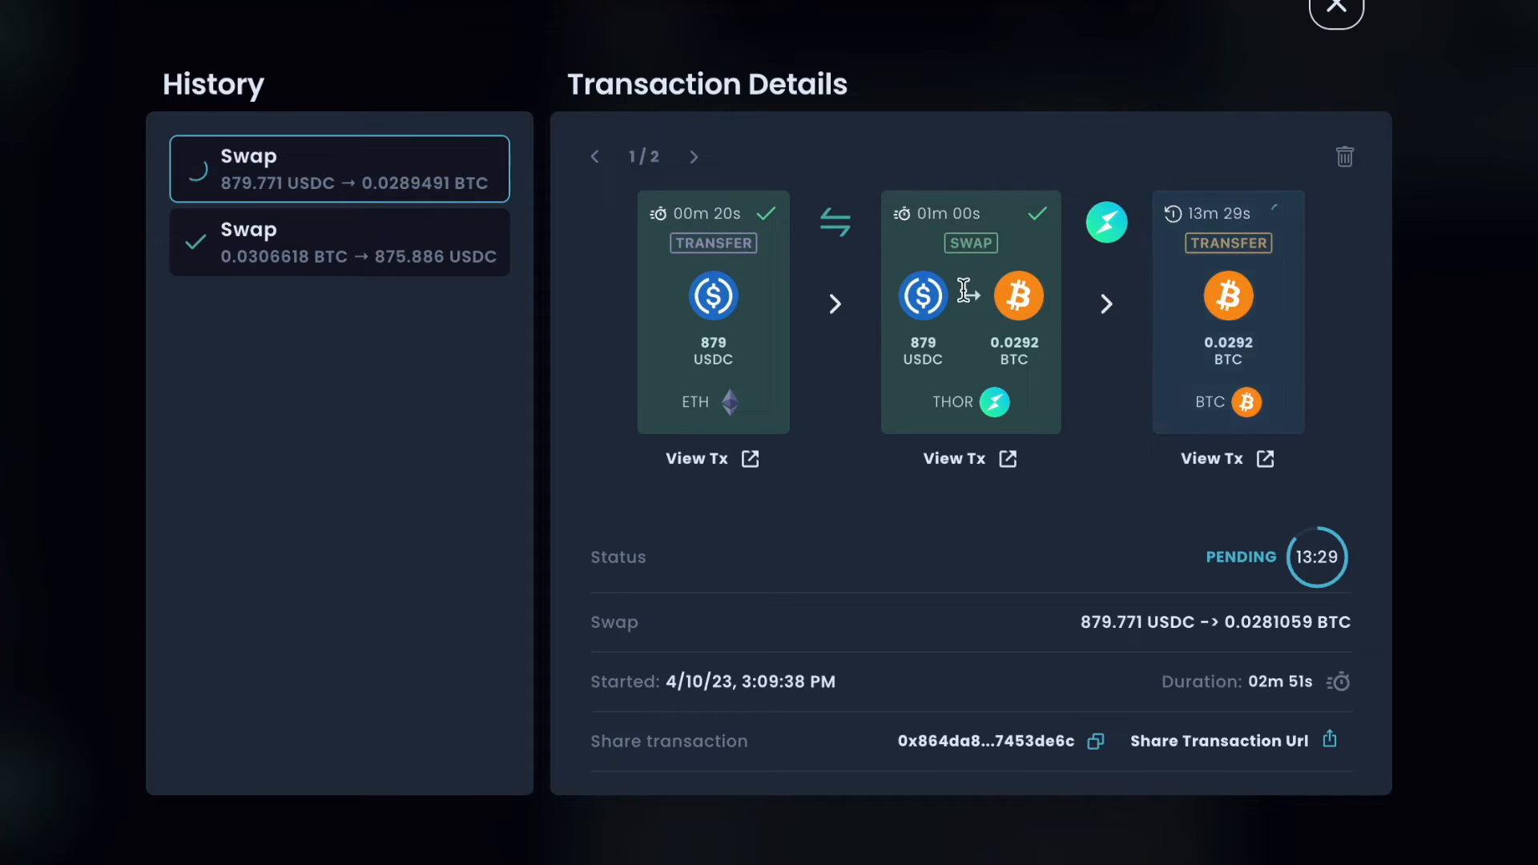
pyautogui.moveTo(1025, 329)
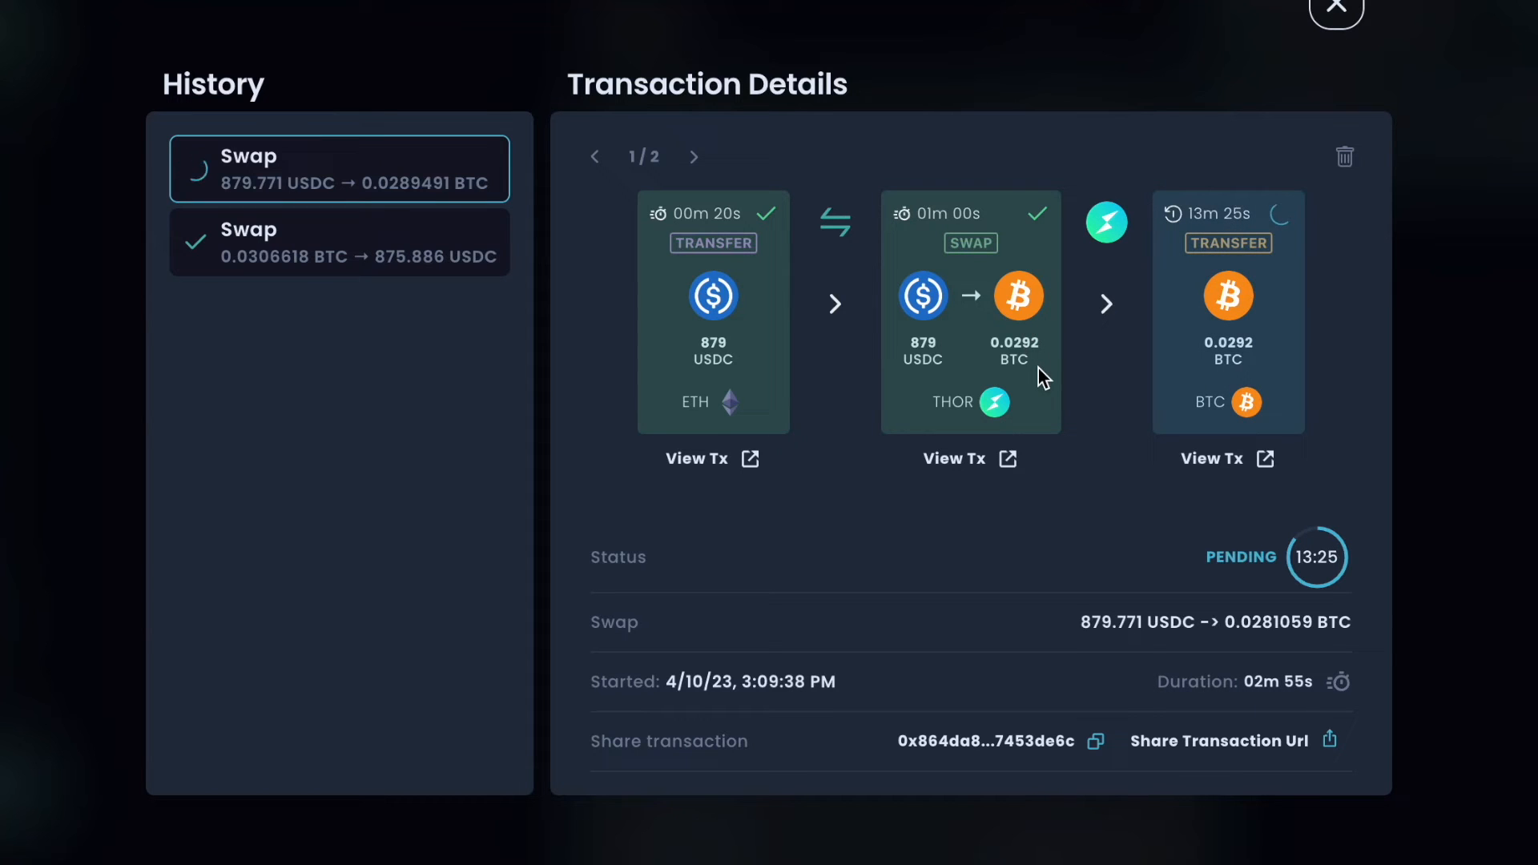
pyautogui.moveTo(1168, 426)
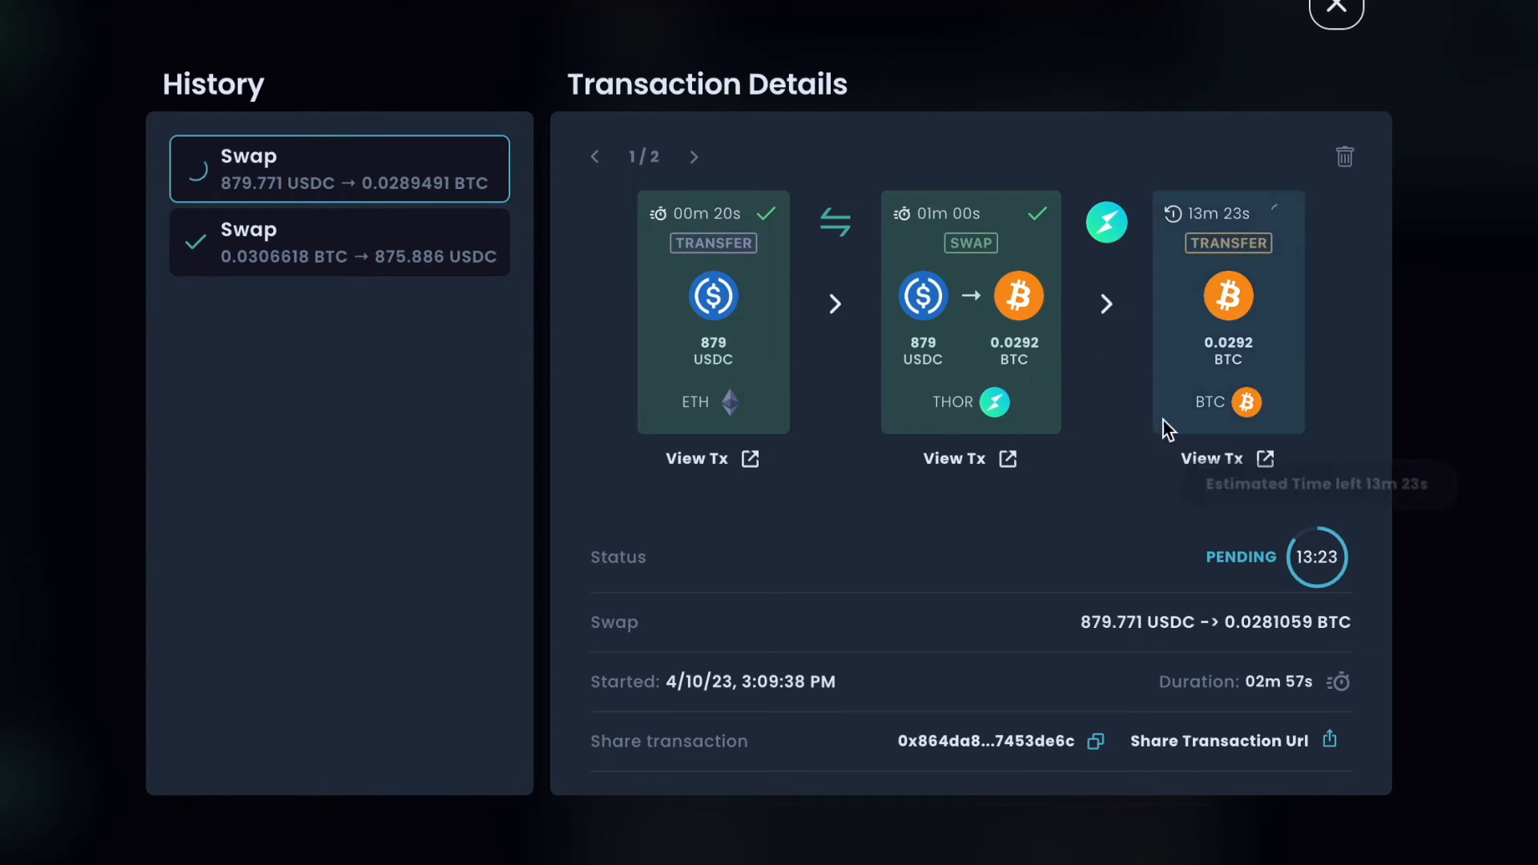
pyautogui.moveTo(652, 238)
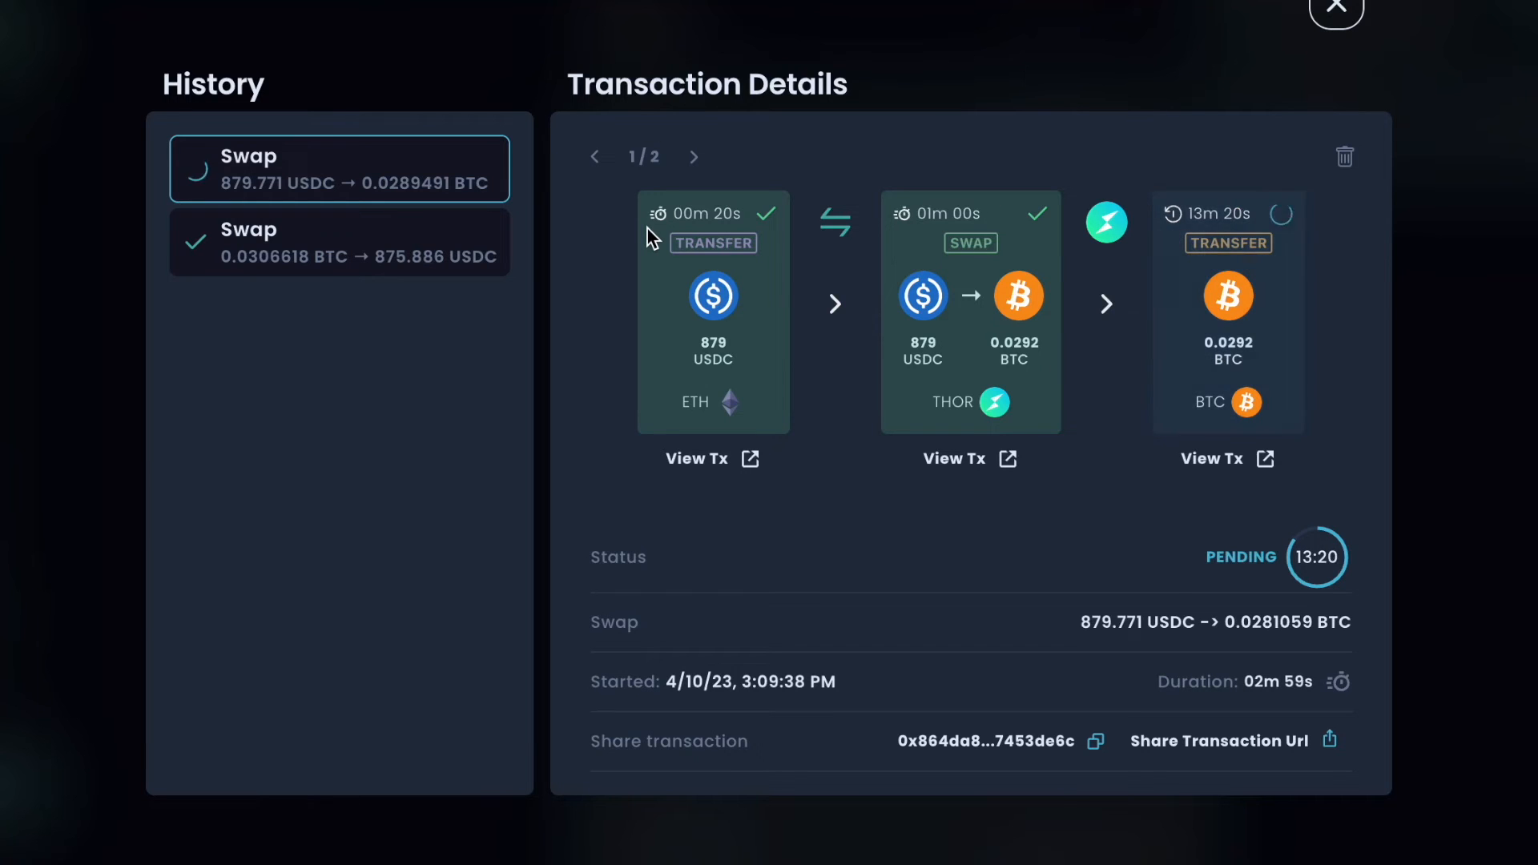
pyautogui.moveTo(1309, 444)
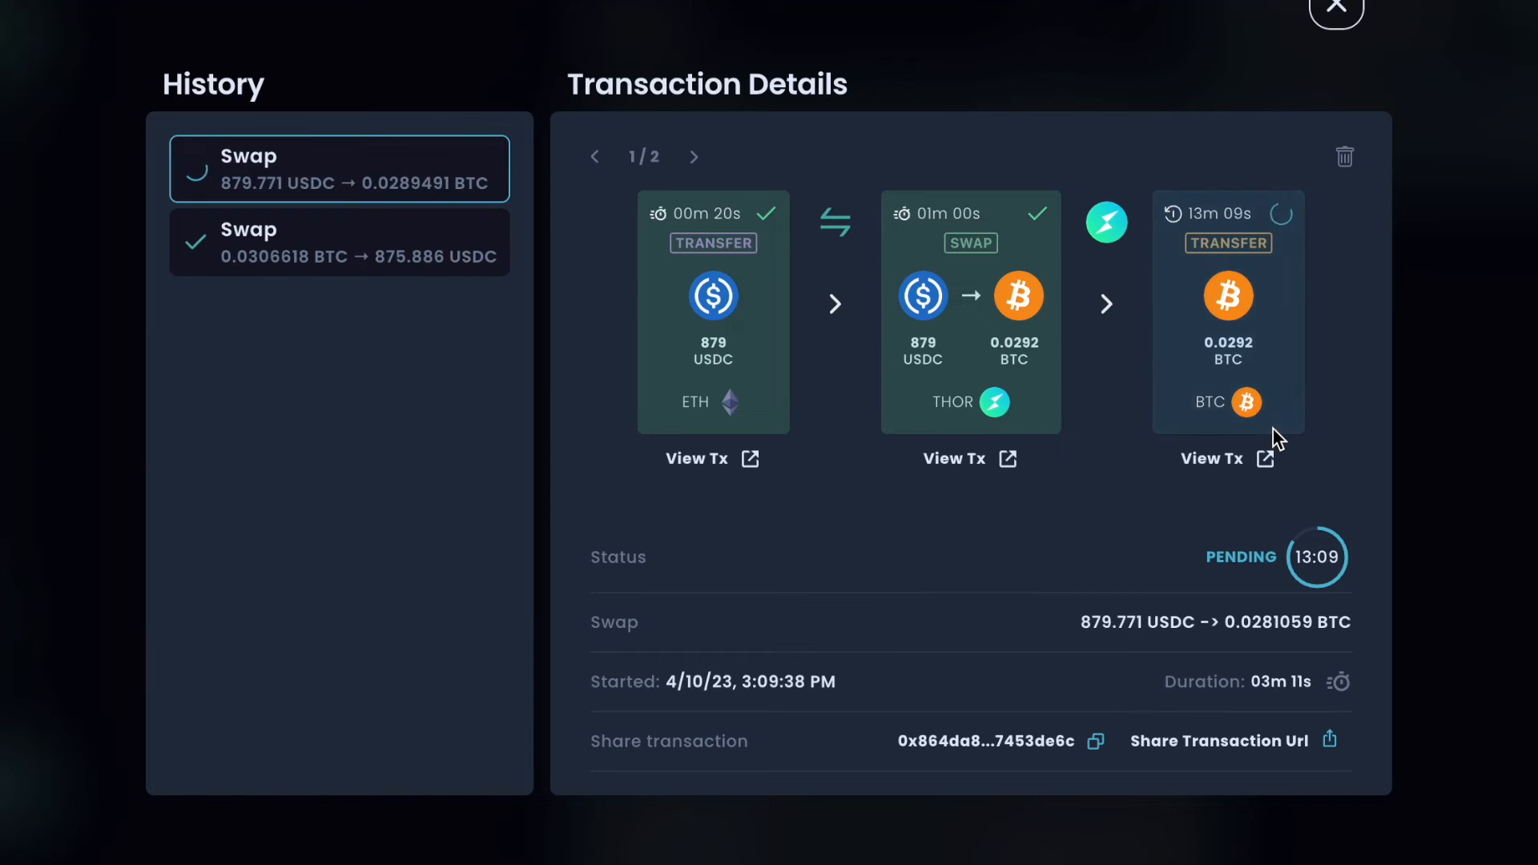
pyautogui.moveTo(806, 244)
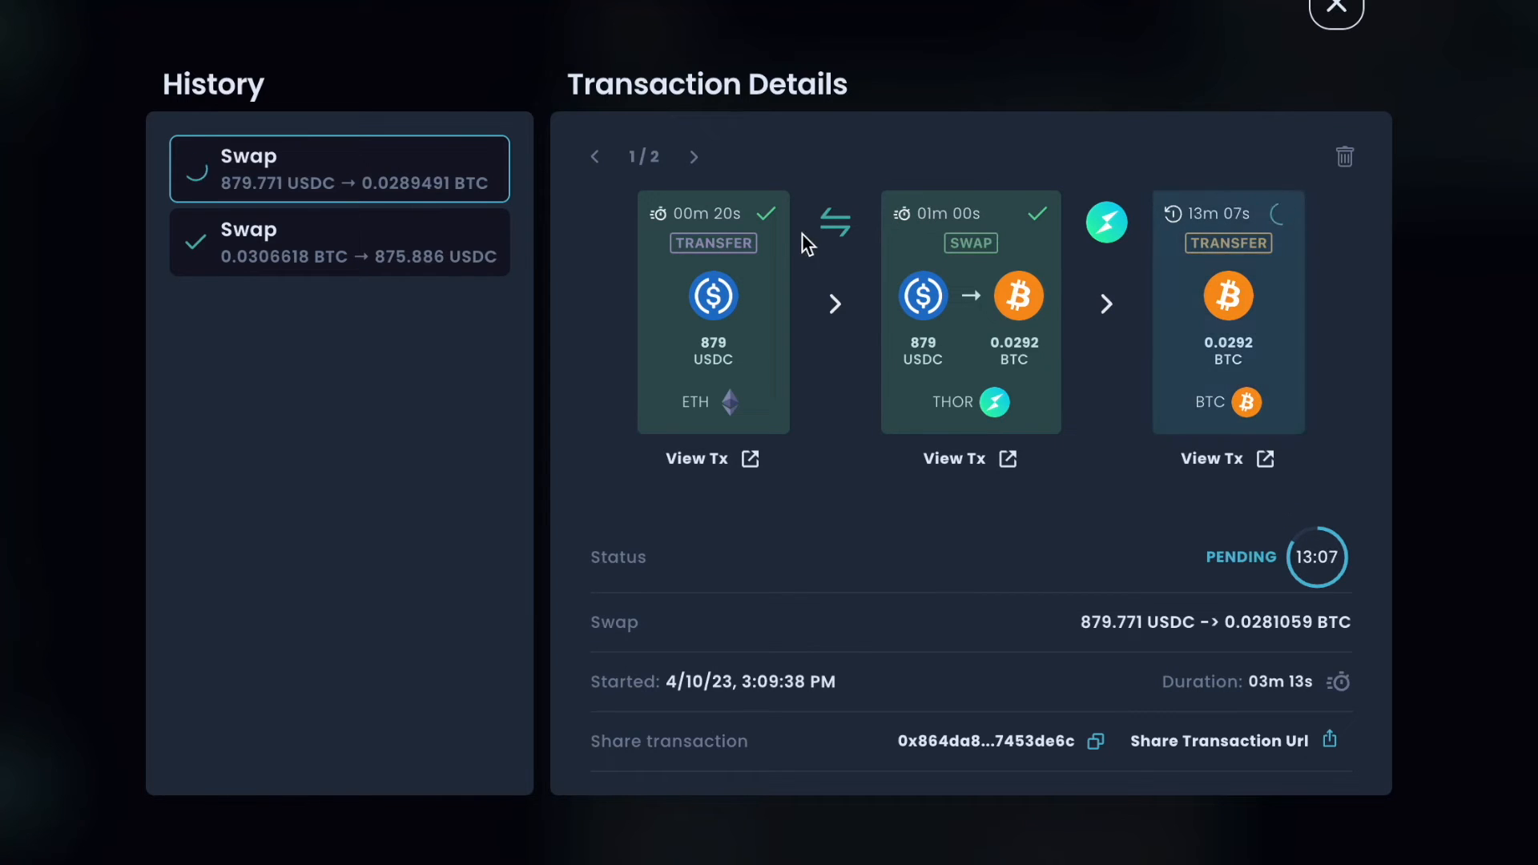
pyautogui.moveTo(714, 140)
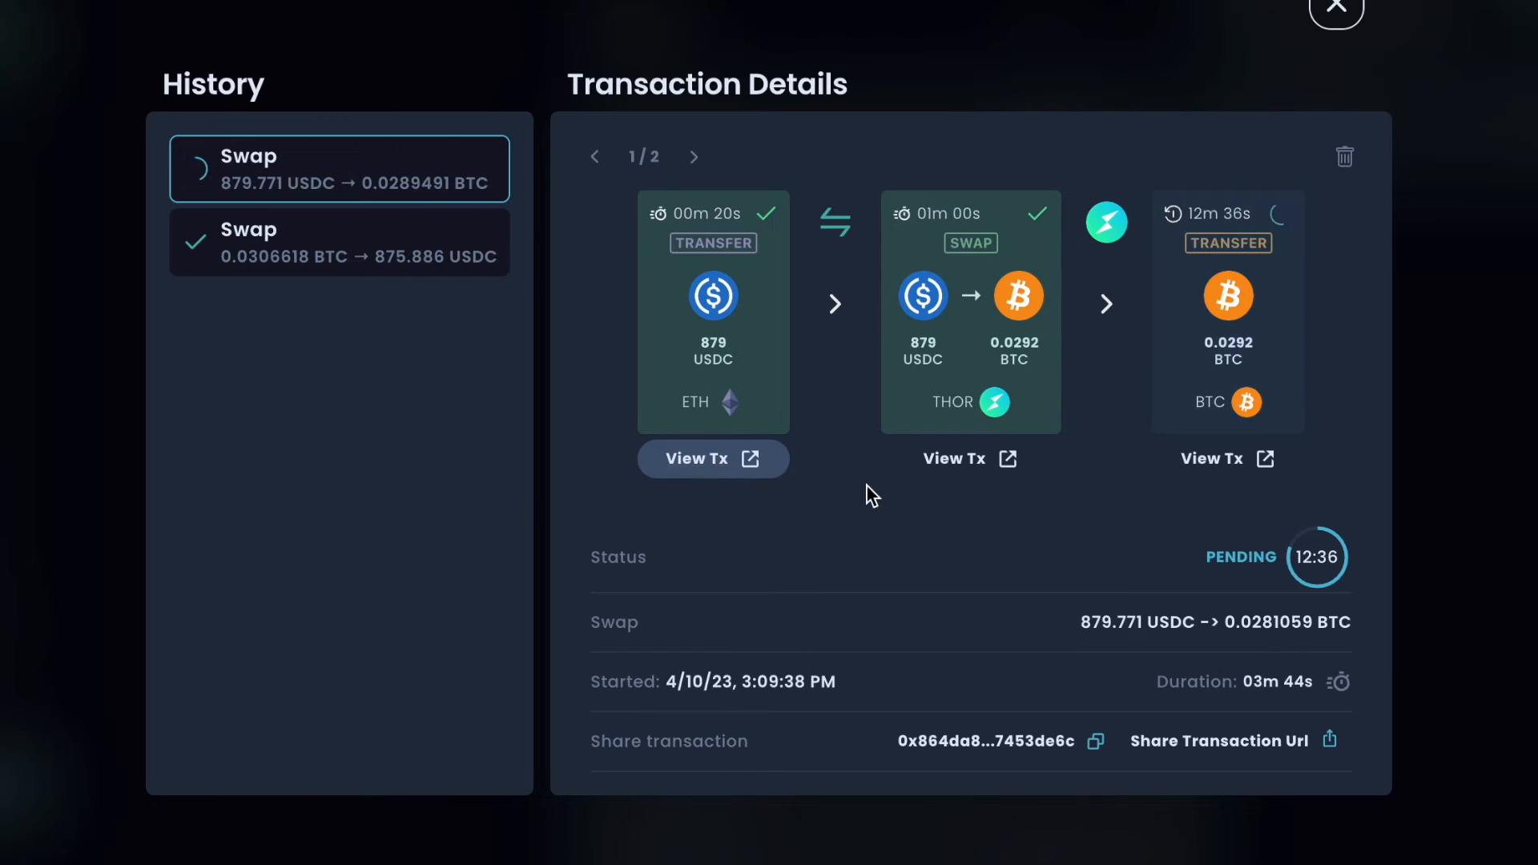
pyautogui.moveTo(953, 246)
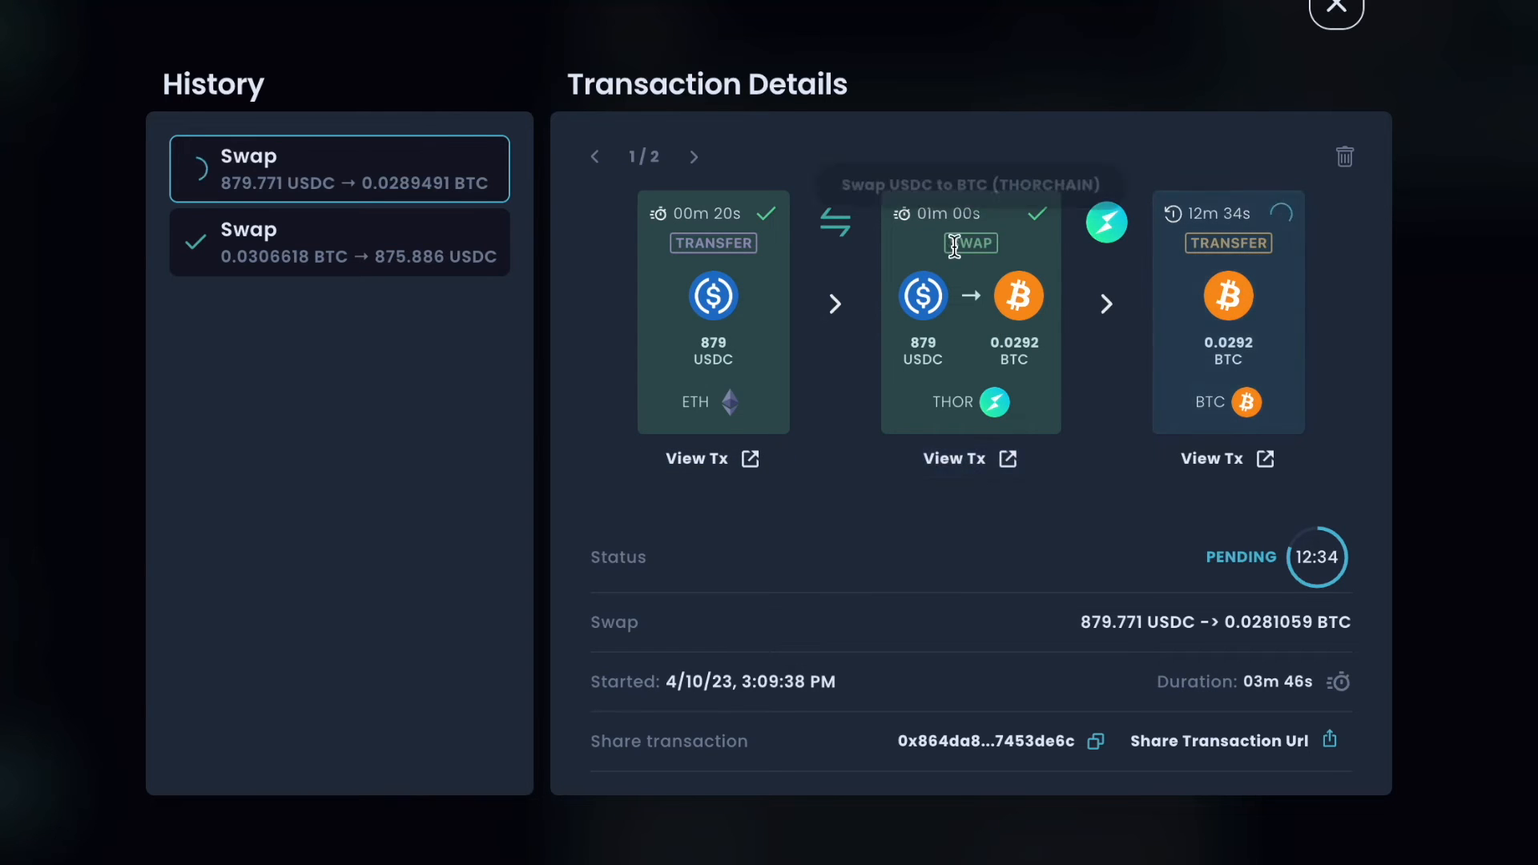
pyautogui.moveTo(1227, 460)
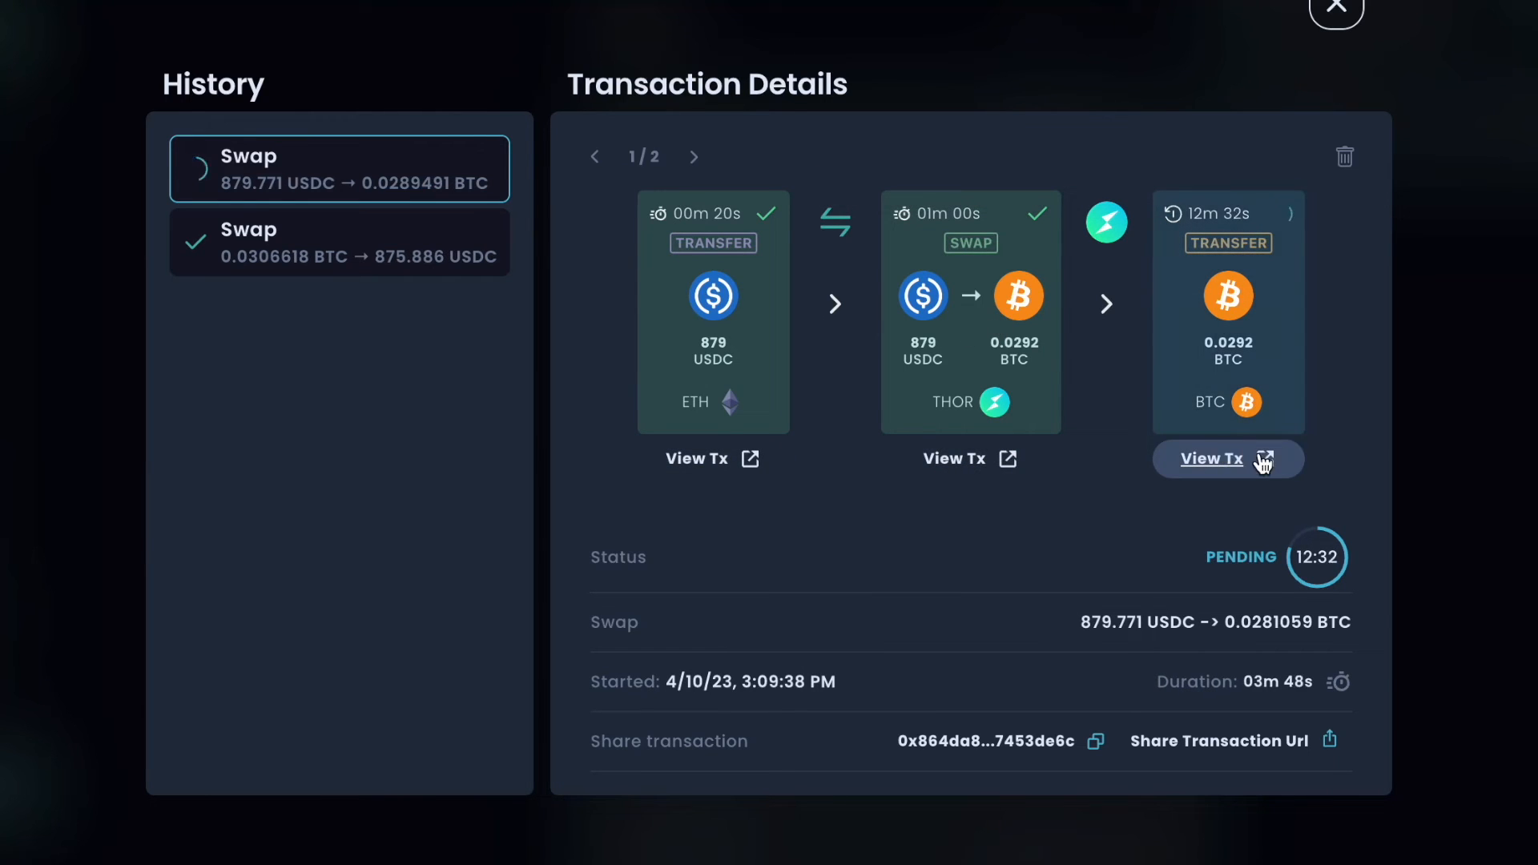
pyautogui.moveTo(1293, 353)
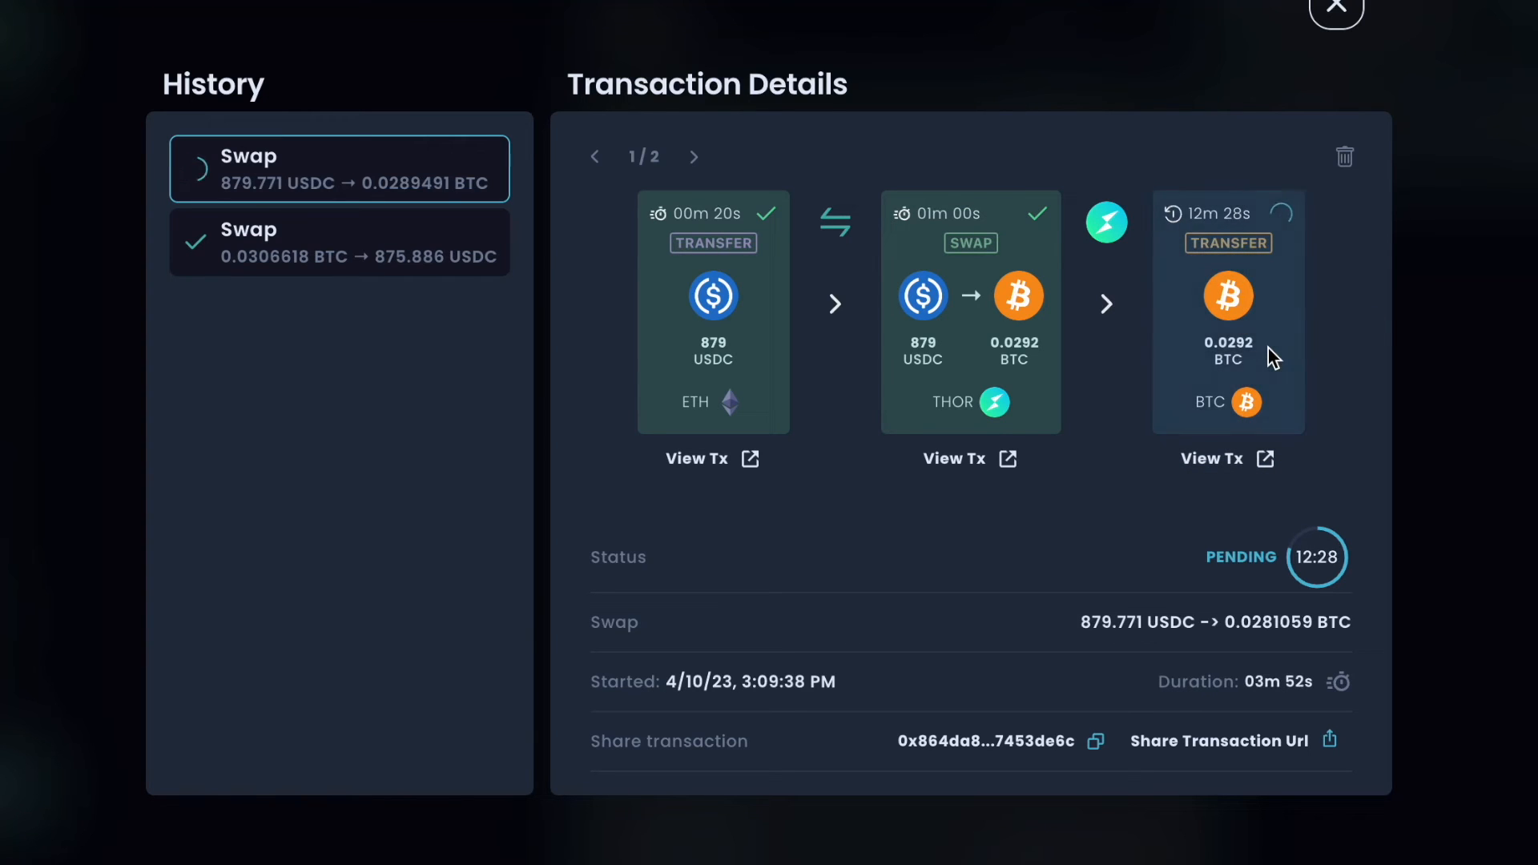
pyautogui.moveTo(1378, 540)
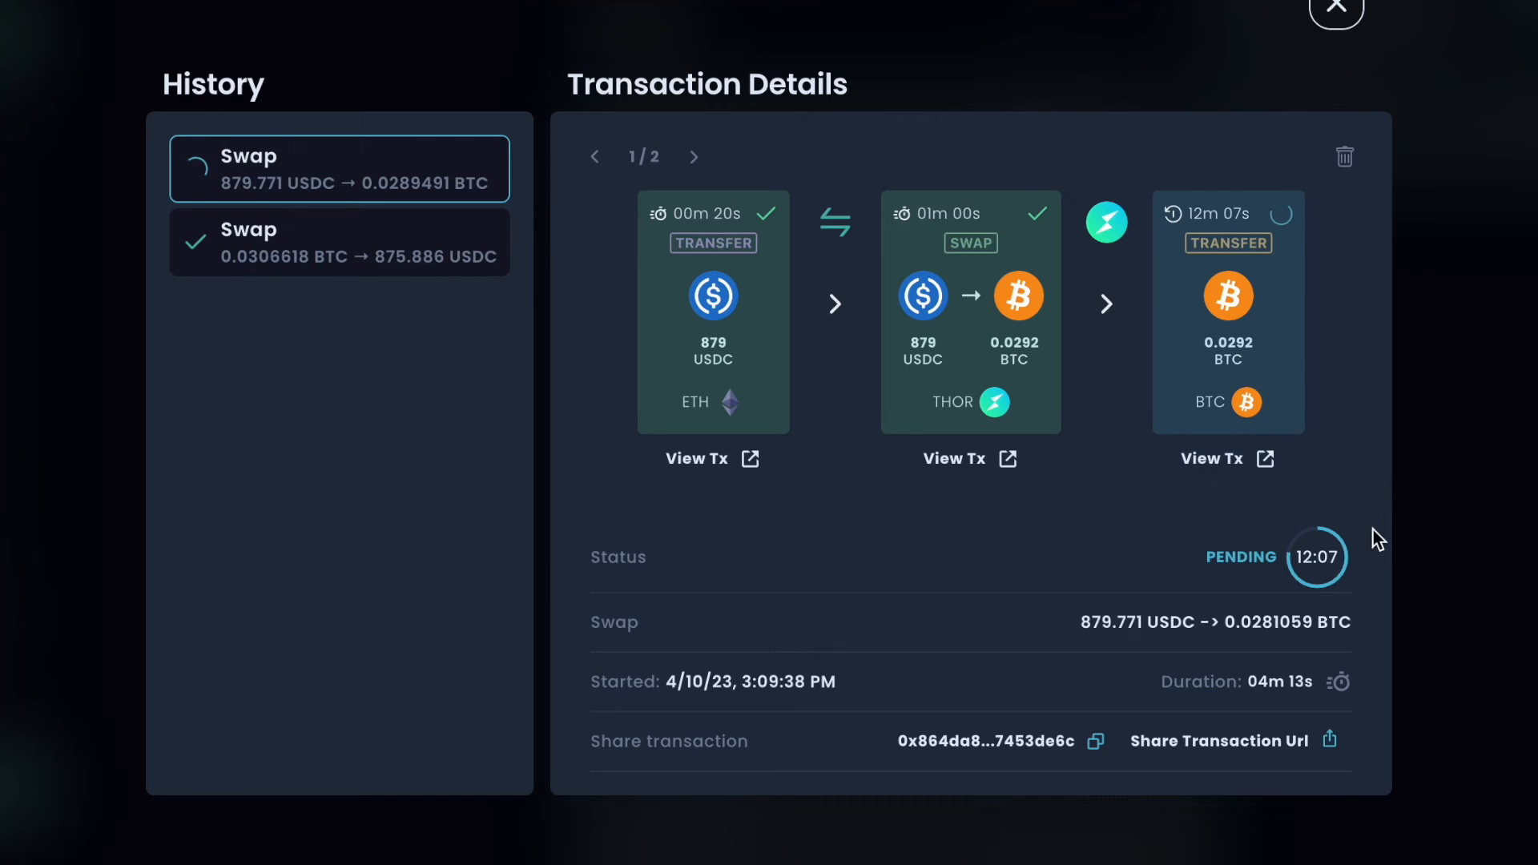
pyautogui.moveTo(1228, 234)
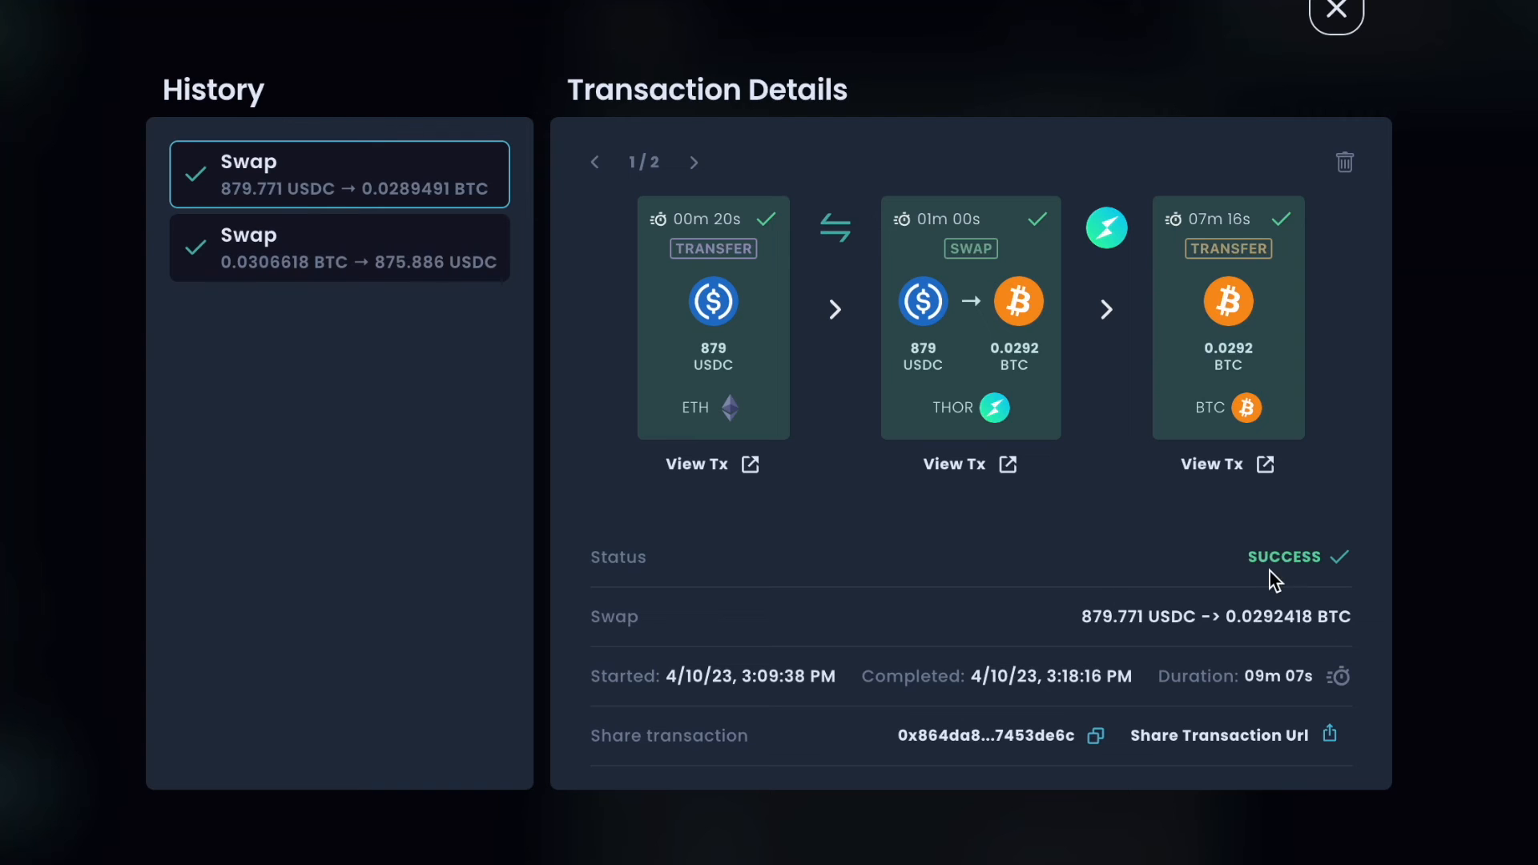
pyautogui.moveTo(1300, 395)
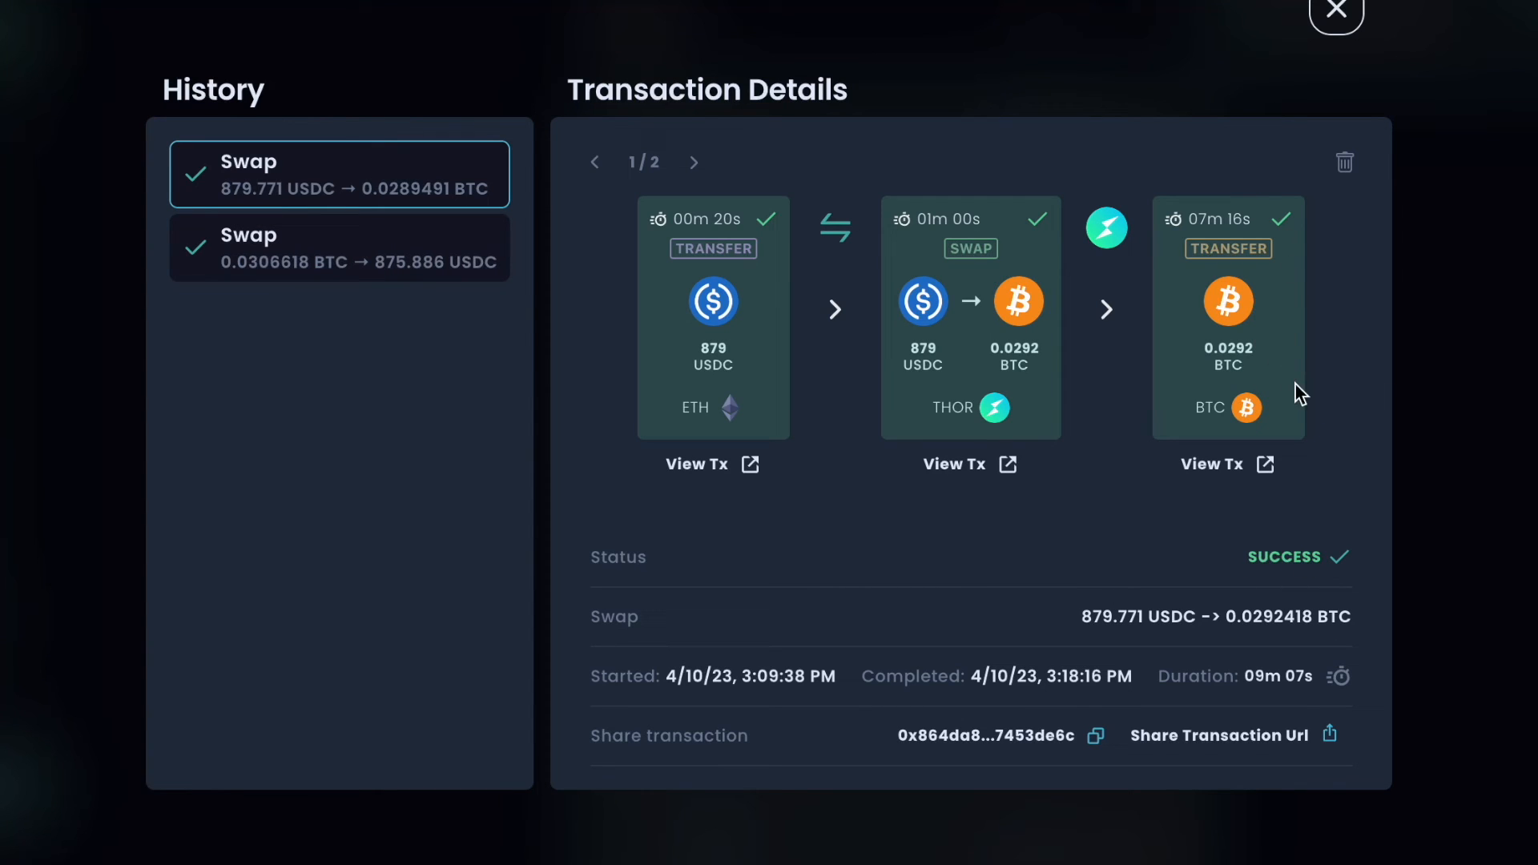
pyautogui.moveTo(1313, 287)
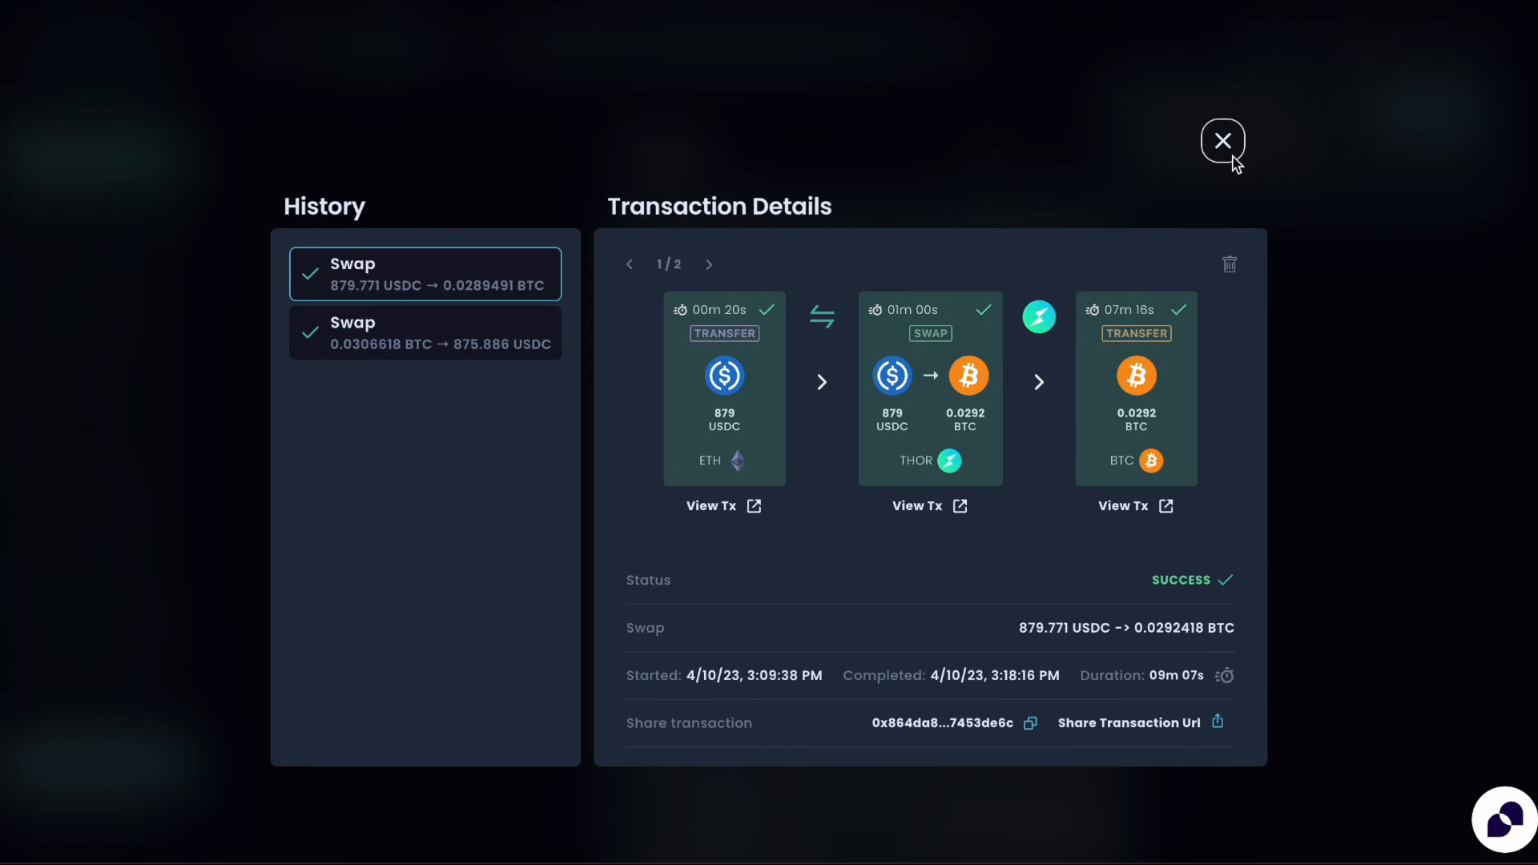
# Leave the details view and list all swaps in Transaction History, not just pending ones.
pyautogui.click(1223, 140)
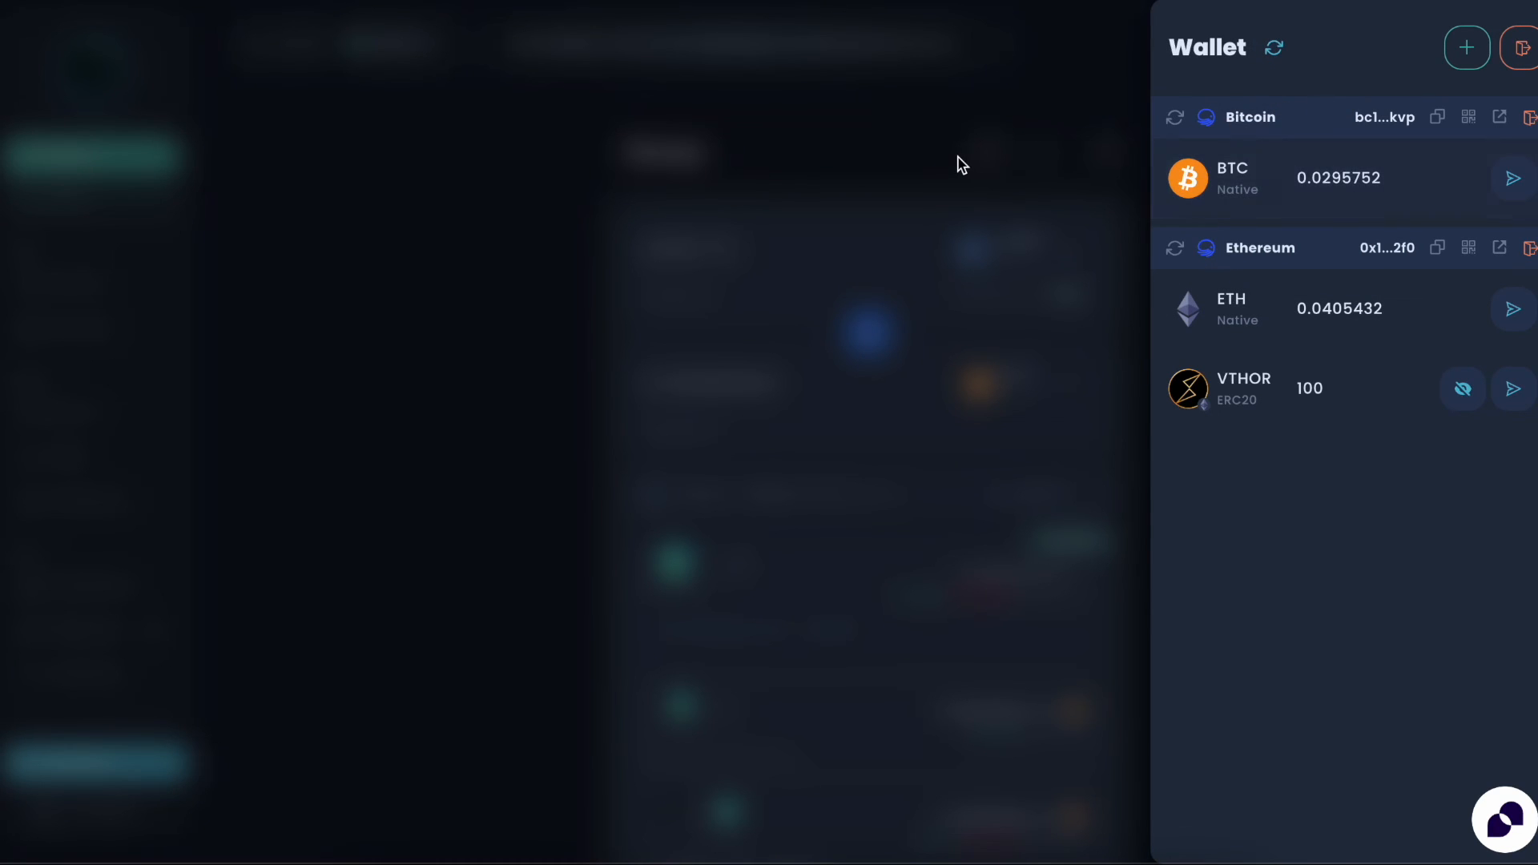
pyautogui.click(1470, 43)
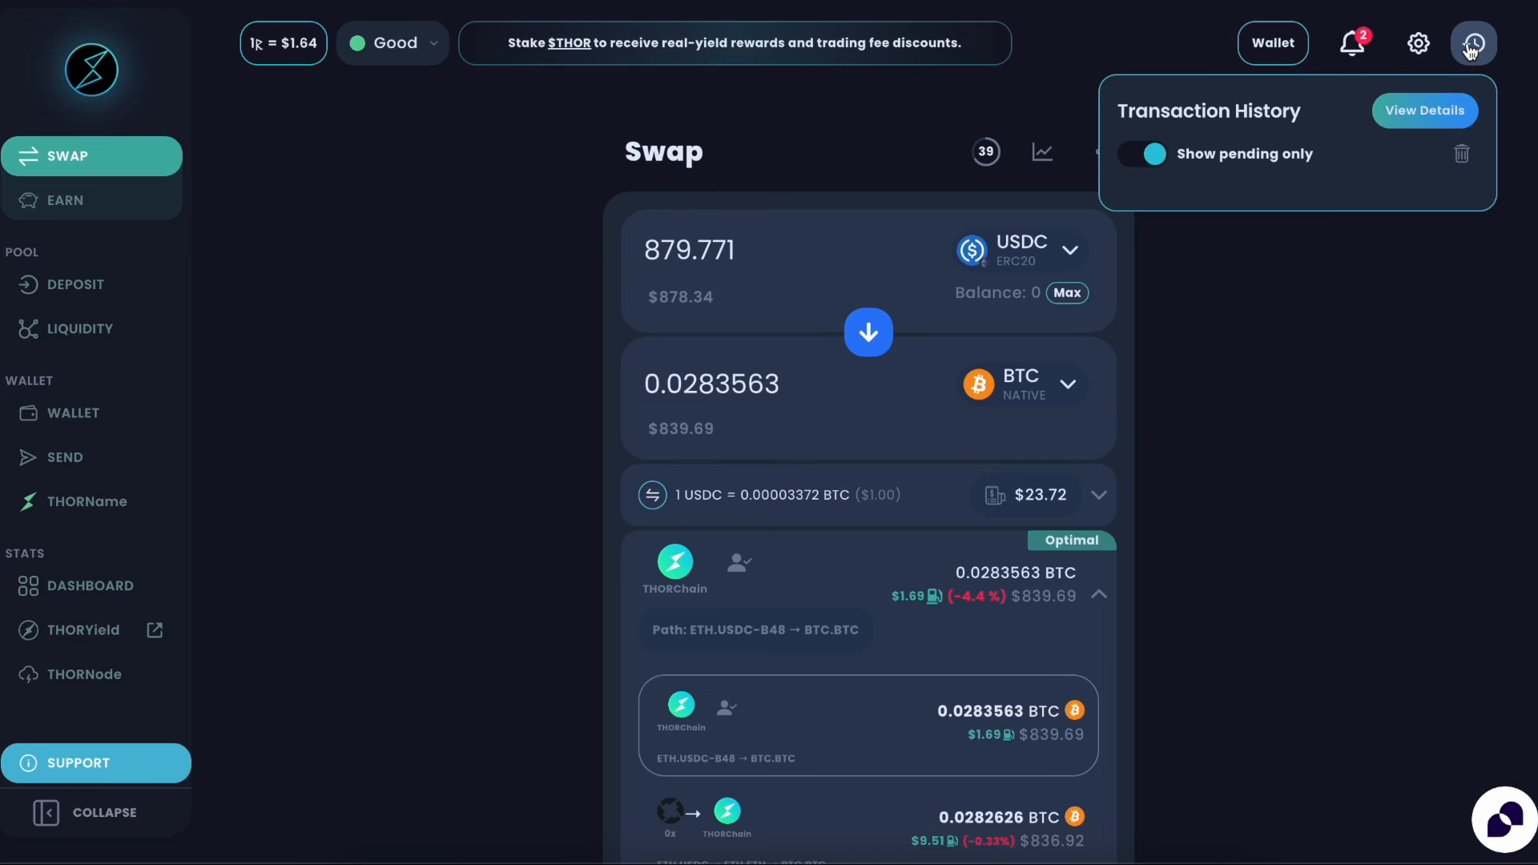
pyautogui.click(1140, 153)
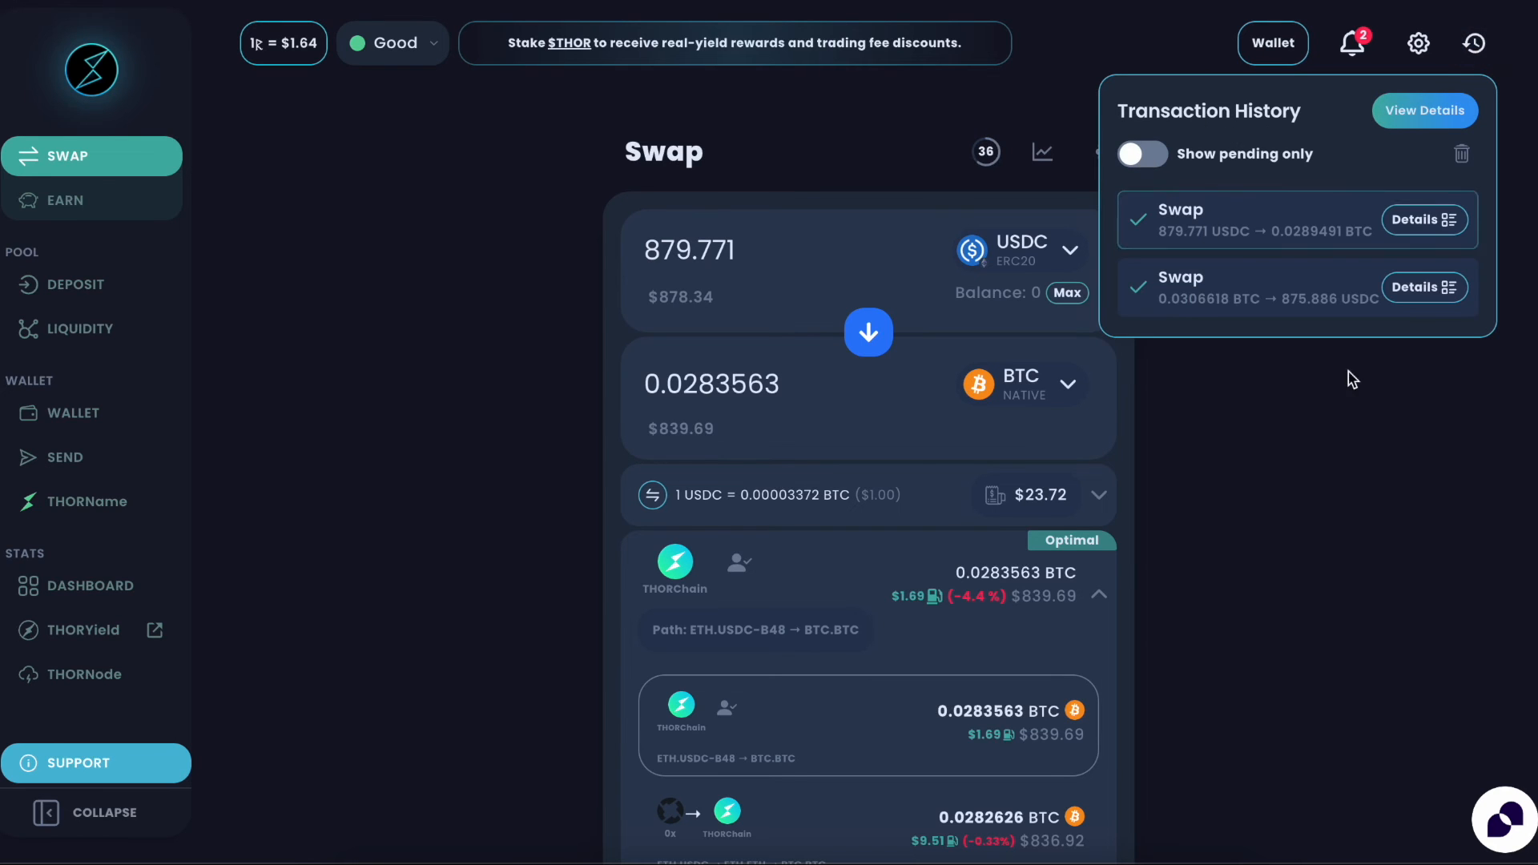
# Show details of the earlier 0.0306618 BTC to USDC swap with all steps SUCCESS.
pyautogui.click(1422, 111)
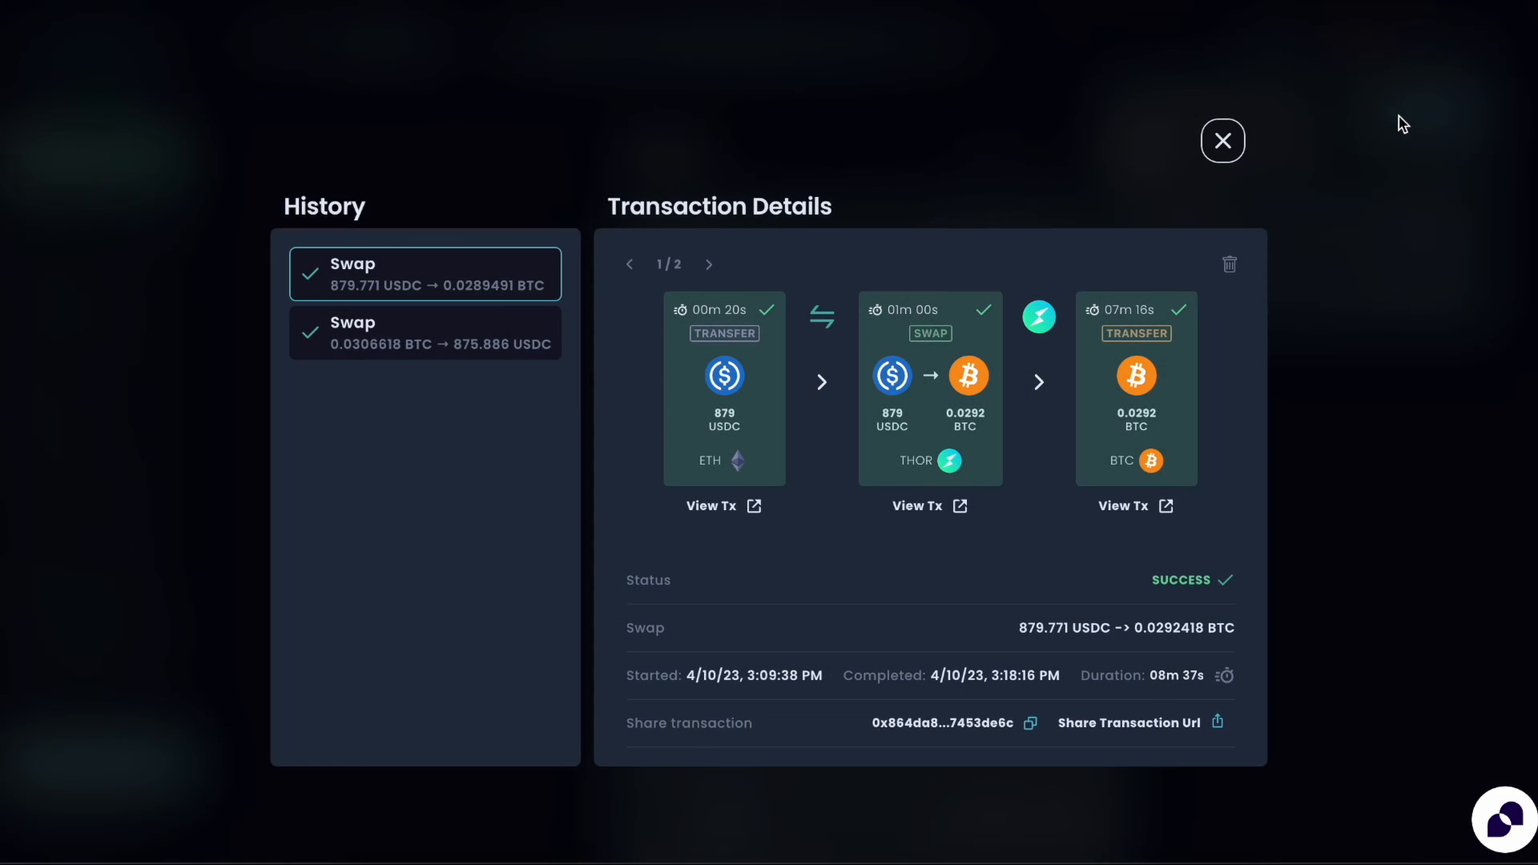
pyautogui.click(424, 331)
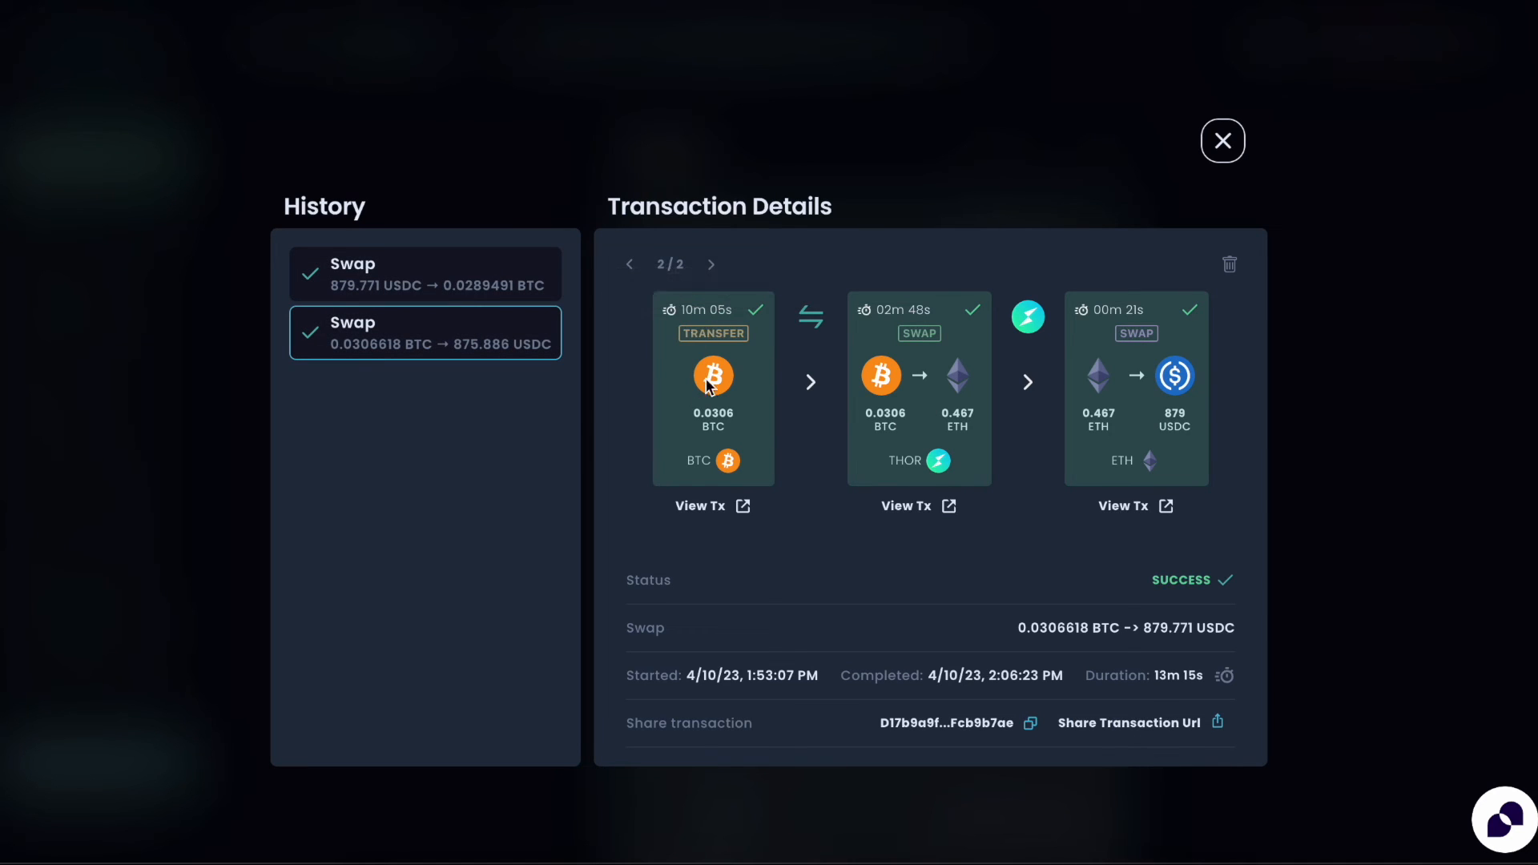
pyautogui.moveTo(1058, 543)
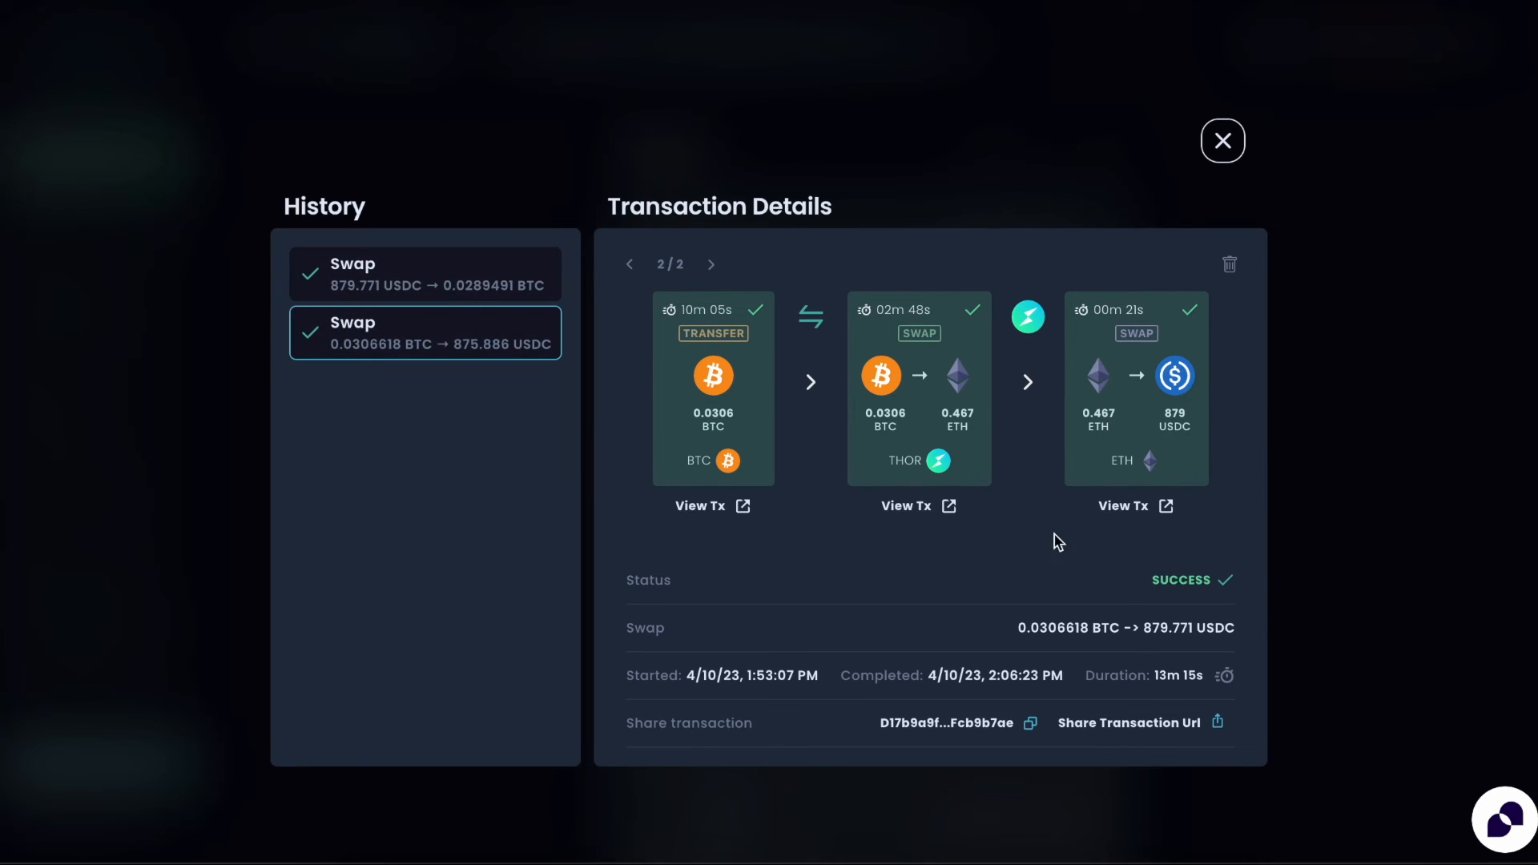
pyautogui.moveTo(714, 333)
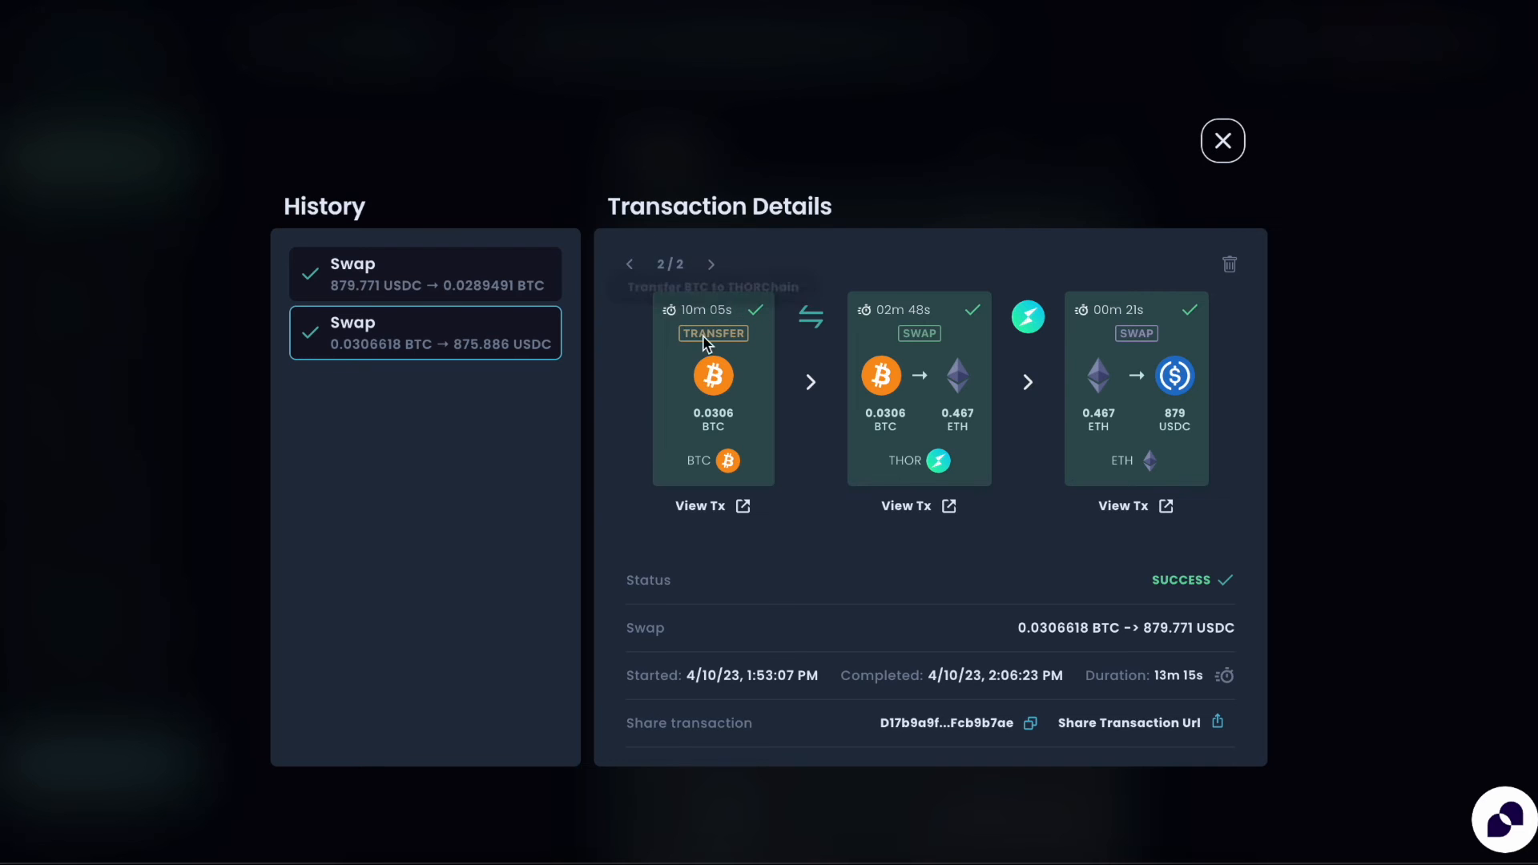
pyautogui.moveTo(953, 357)
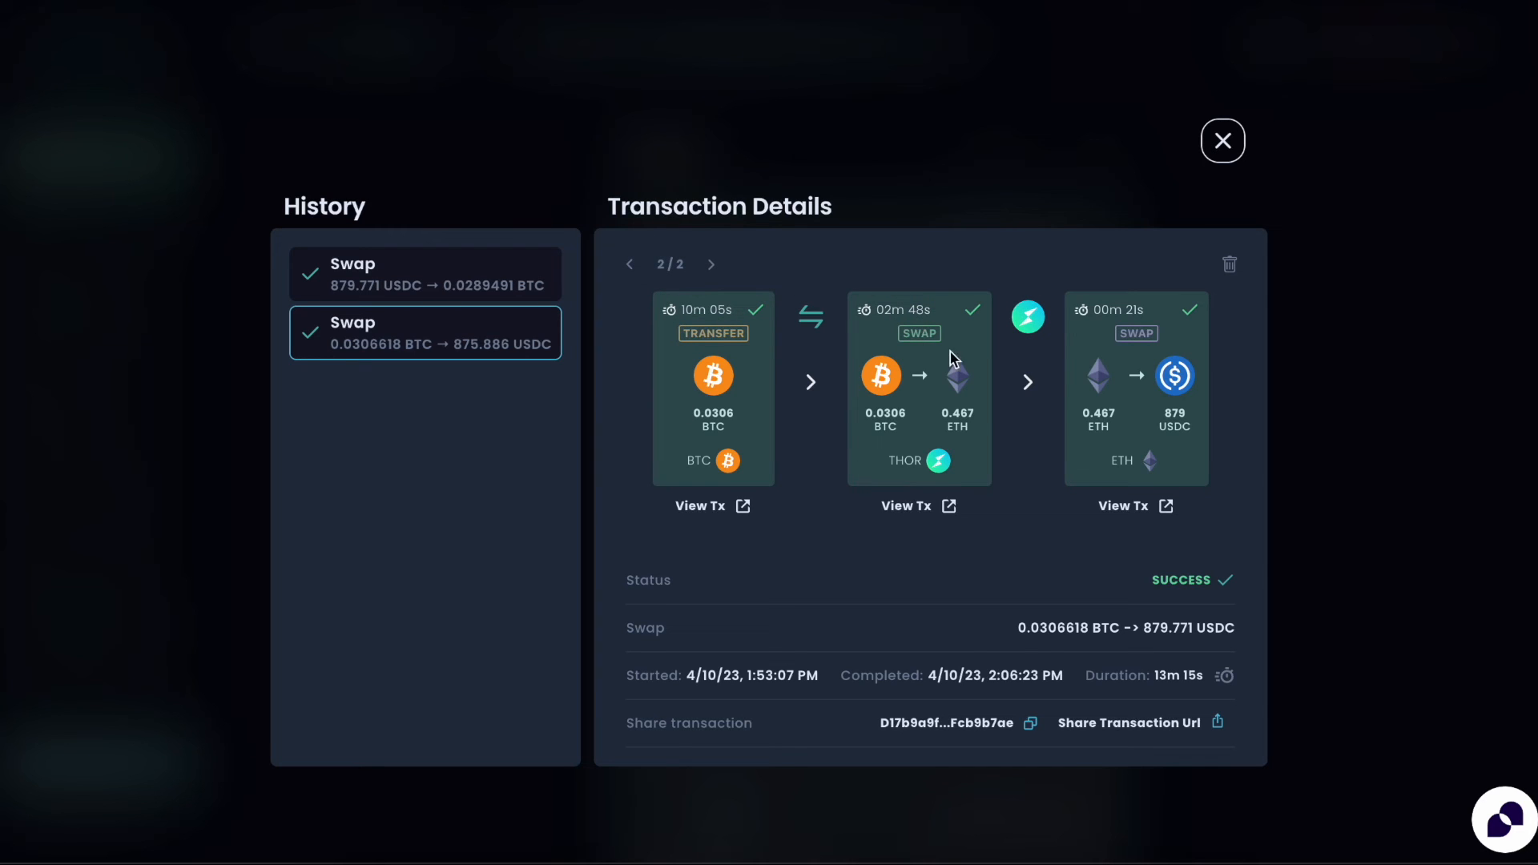
pyautogui.moveTo(1136, 367)
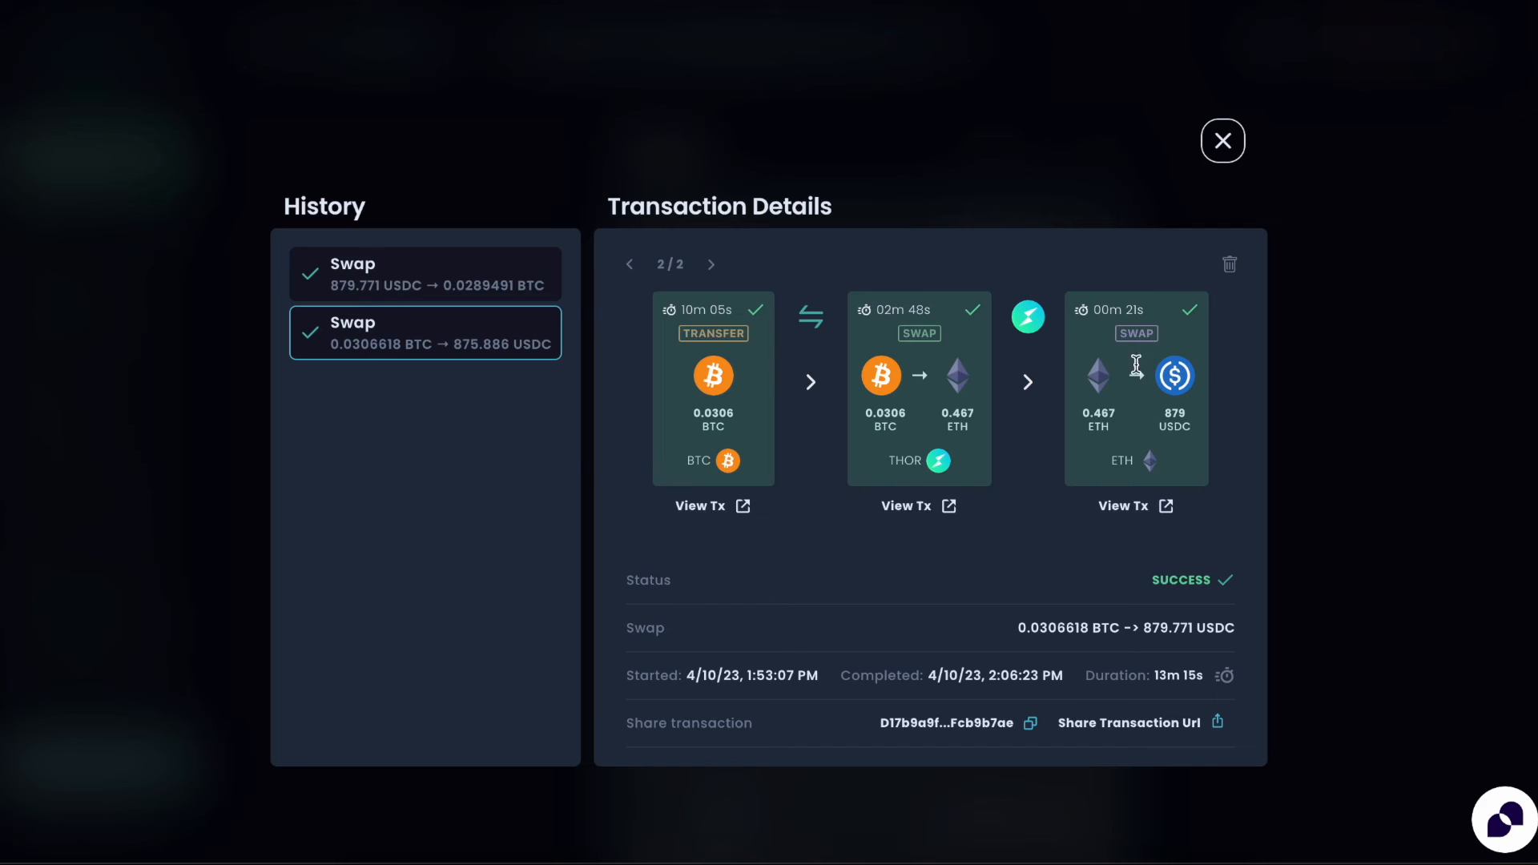
pyautogui.moveTo(1156, 550)
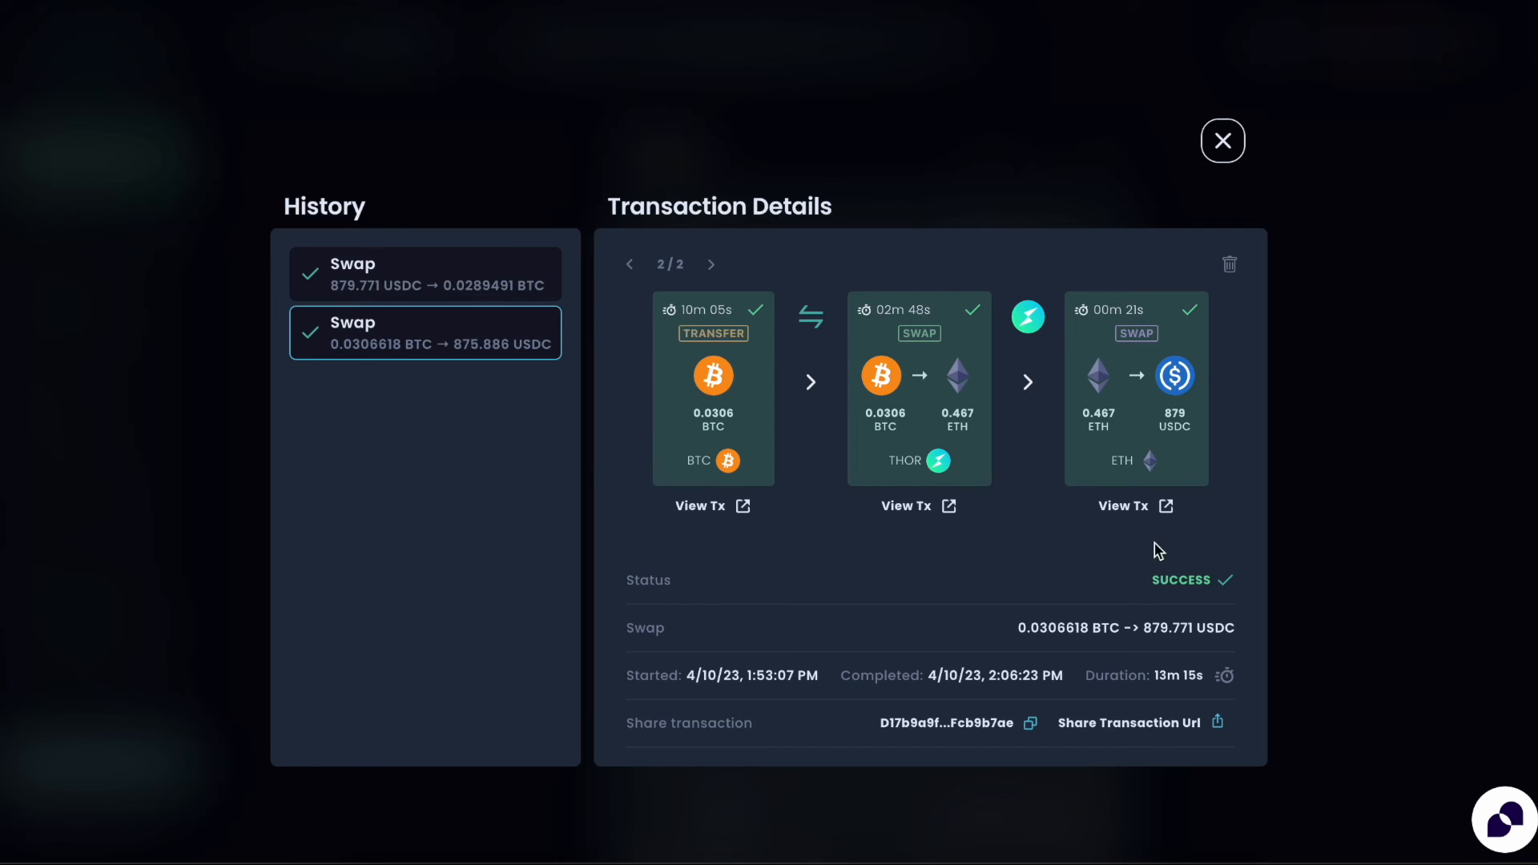
pyautogui.moveTo(797, 291)
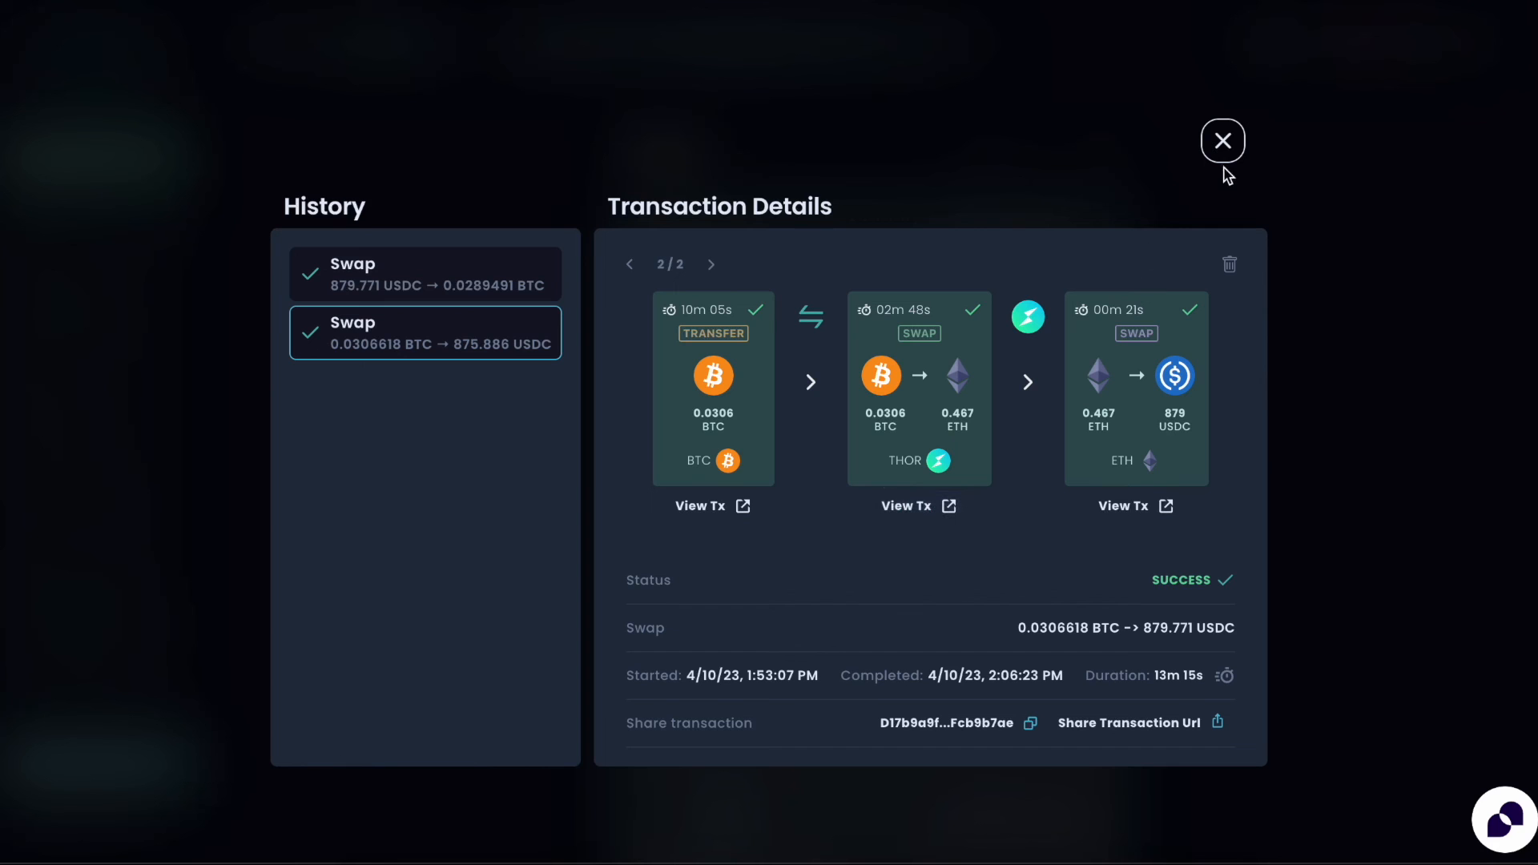
# Switch back to the USDC-to-BTC swap, close its details and reopen the transaction history list.
pyautogui.click(424, 273)
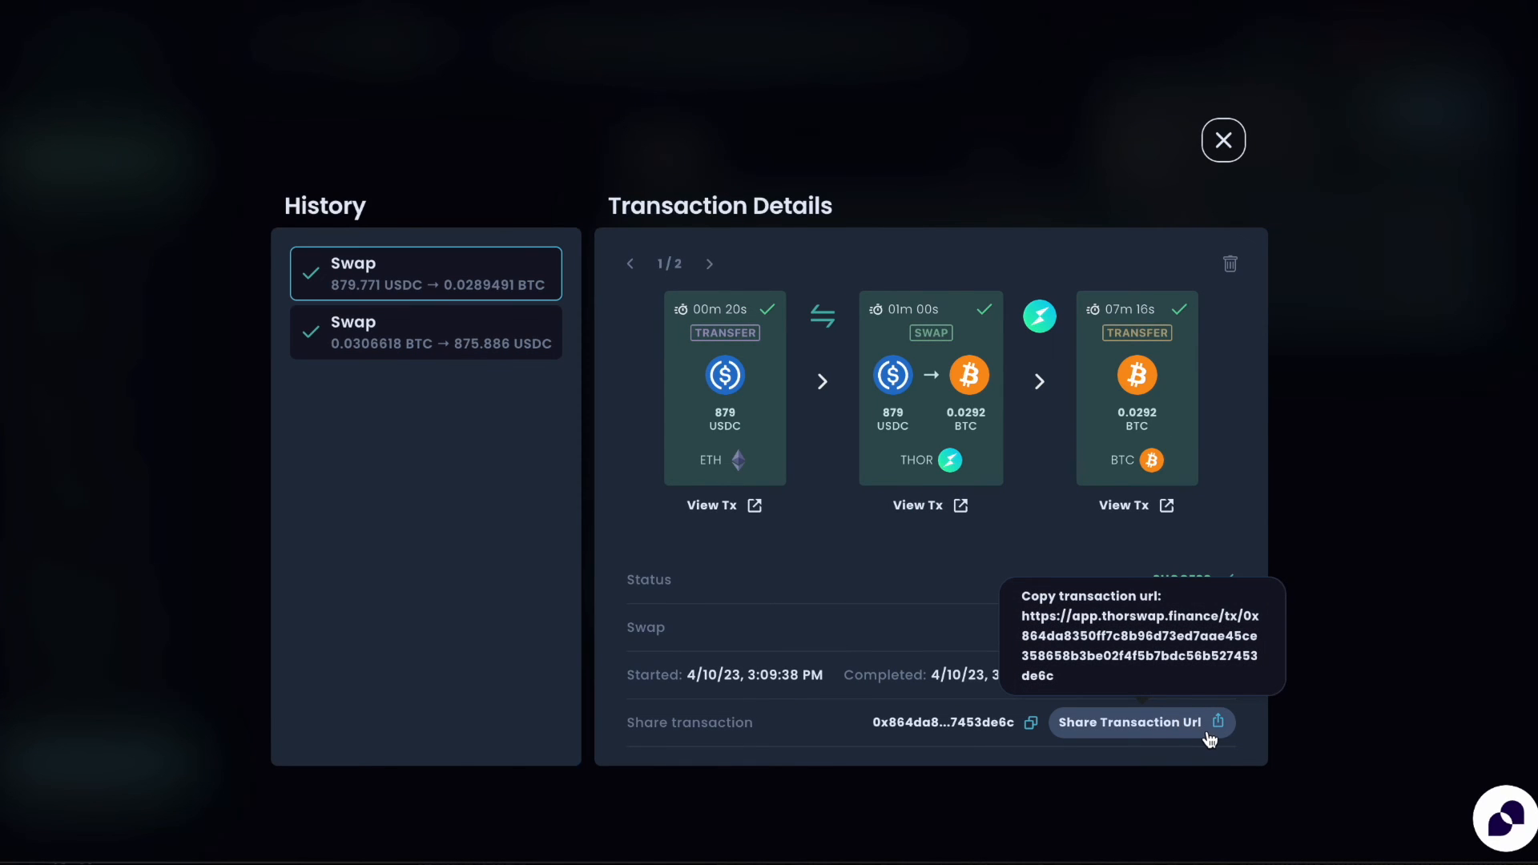
pyautogui.moveTo(1207, 511)
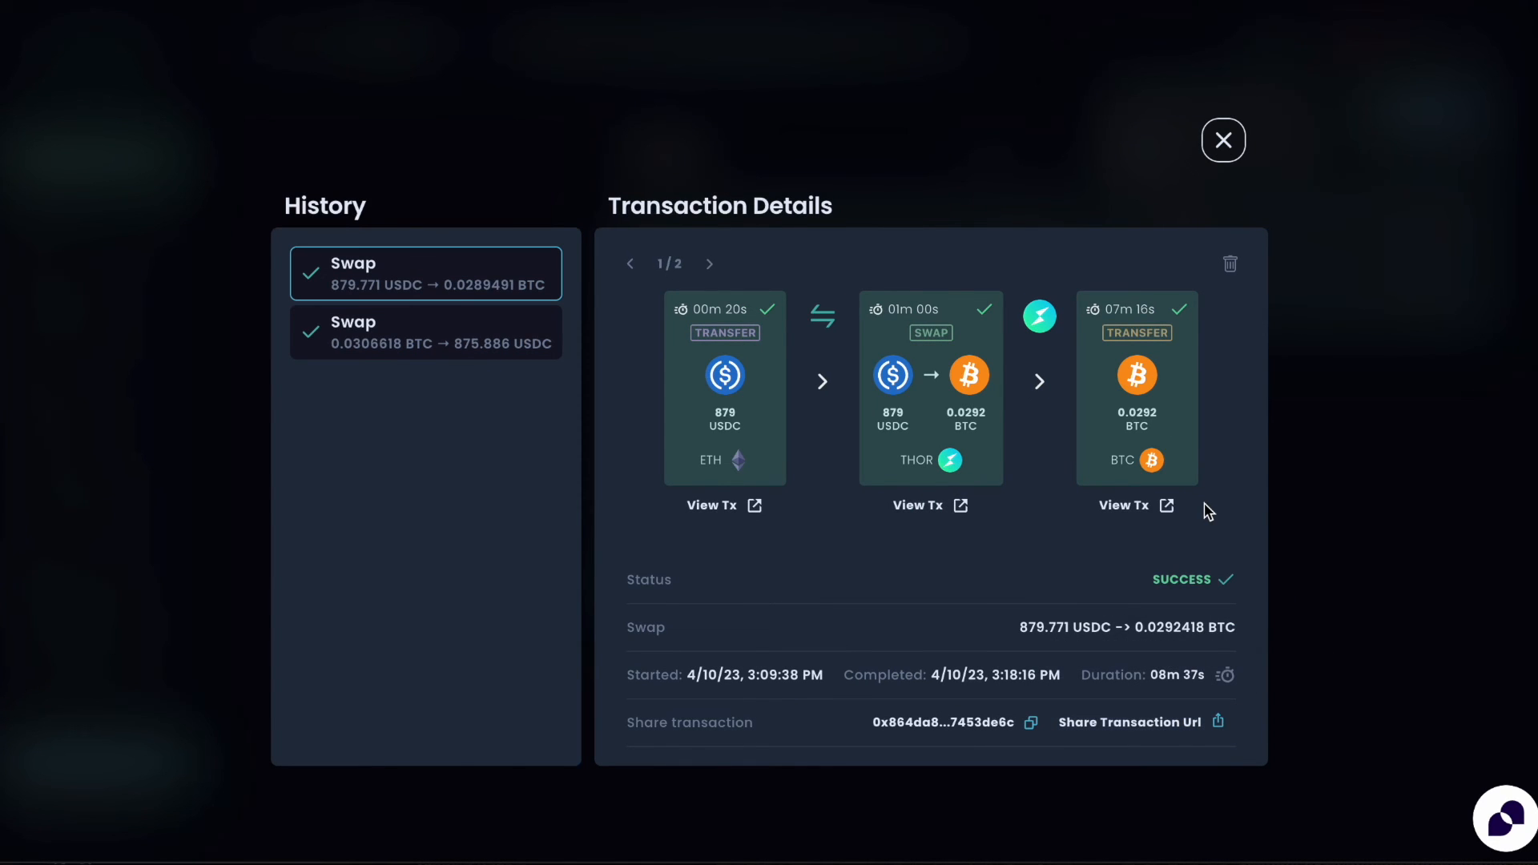
pyautogui.moveTo(1205, 724)
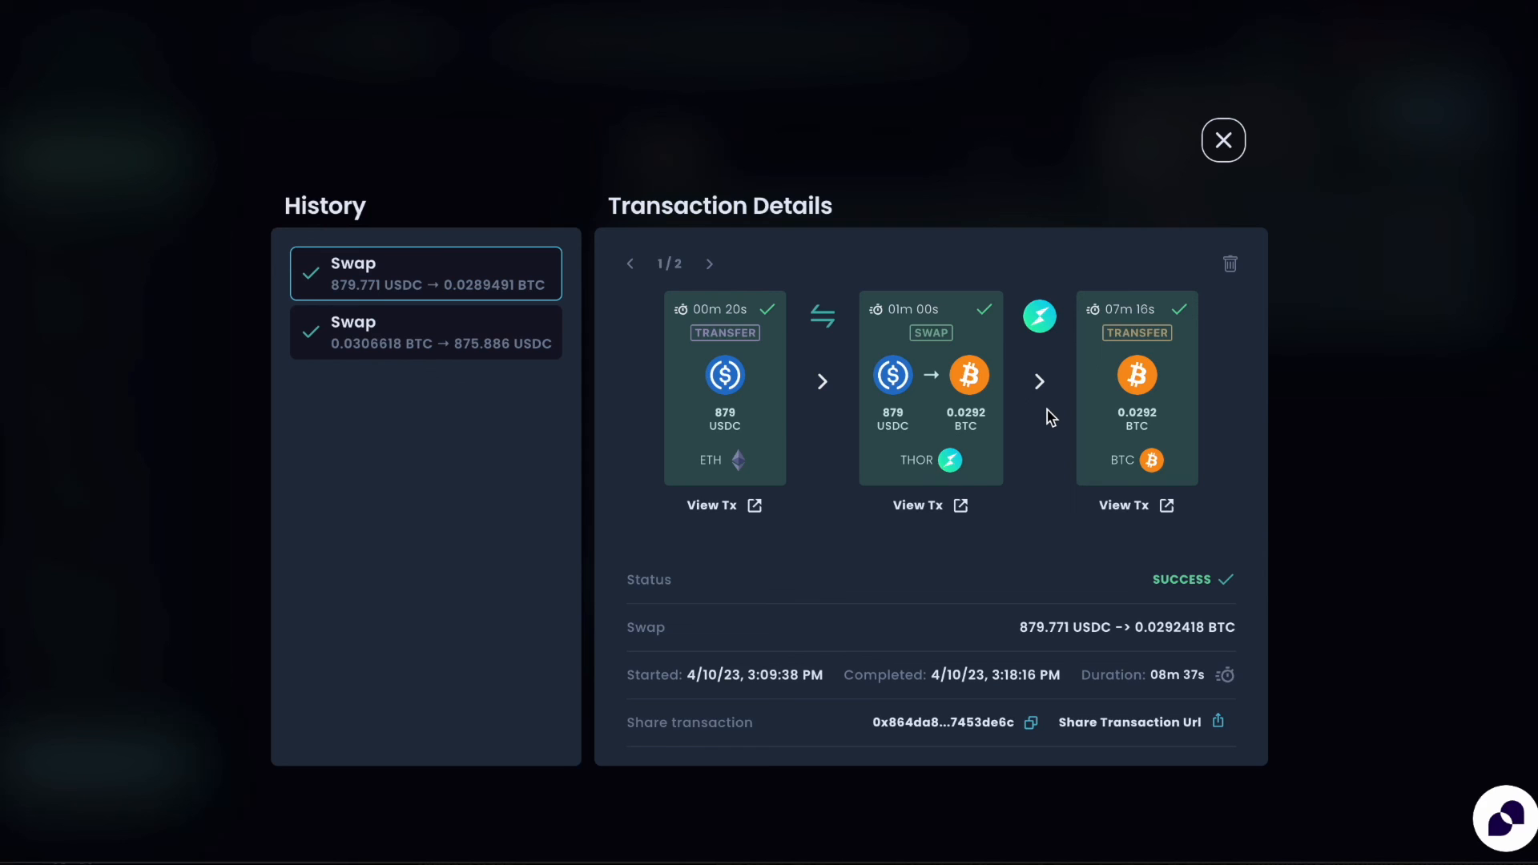
pyautogui.moveTo(1065, 503)
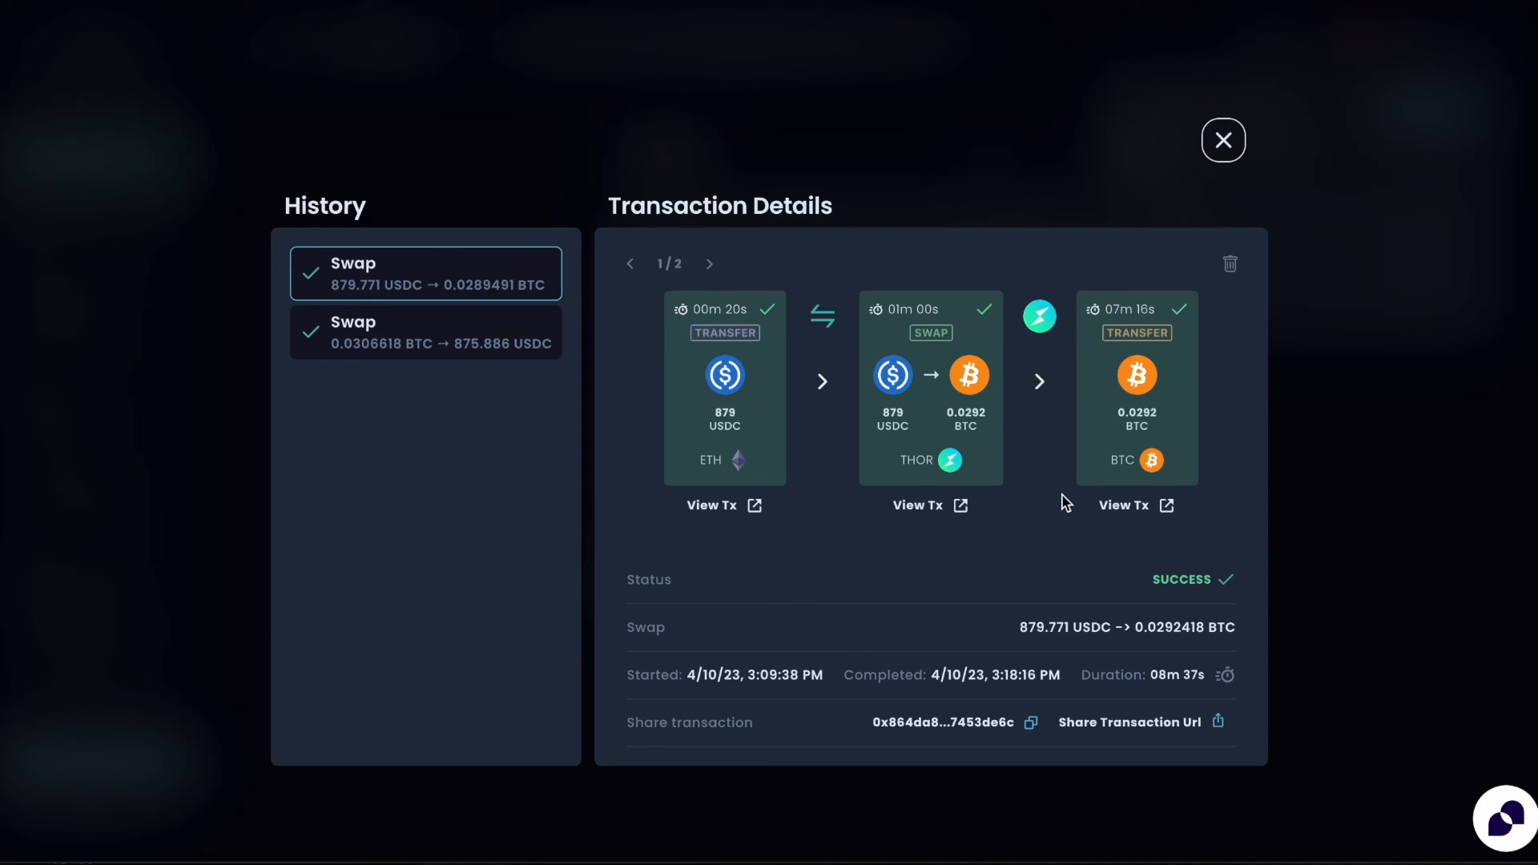
pyautogui.moveTo(999, 599)
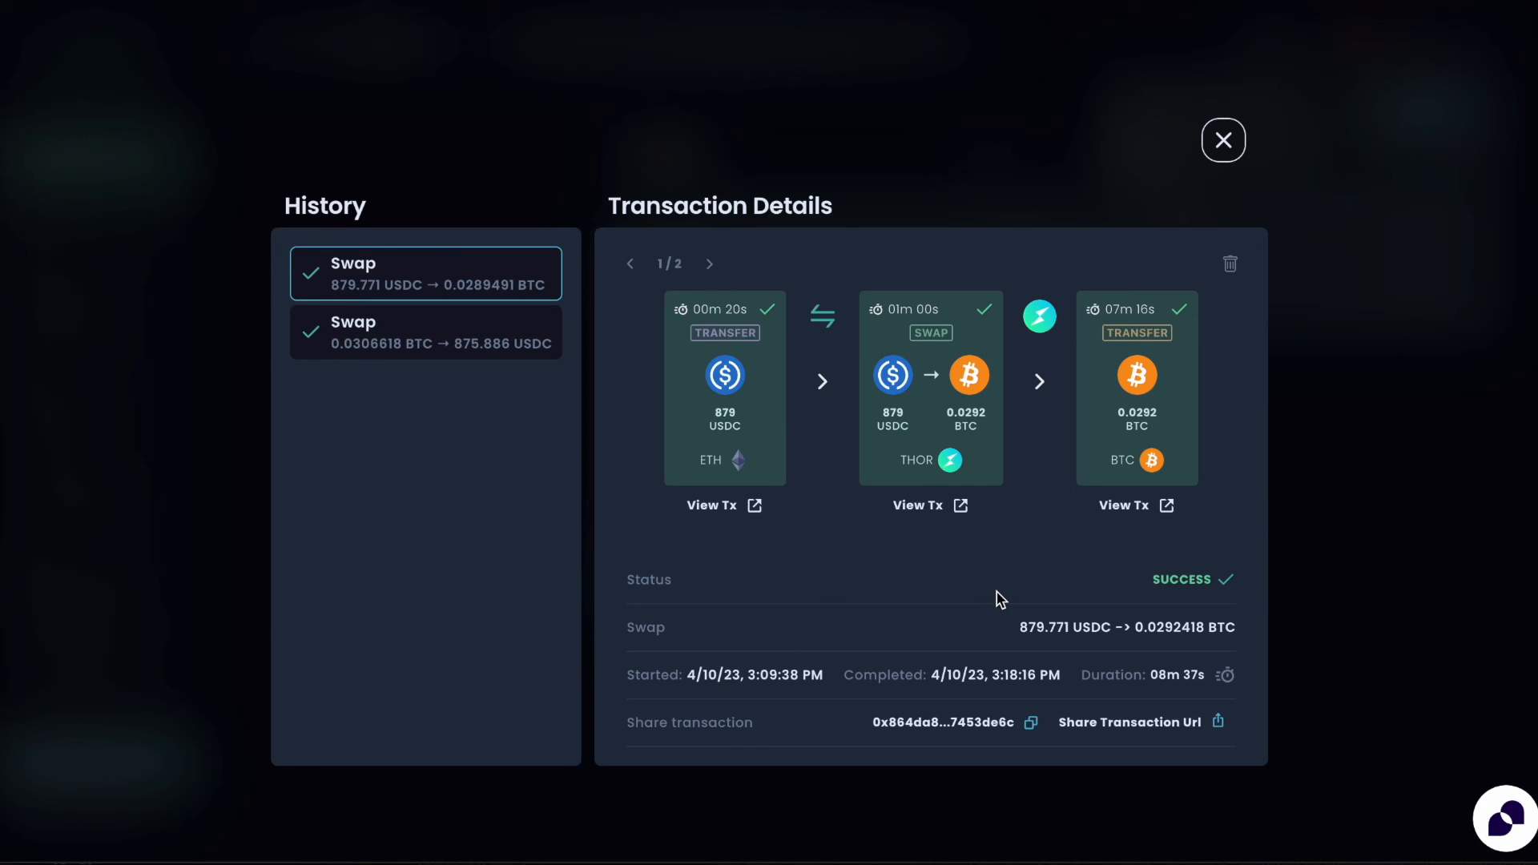
pyautogui.moveTo(762, 423)
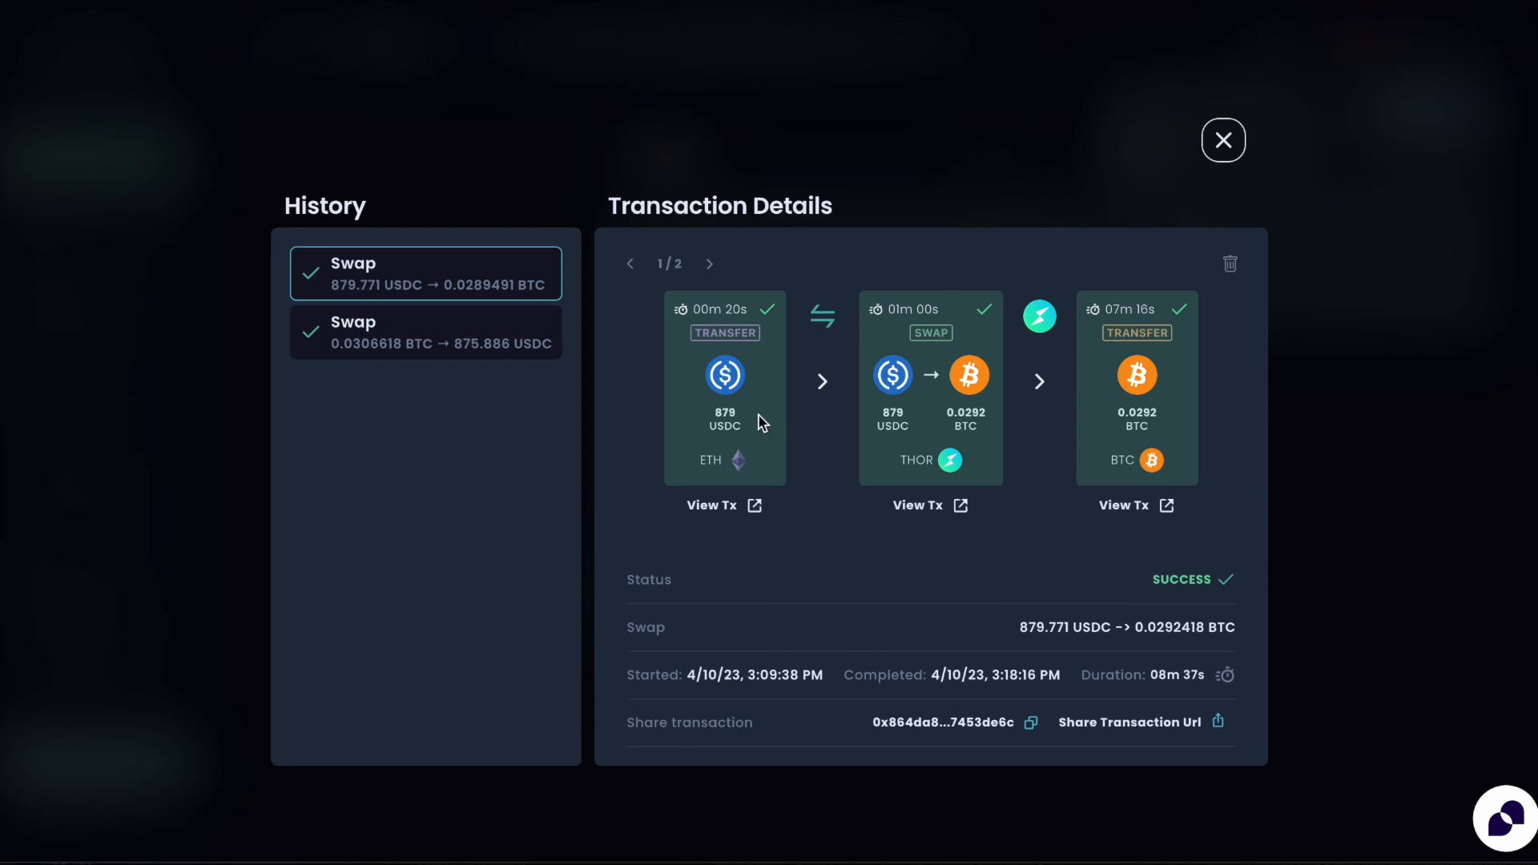
pyautogui.moveTo(1241, 549)
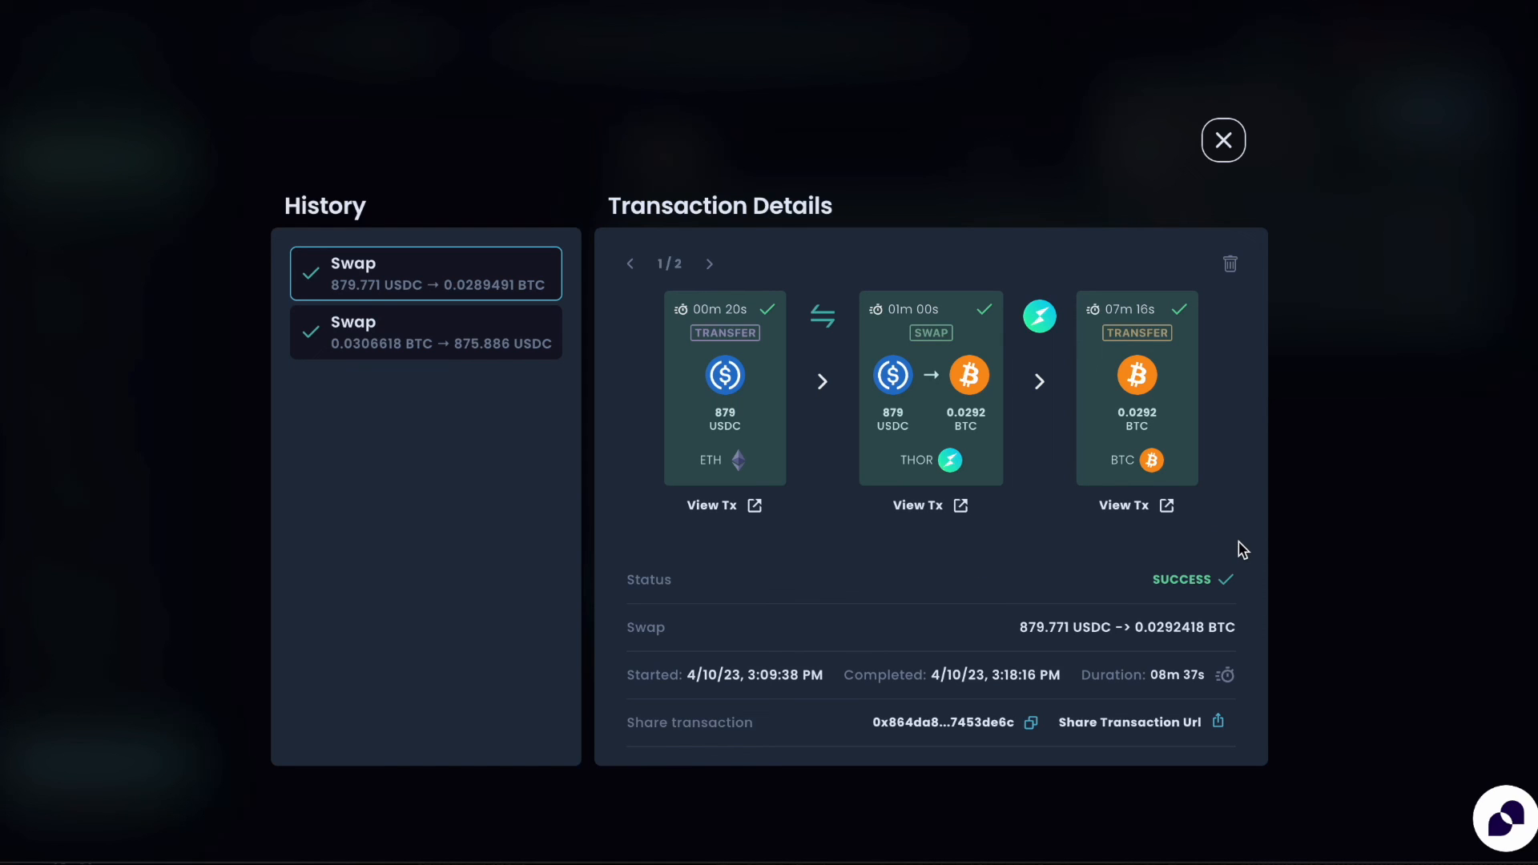
pyautogui.click(1222, 139)
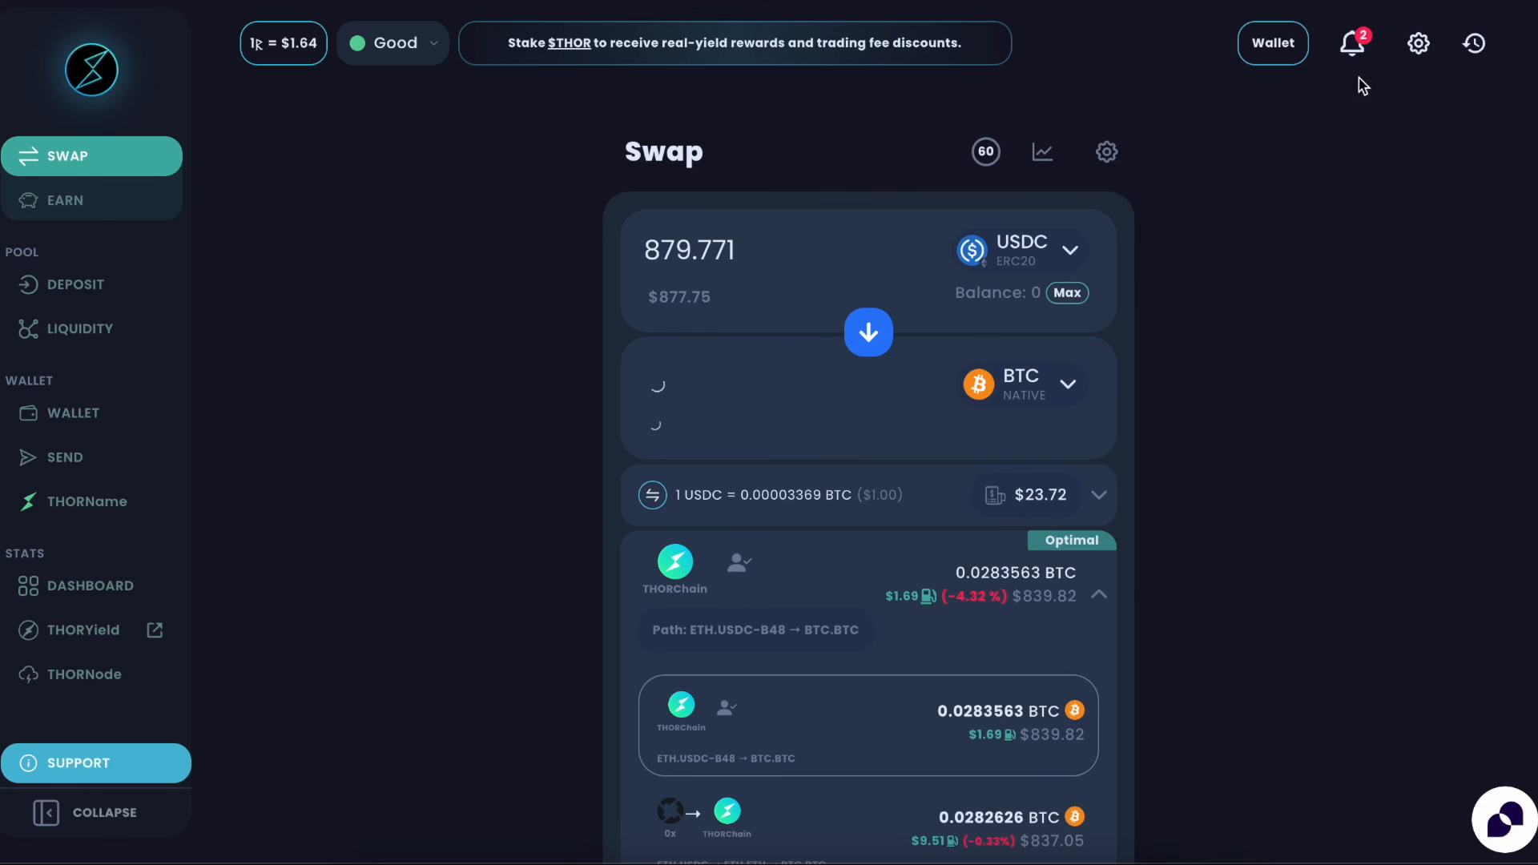
pyautogui.click(1472, 42)
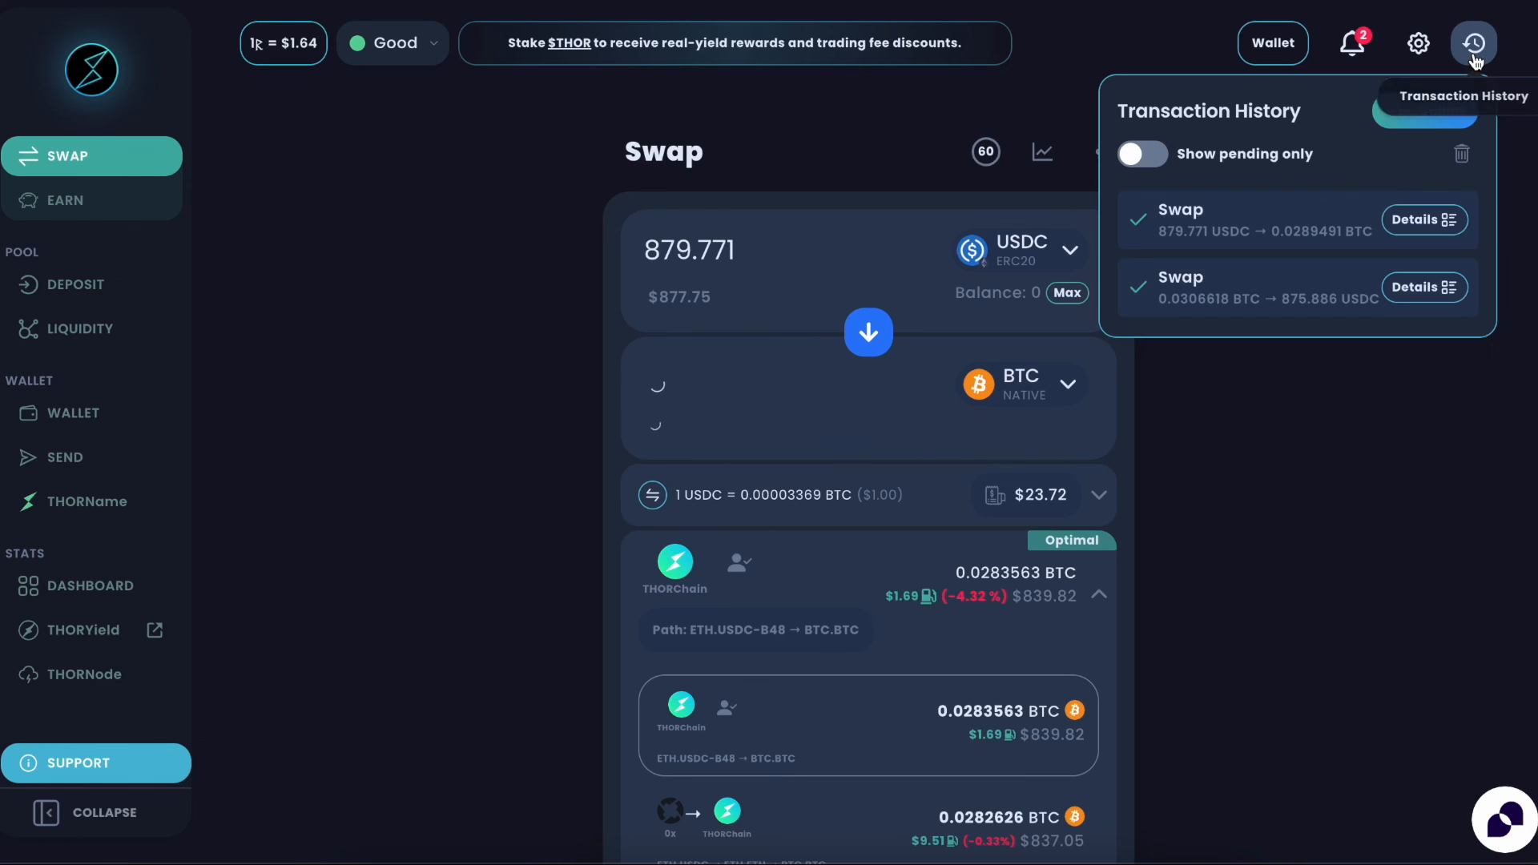